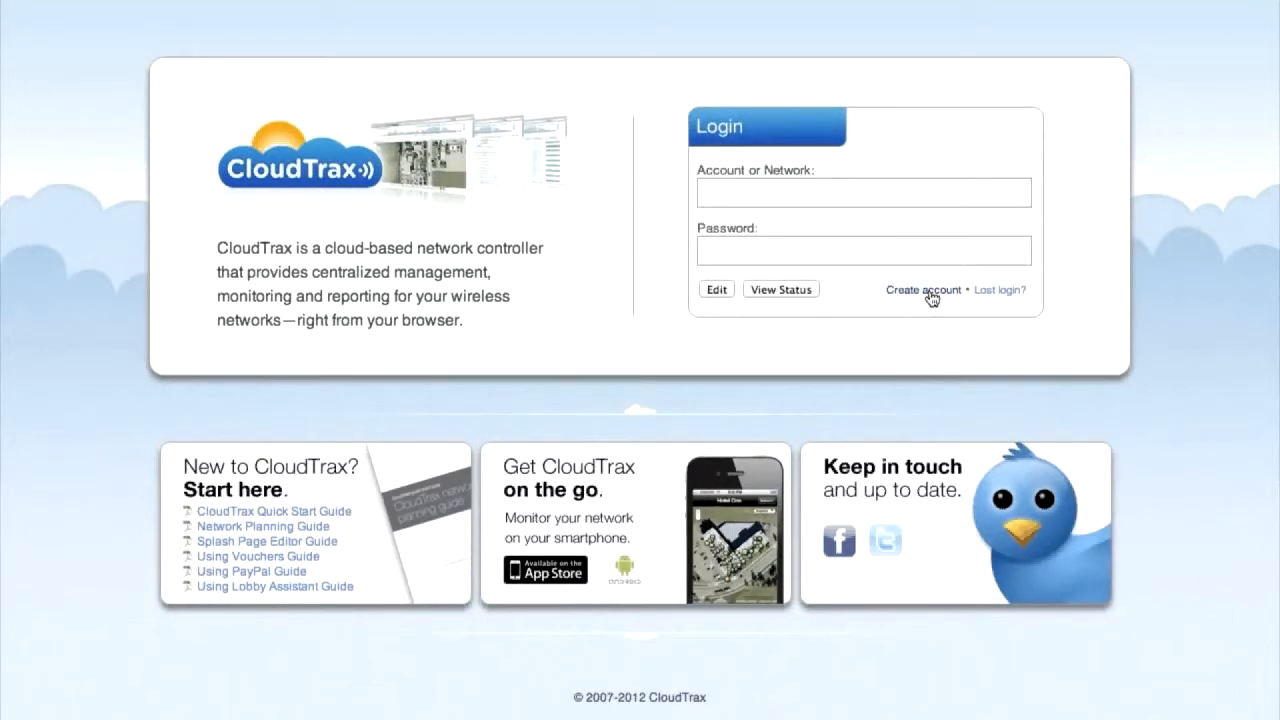
- Create master login AuraDental with password, email ryan@... and first name Ry filled in, then submit it
left_click(922, 288)
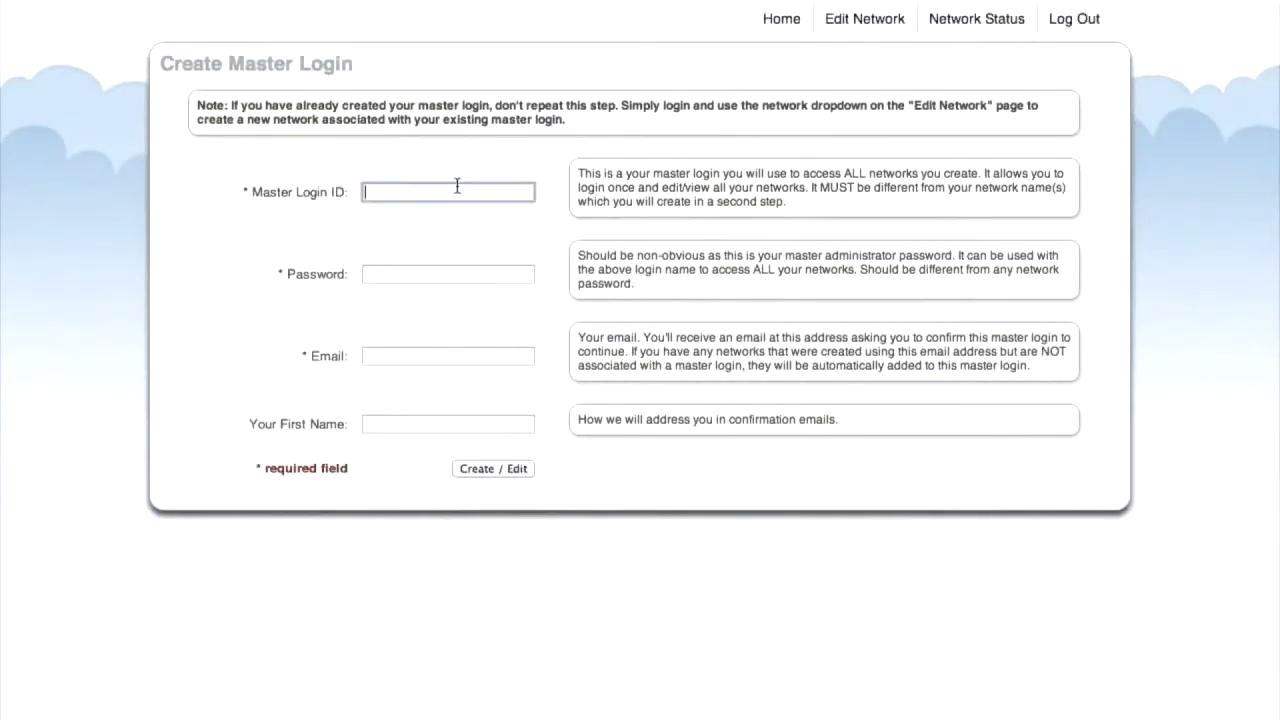
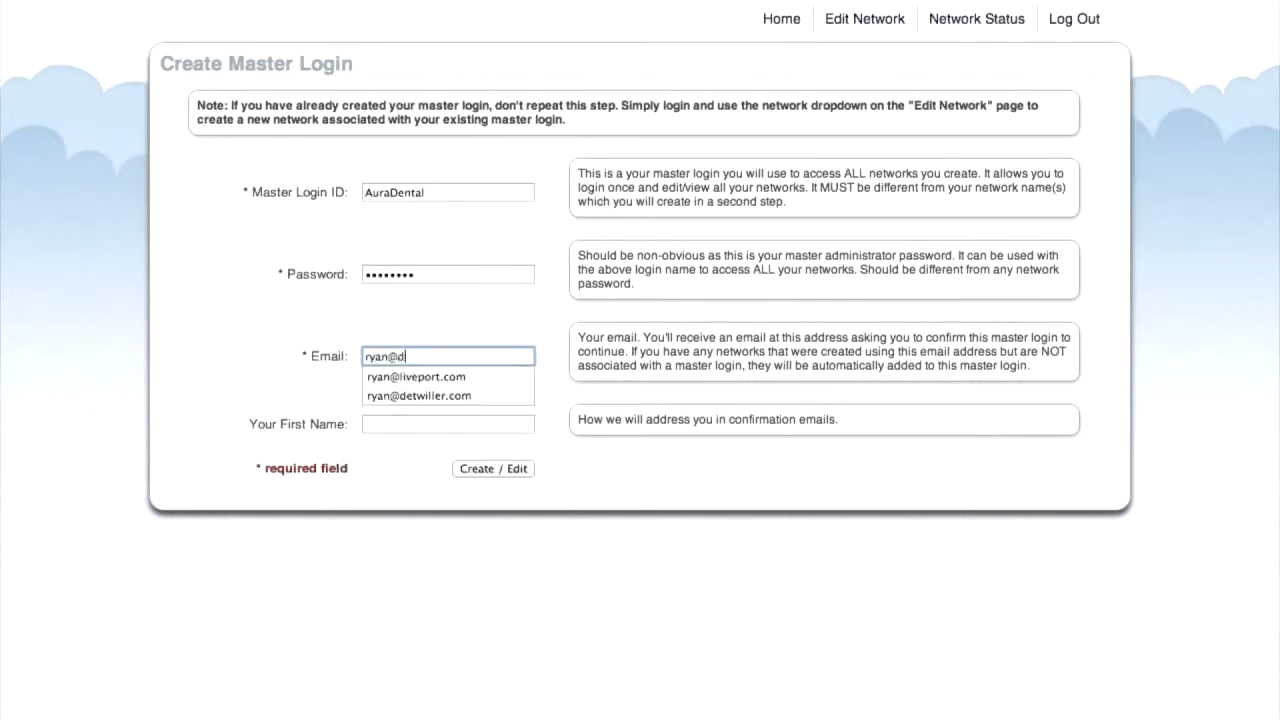
left_click(418, 396)
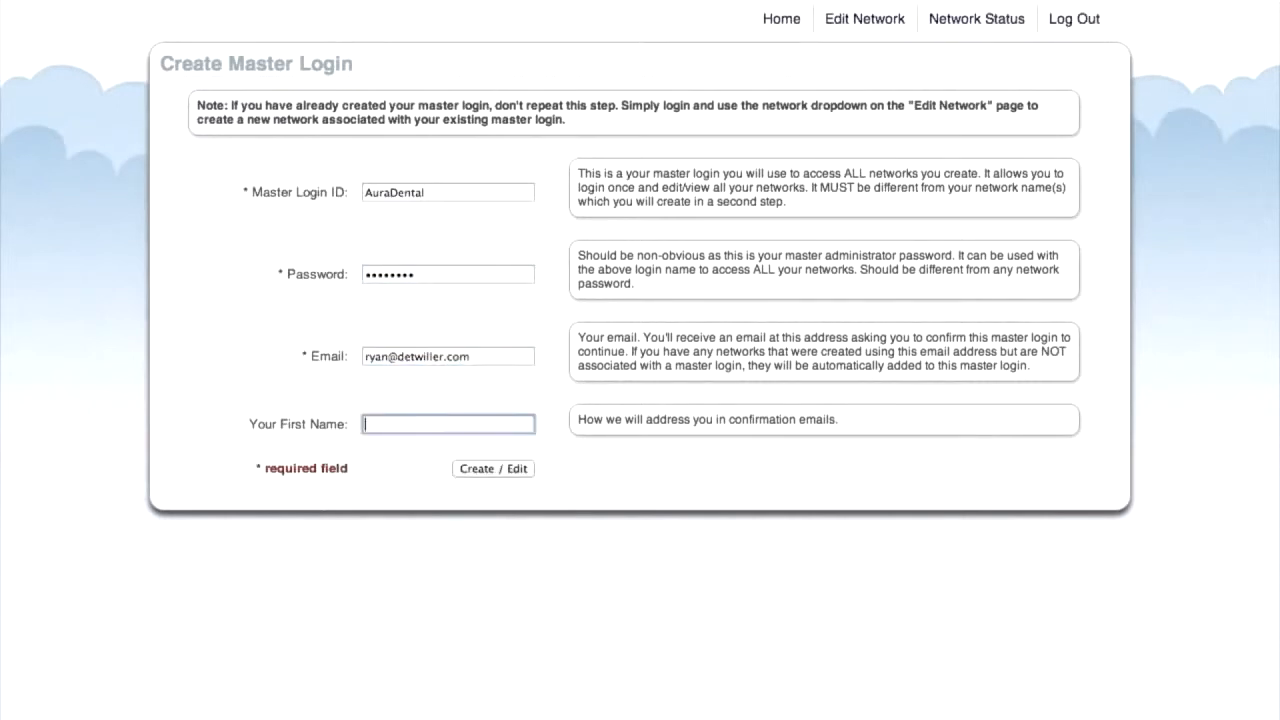
type("Ry")
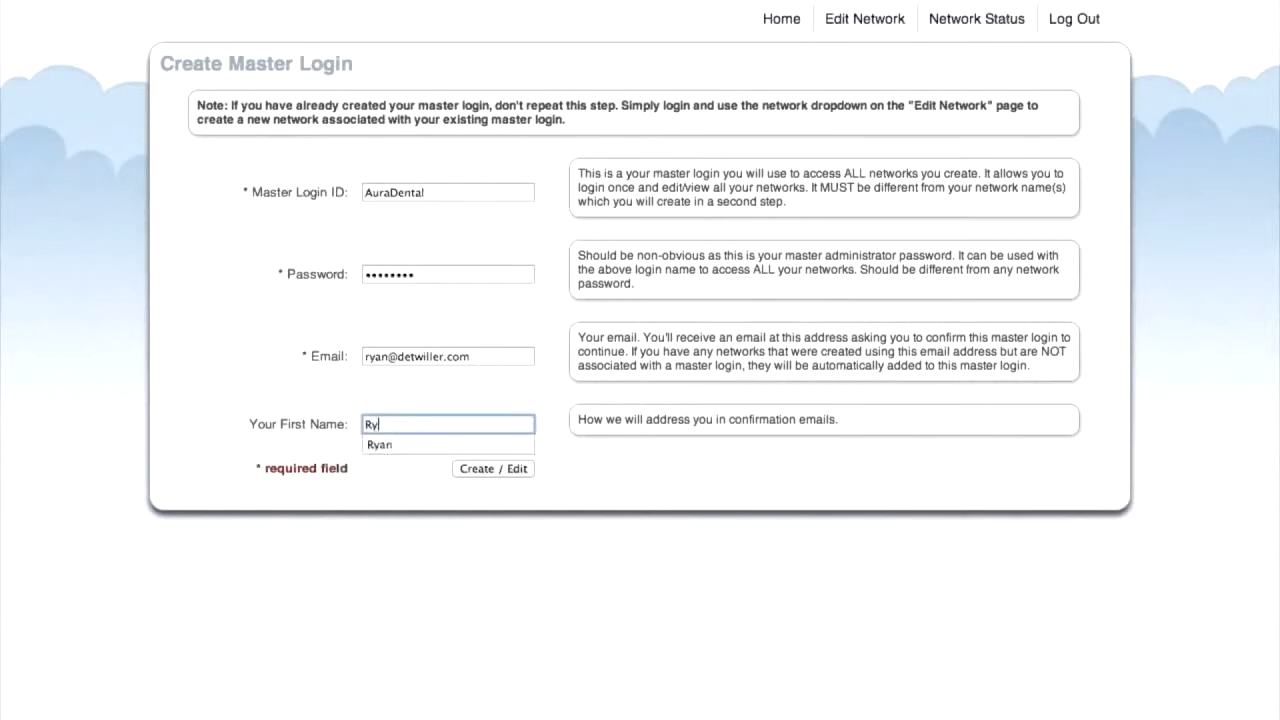
left_click(444, 444)
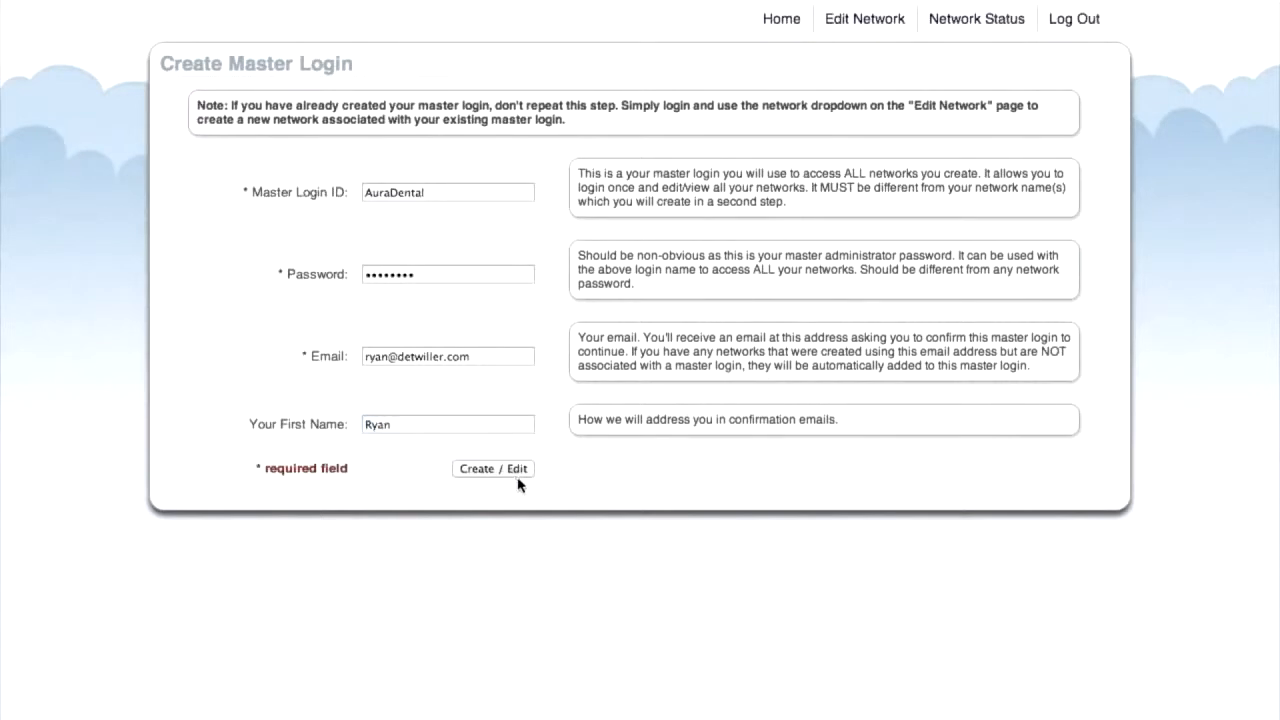
left_click(492, 468)
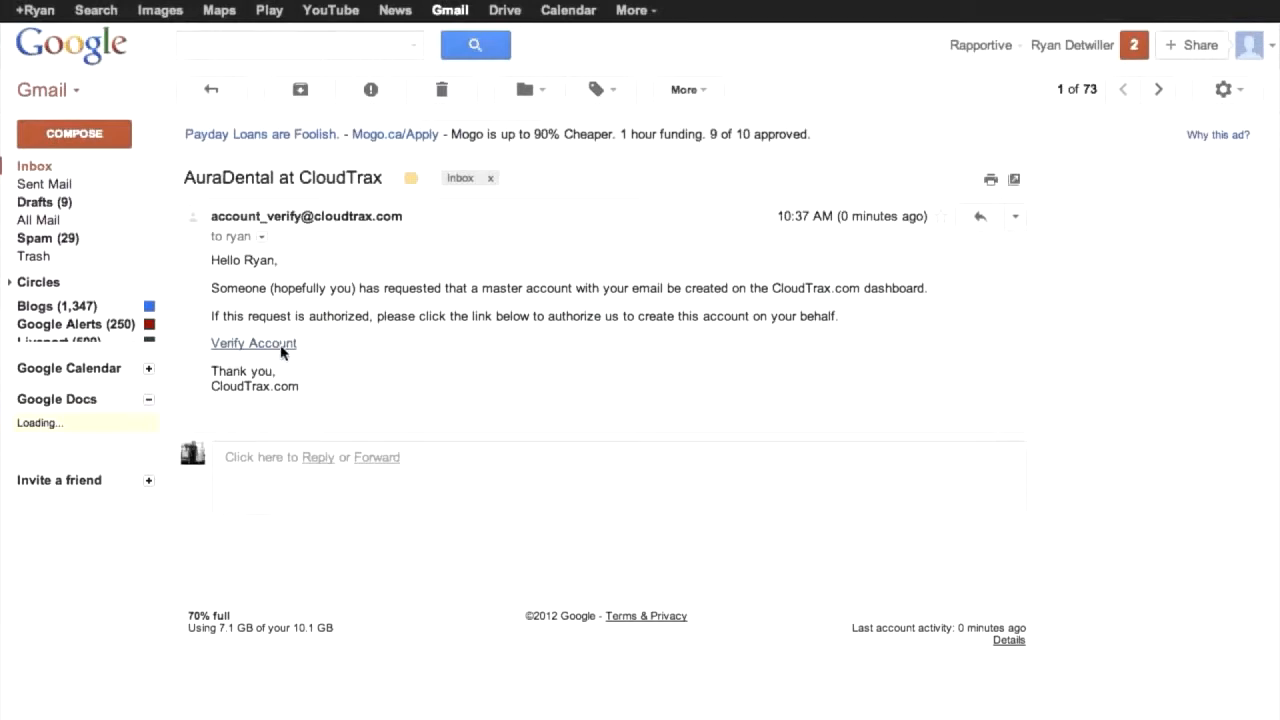
- Follow the Verify Account link in the AuraDental at CloudTrax email
left_click(252, 344)
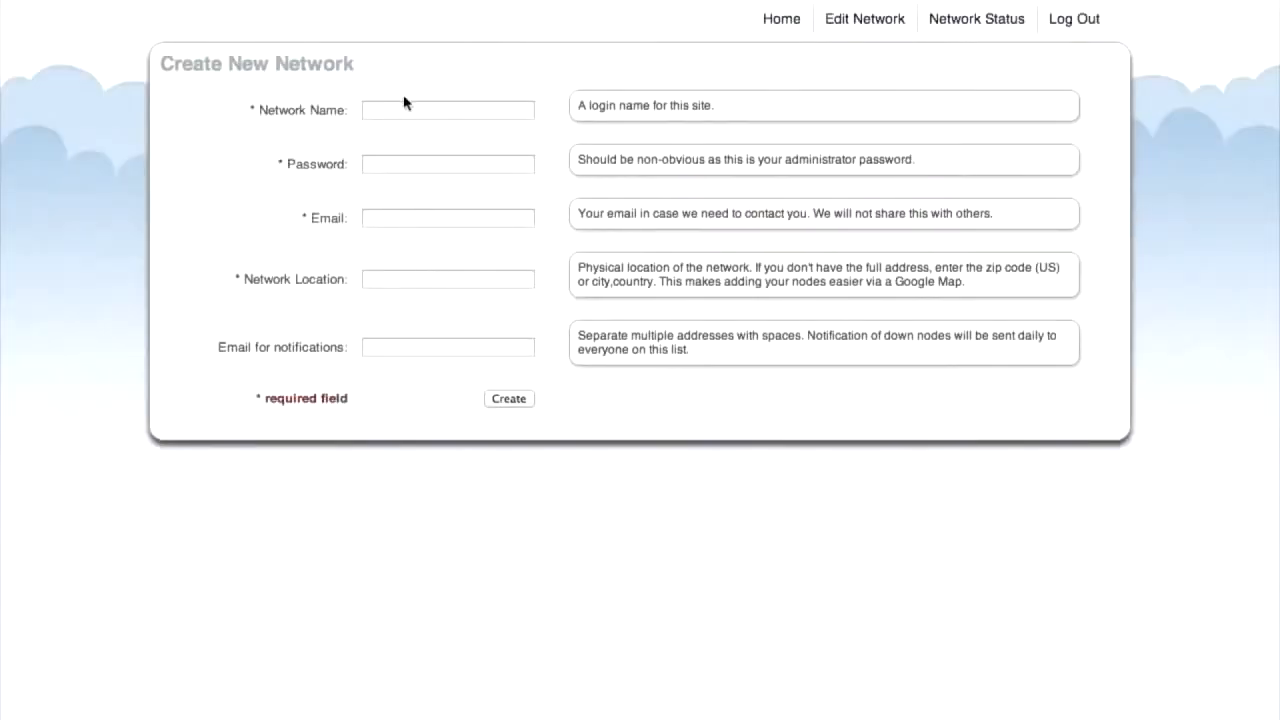
left_click(448, 110)
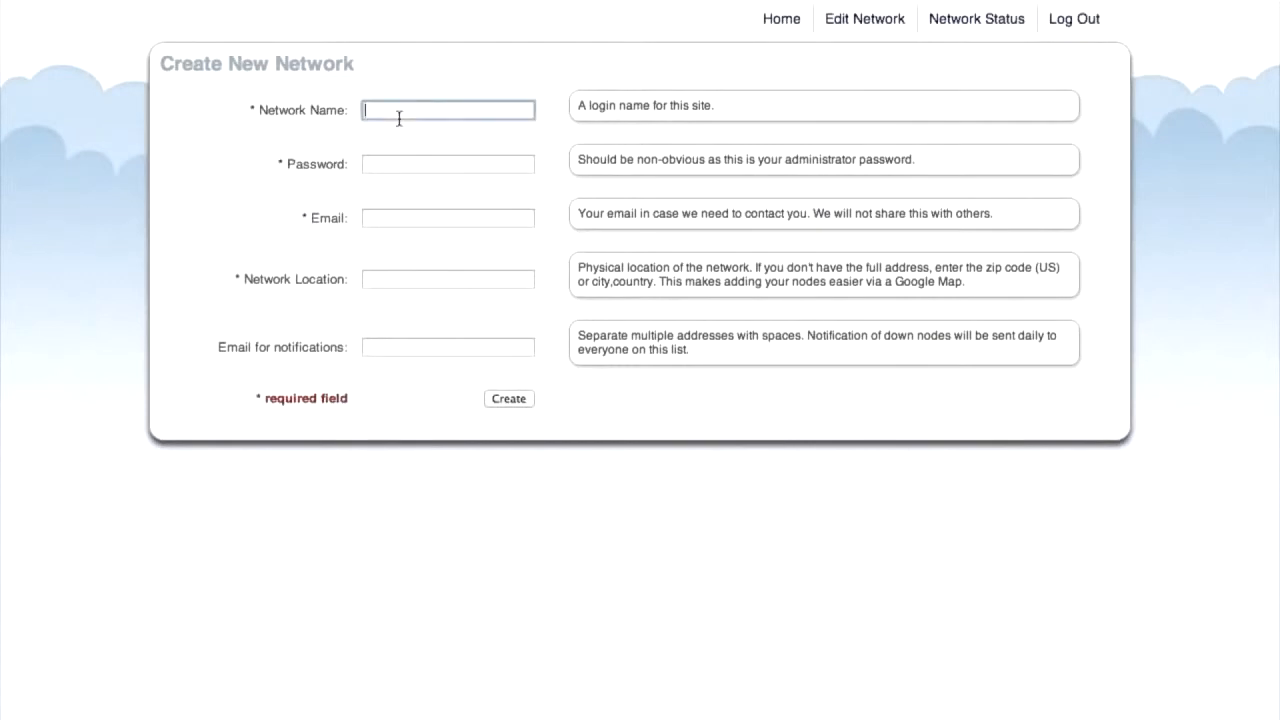
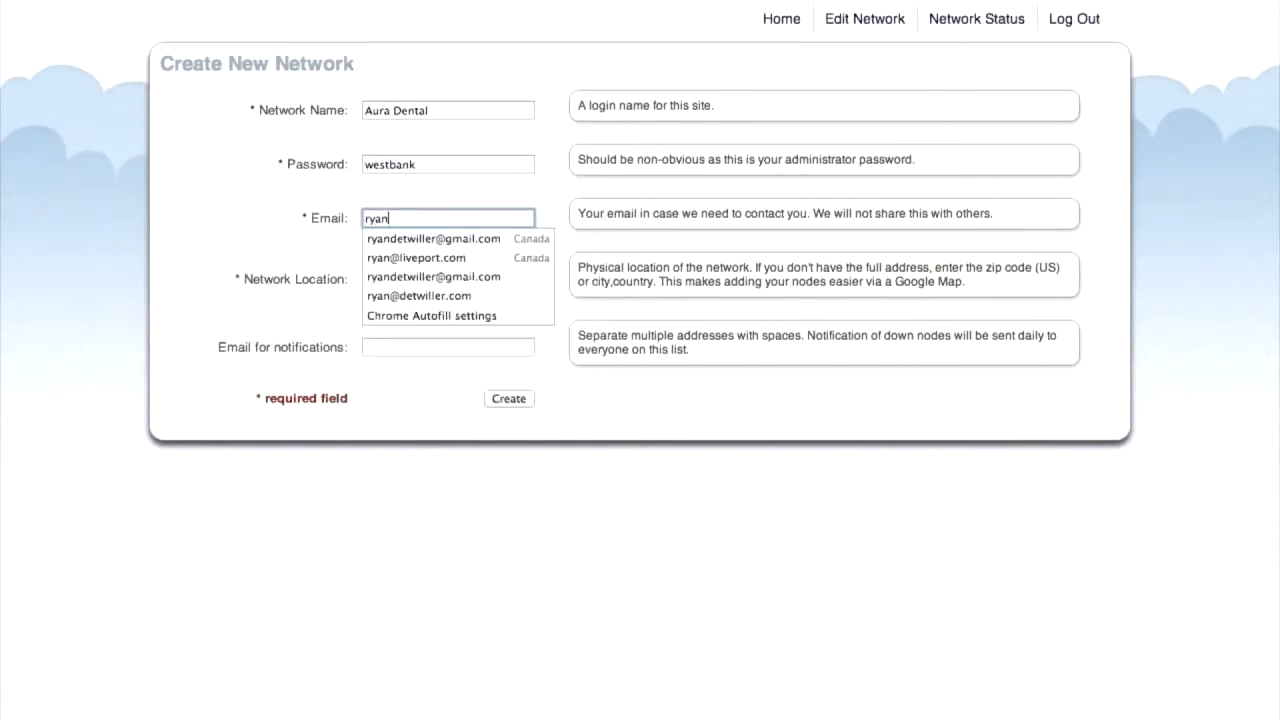
left_click(420, 296)
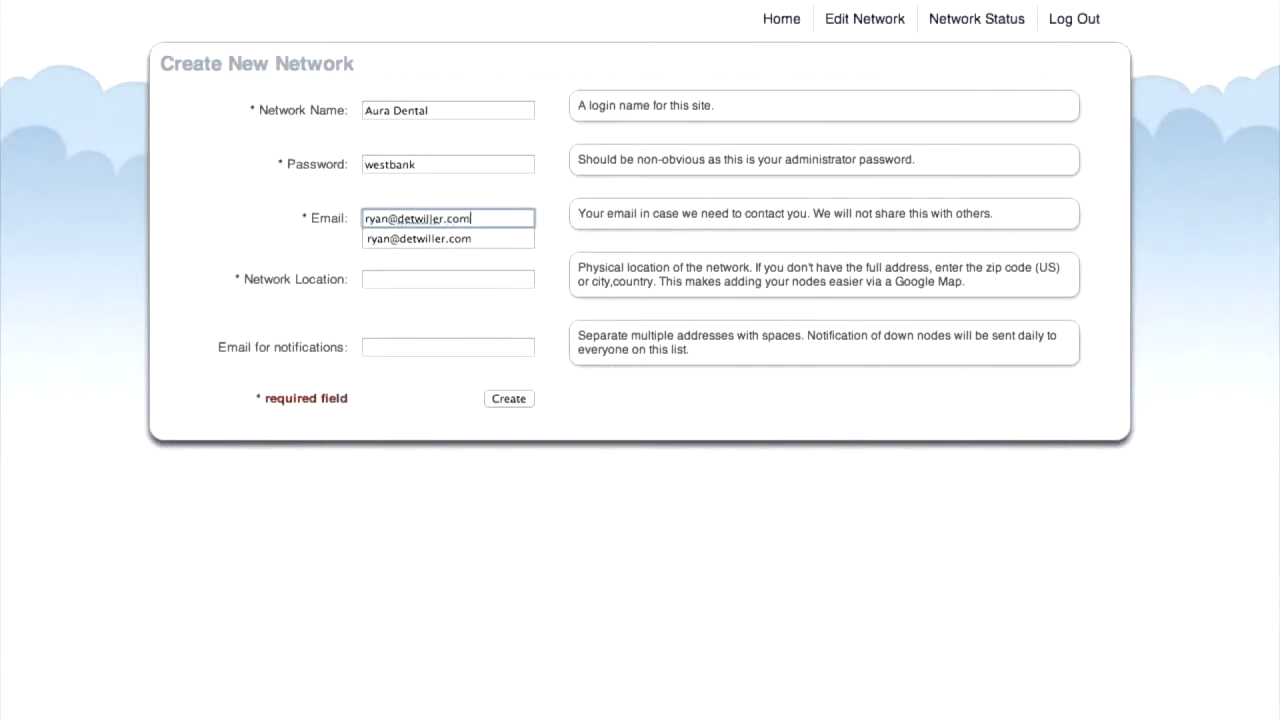
left_click(448, 280)
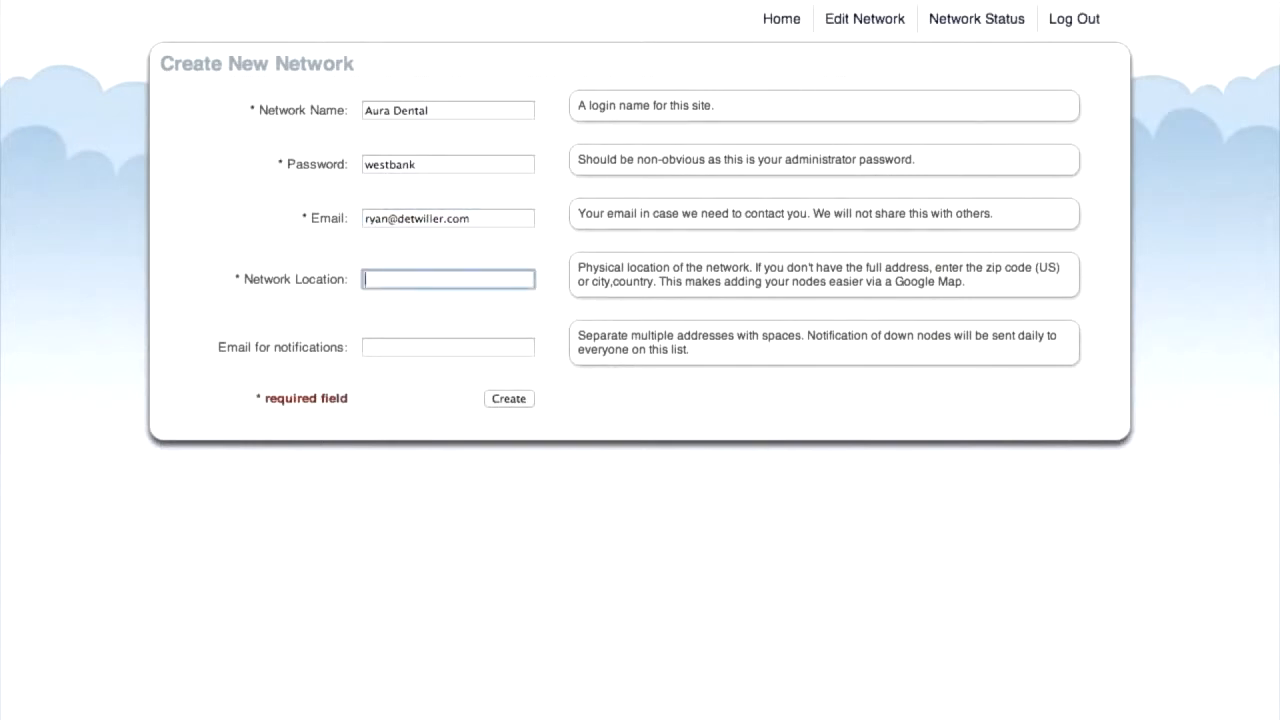
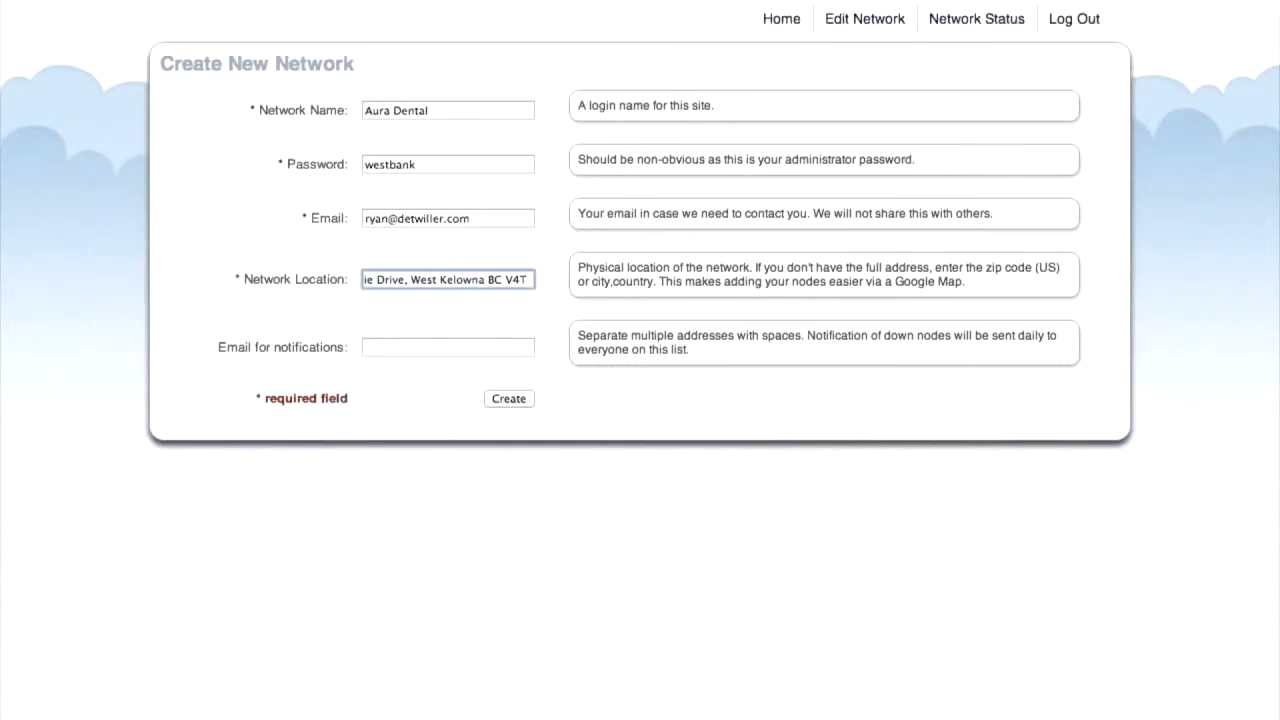
left_click(448, 348)
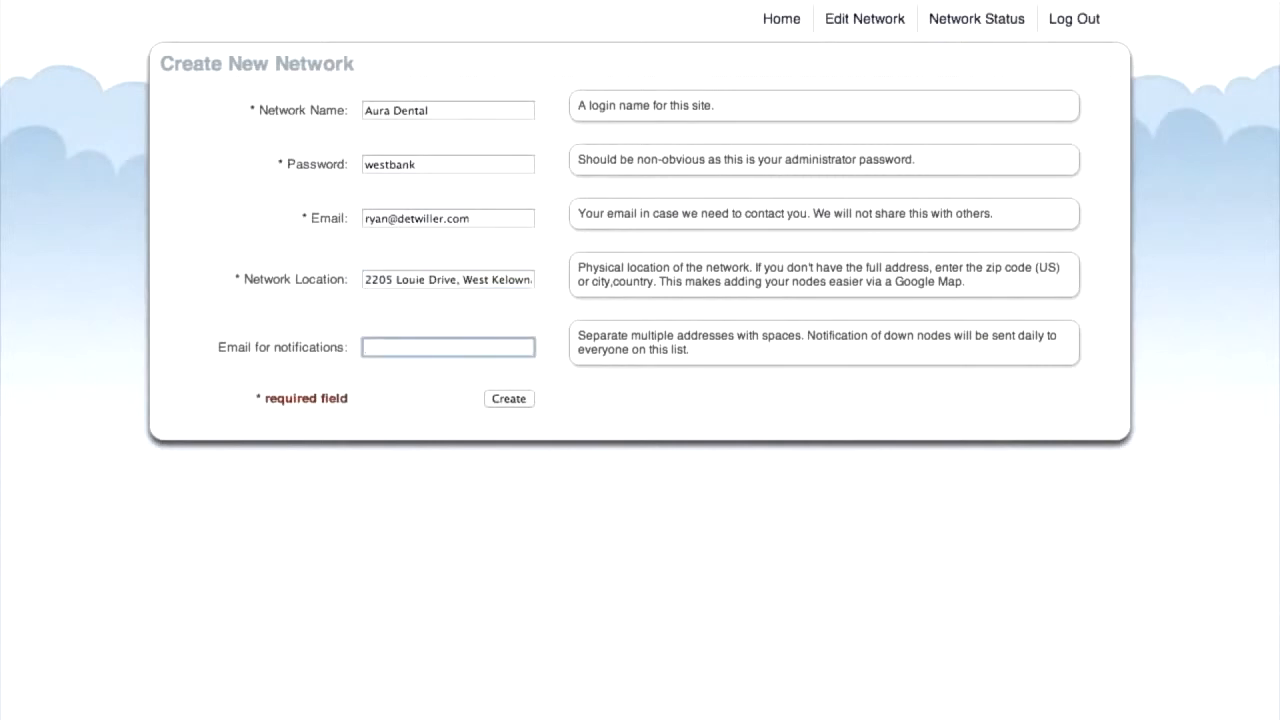
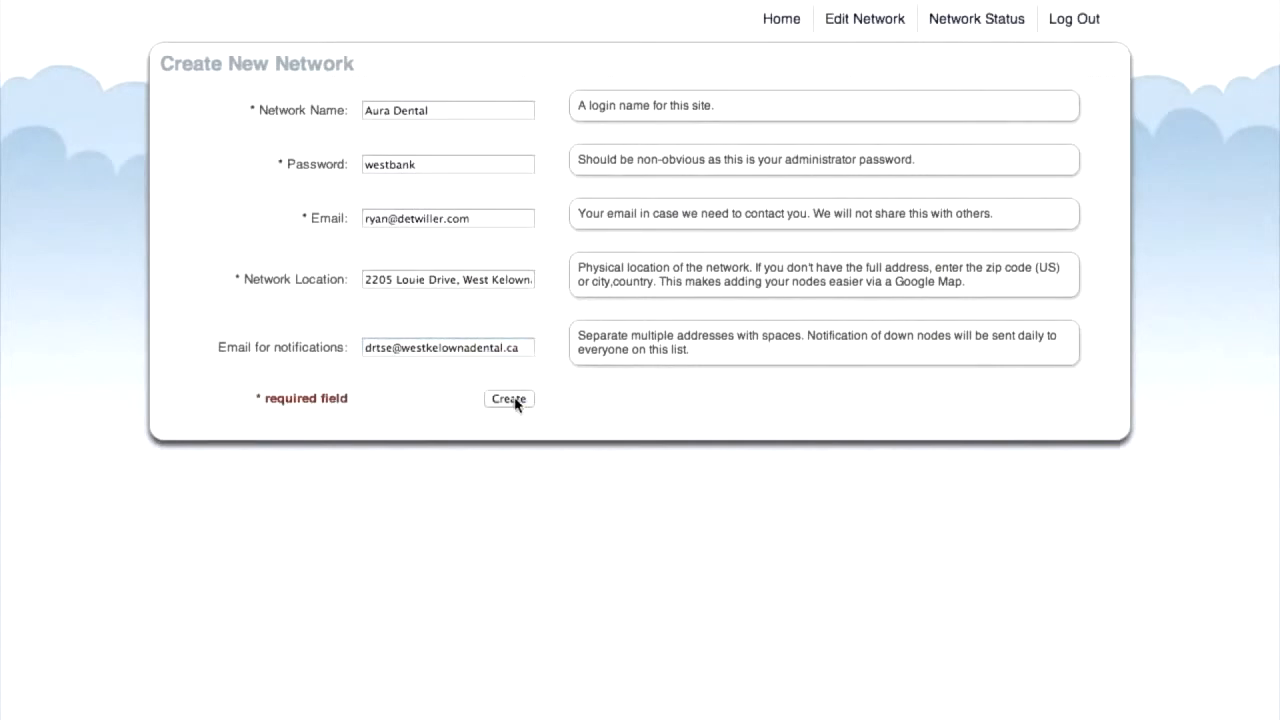
left_click(508, 398)
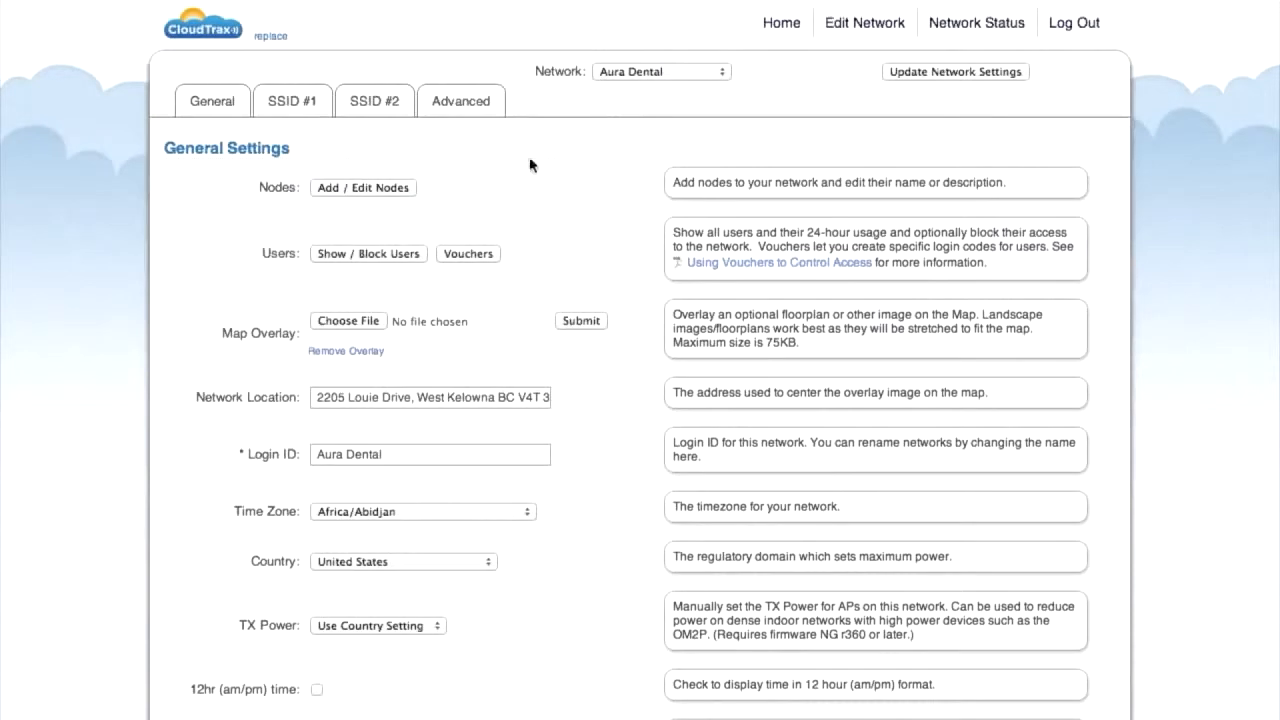
mouse_move(388, 188)
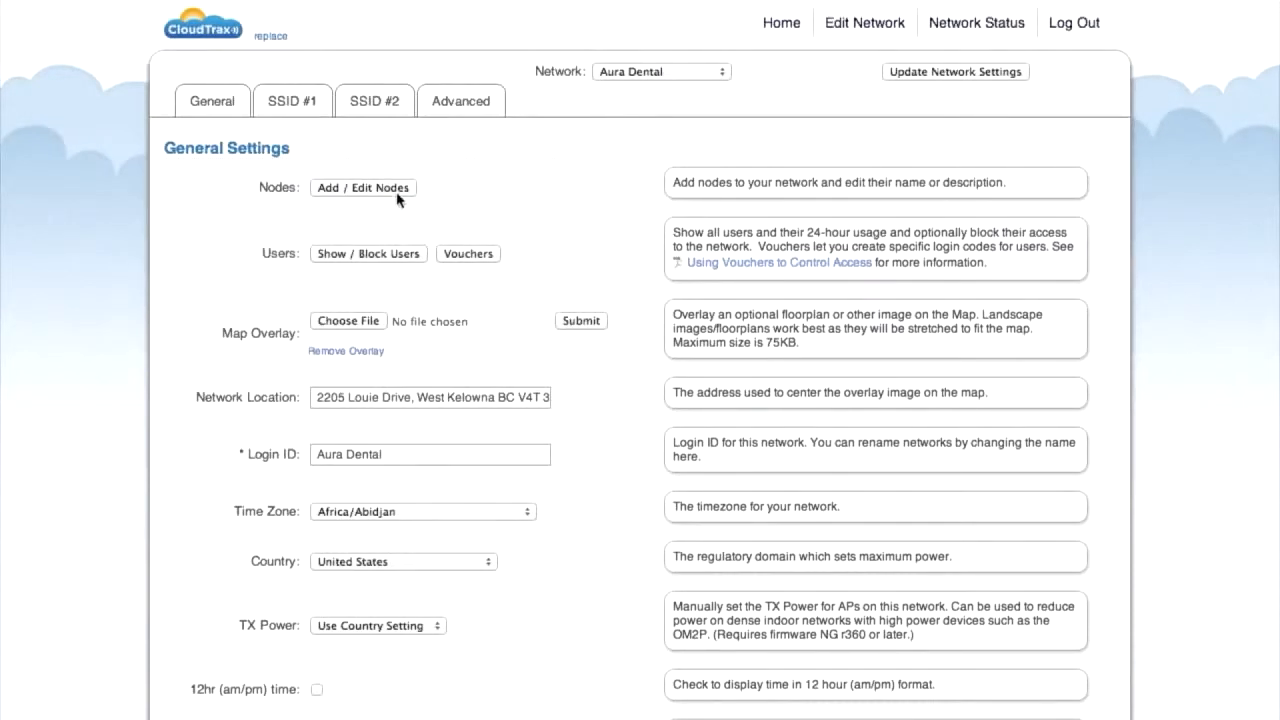
left_click(364, 188)
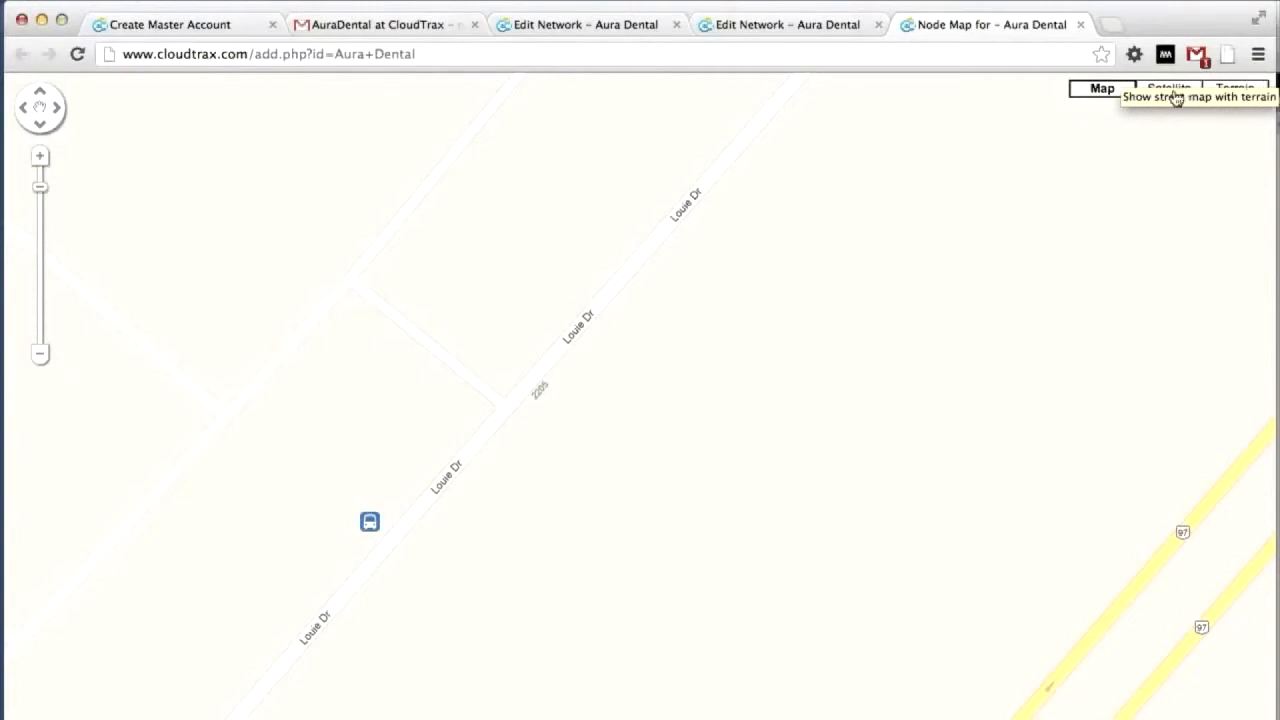
- On satellite view, add node 'Gateway in Network Room' with MAC ac:86:74... at the building
left_click(1168, 88)
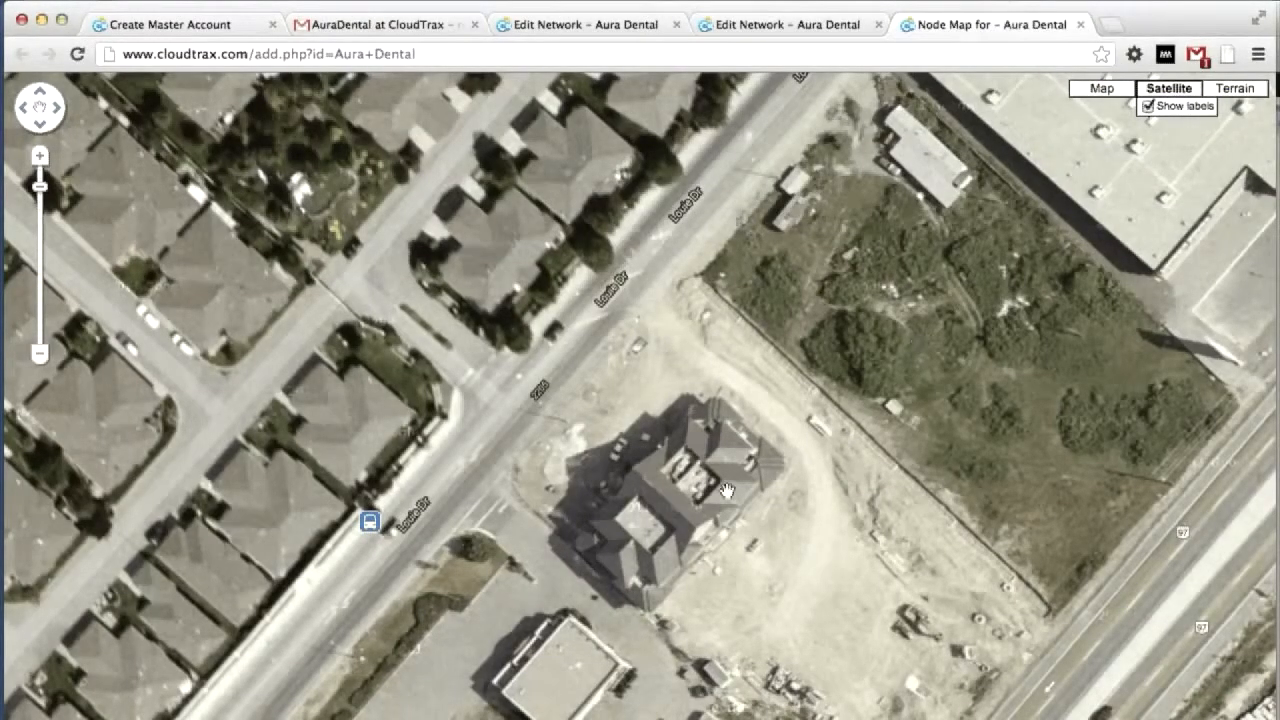
left_click(730, 490)
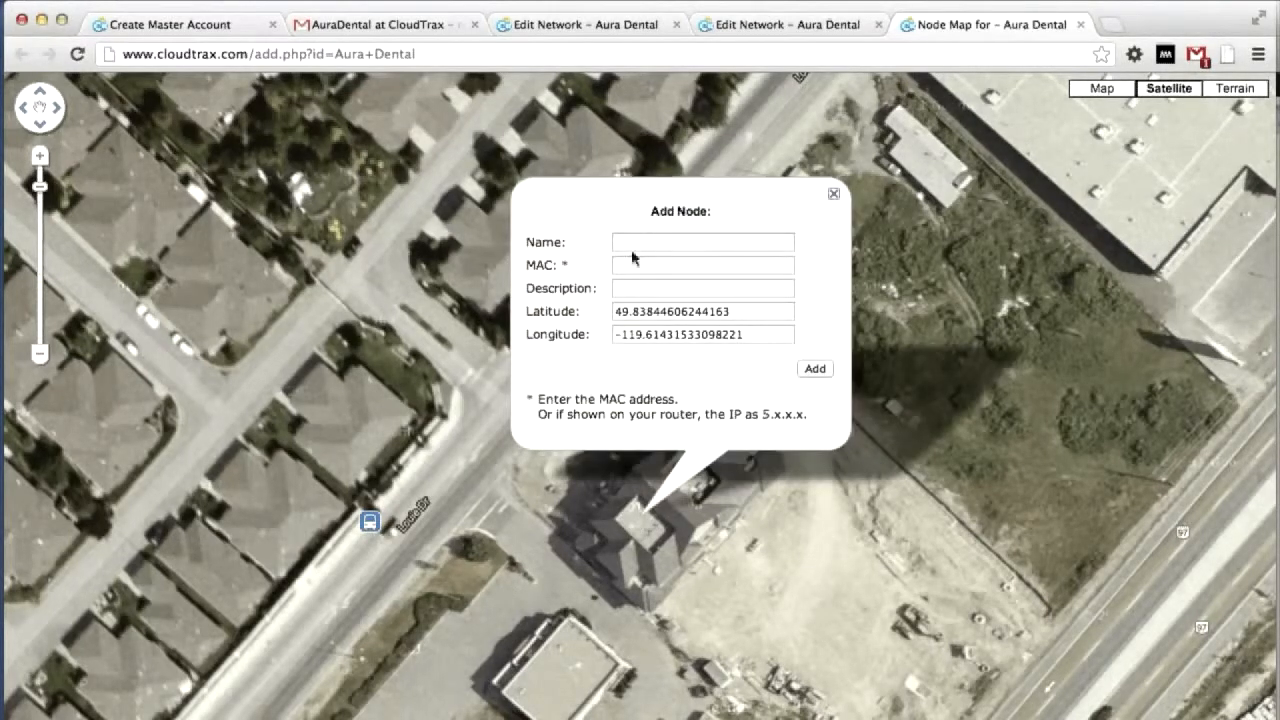
type("Gateway in")
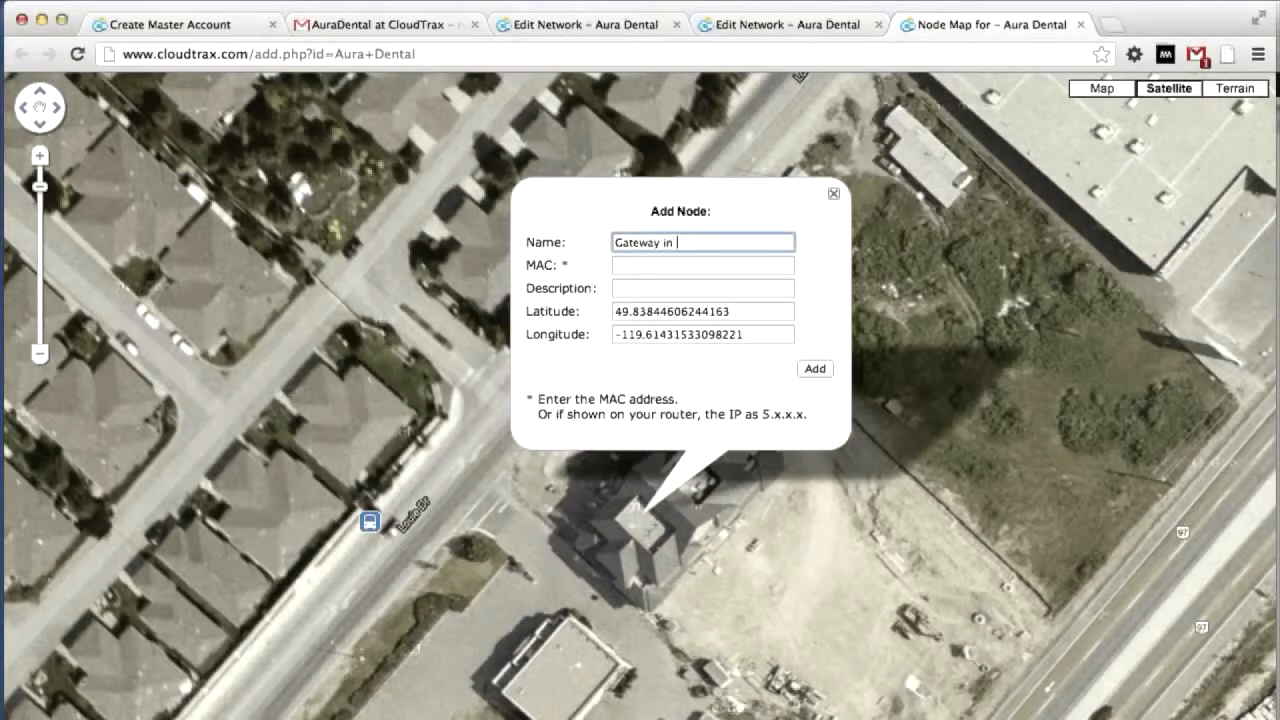
type("Network")
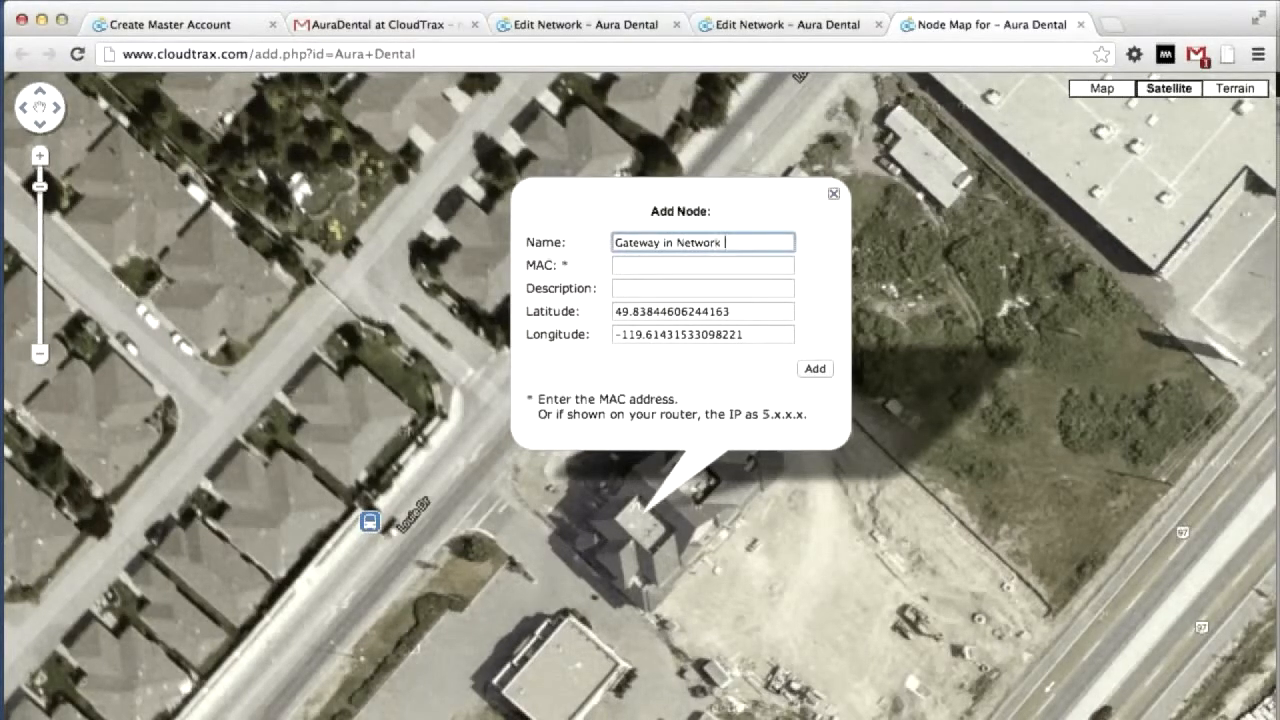
type("ac:86:74:06:0b:98")
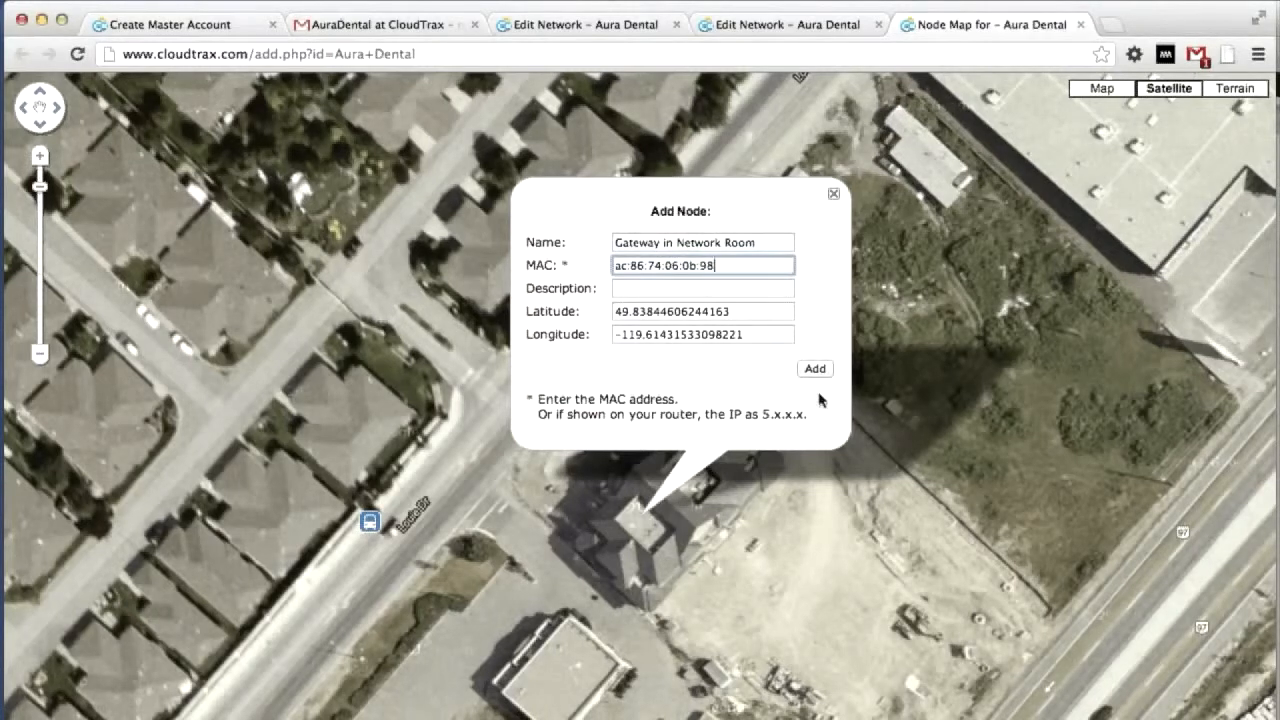
left_click(832, 192)
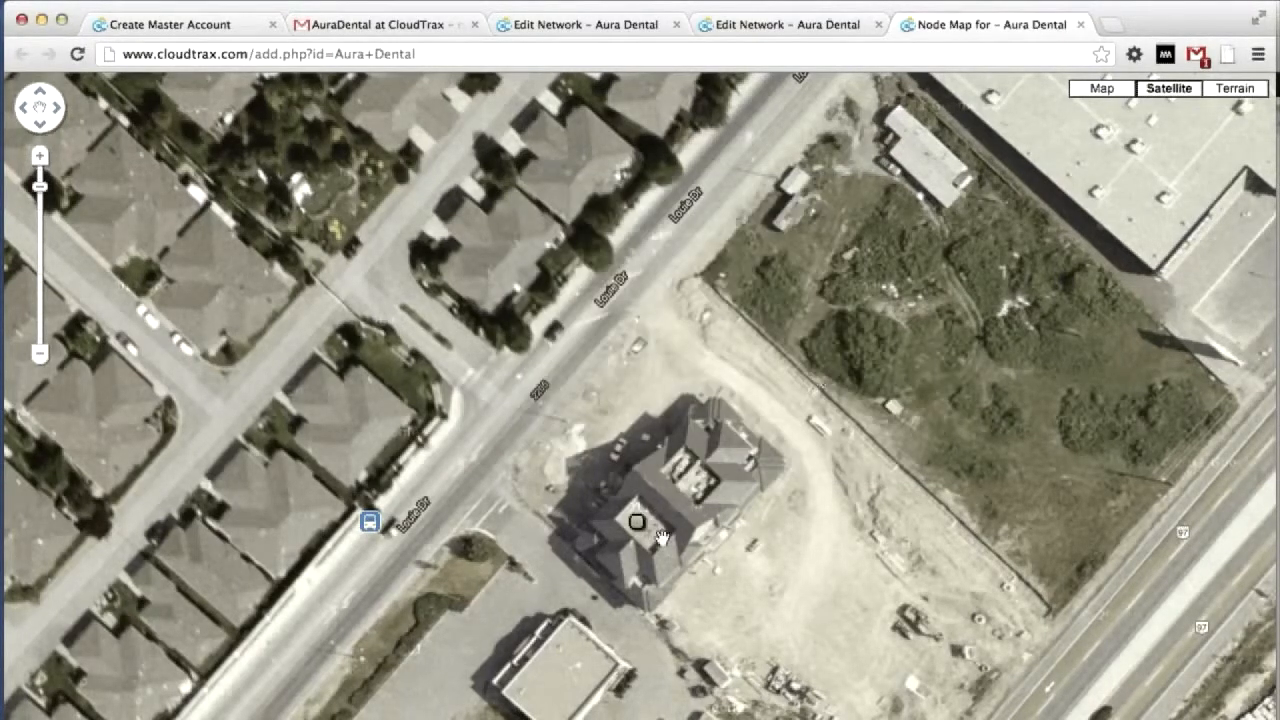
- Add the repeater node with MAC ac:86:74:06:0c:00 at the same building
left_click(636, 524)
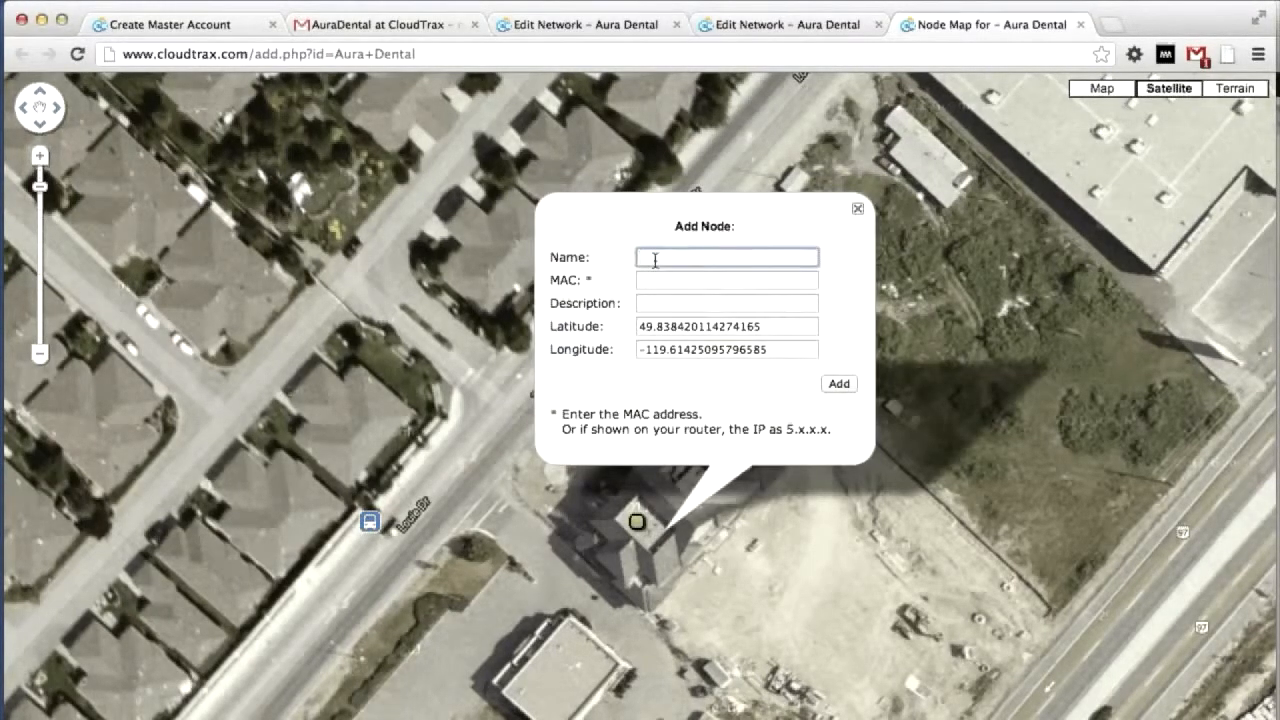
type("ac:86")
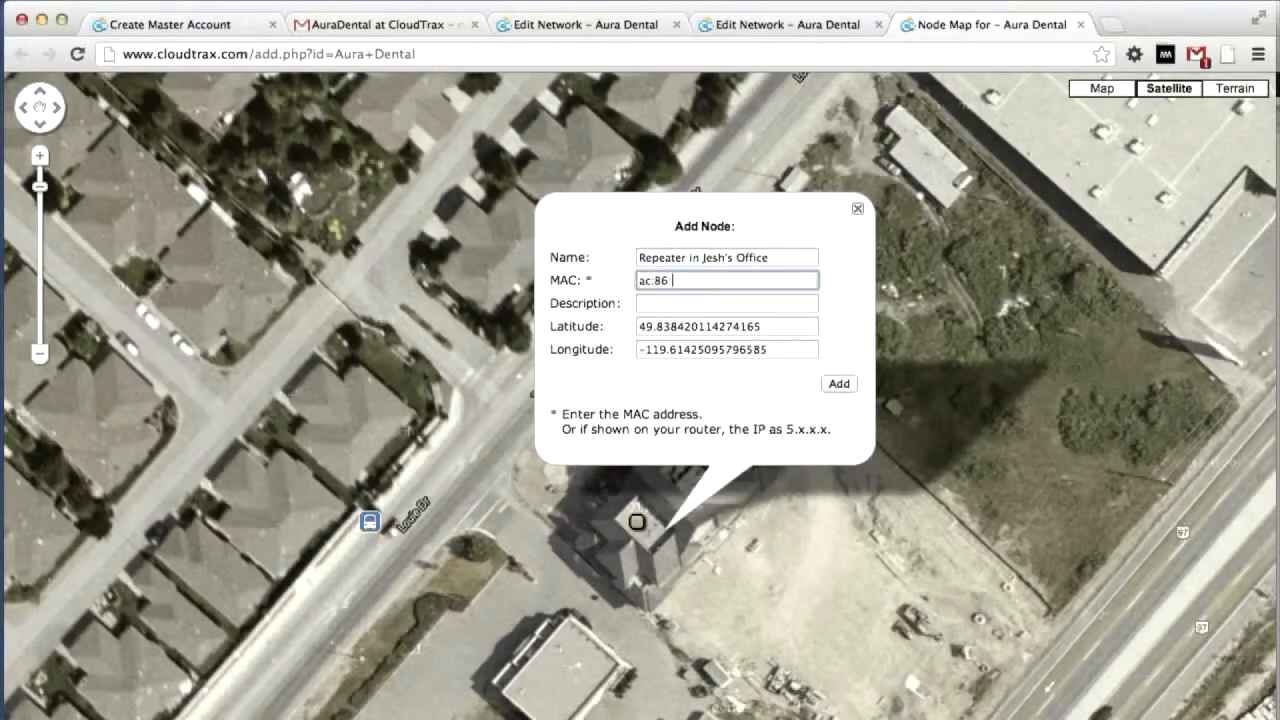
type("74:06:0c:00")
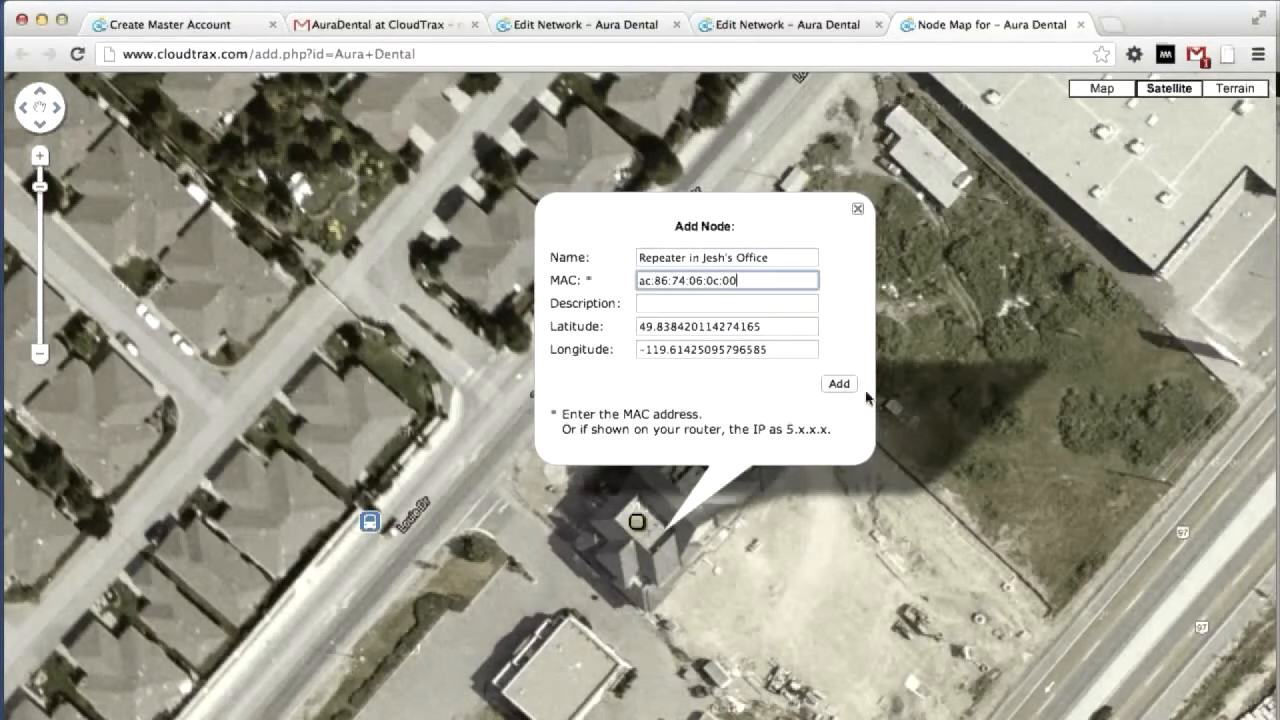
left_click(838, 384)
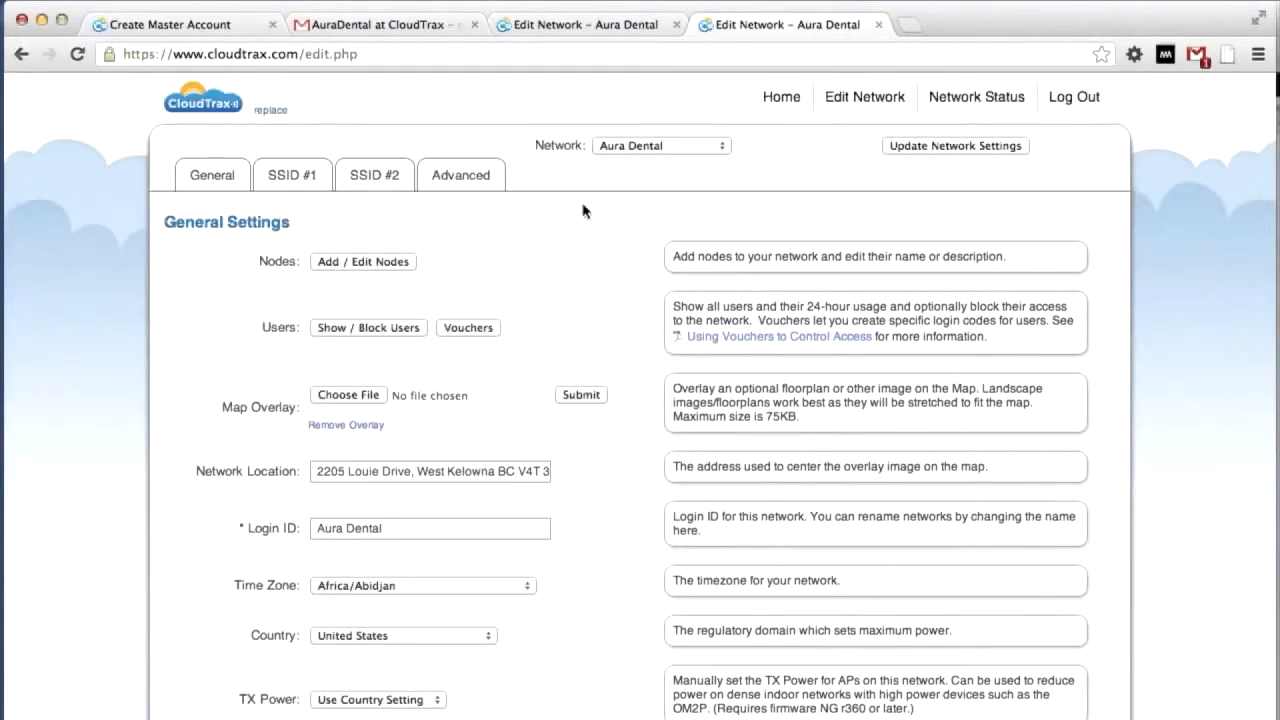
- Choose America/Los_Angeles as time zone and keep country-default transmit power
scroll("down", 3)
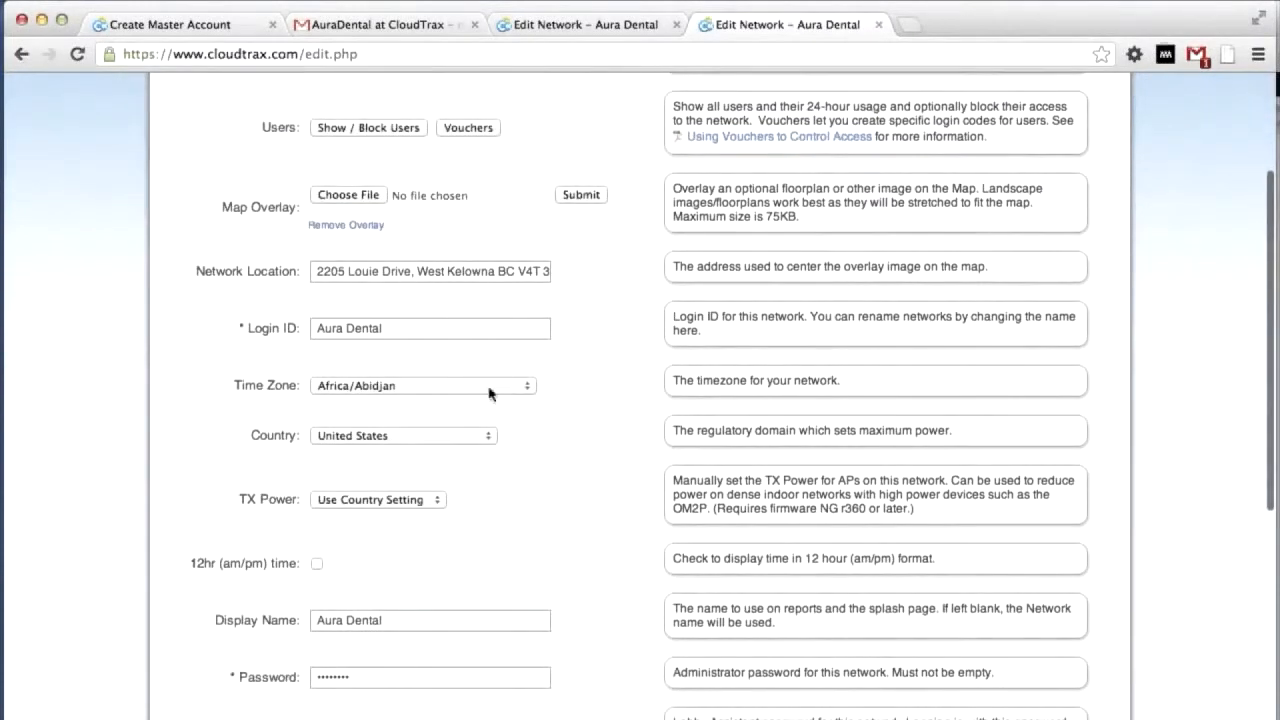
left_click(422, 384)
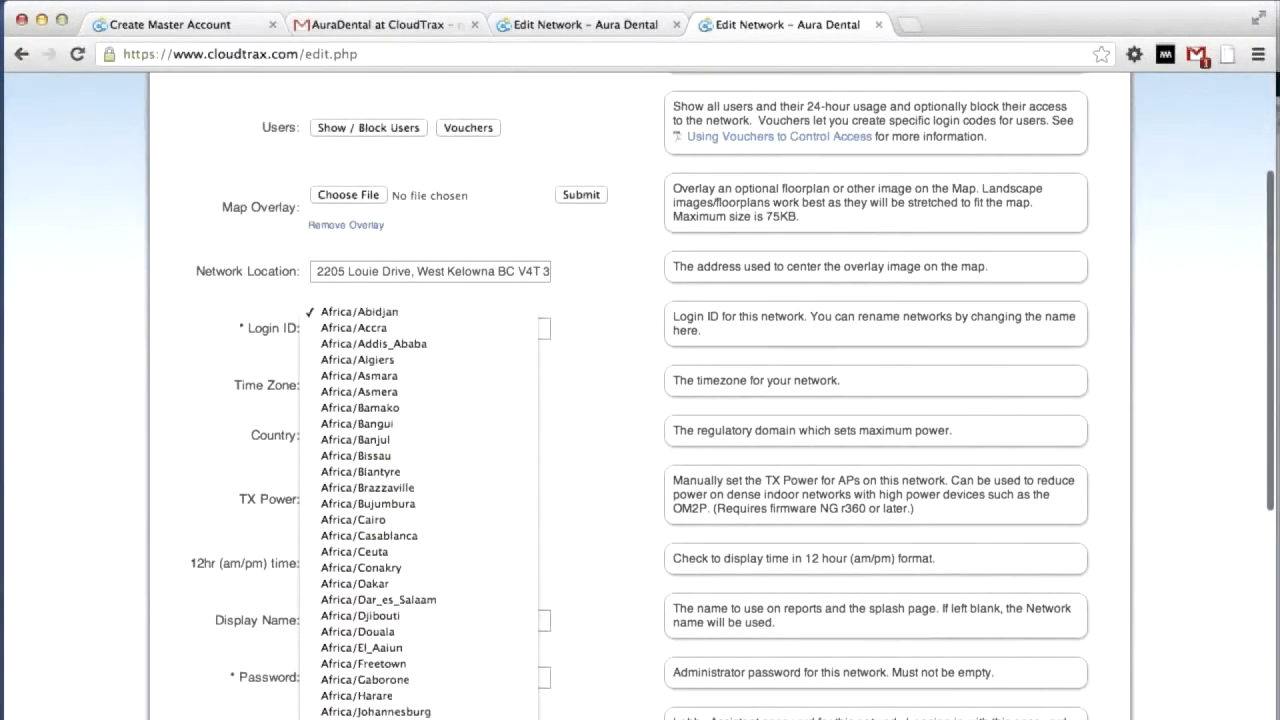
scroll("down", 3)
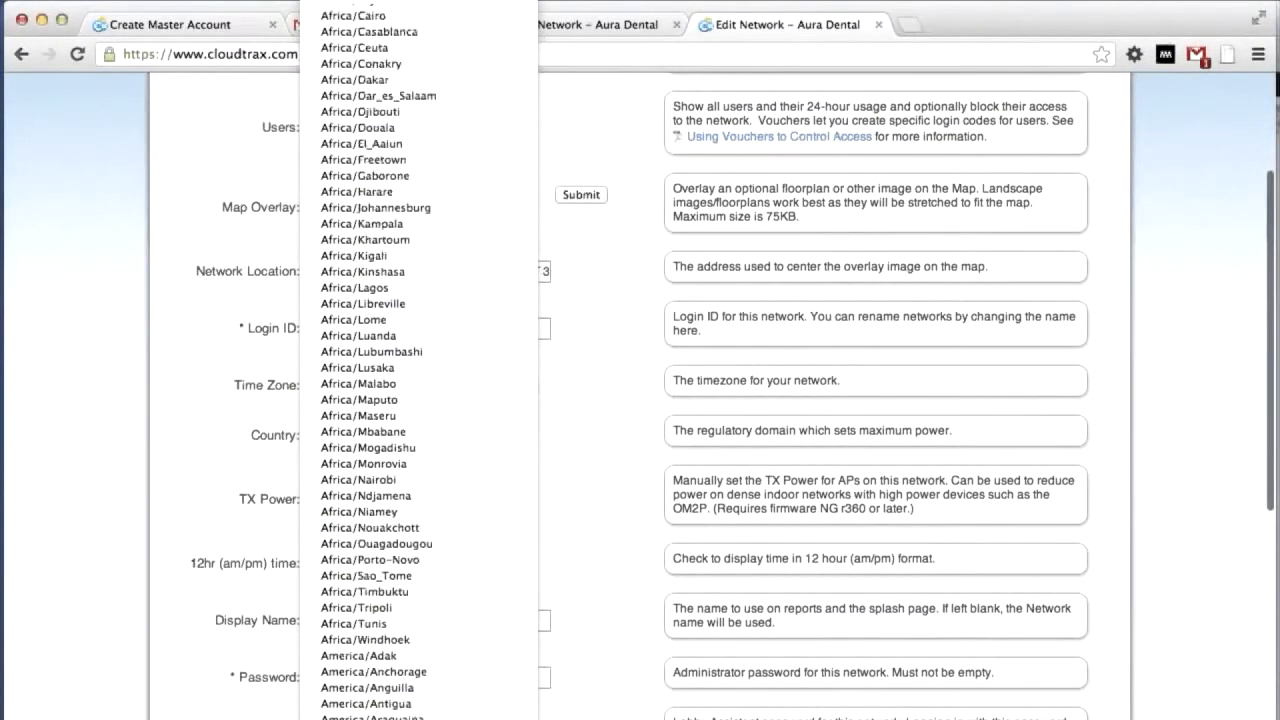
scroll("down", 3)
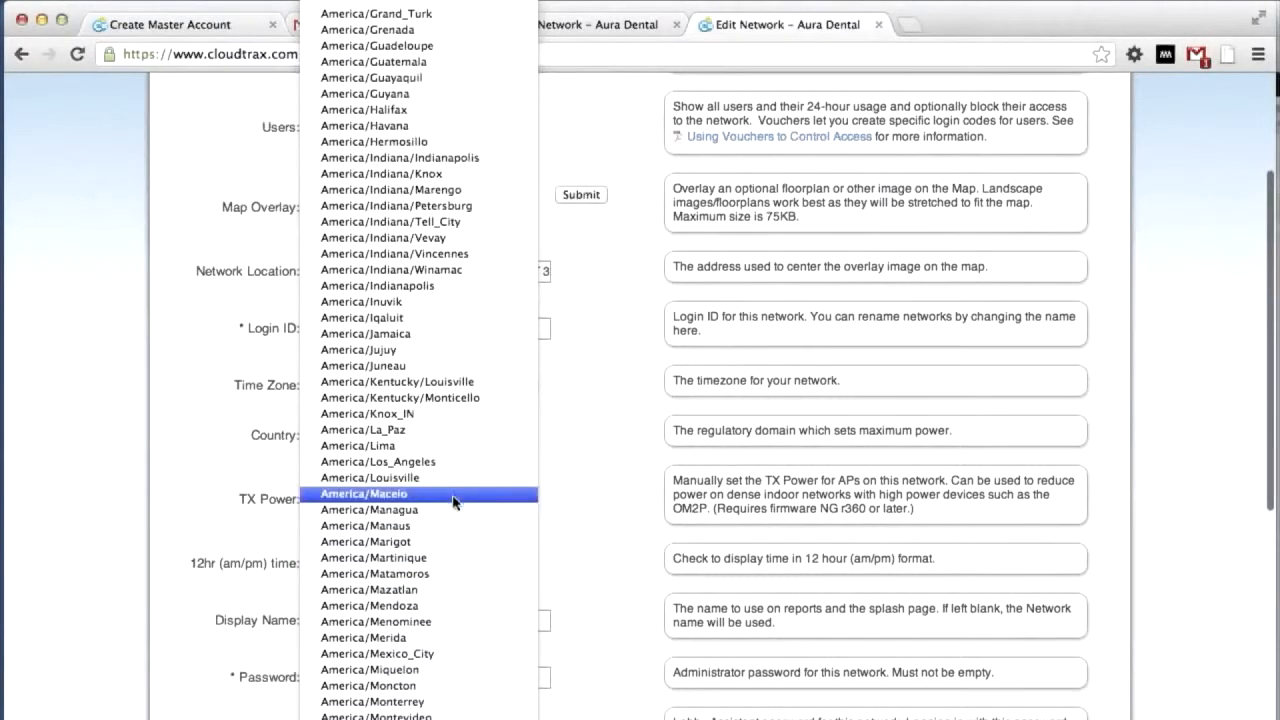
left_click(376, 460)
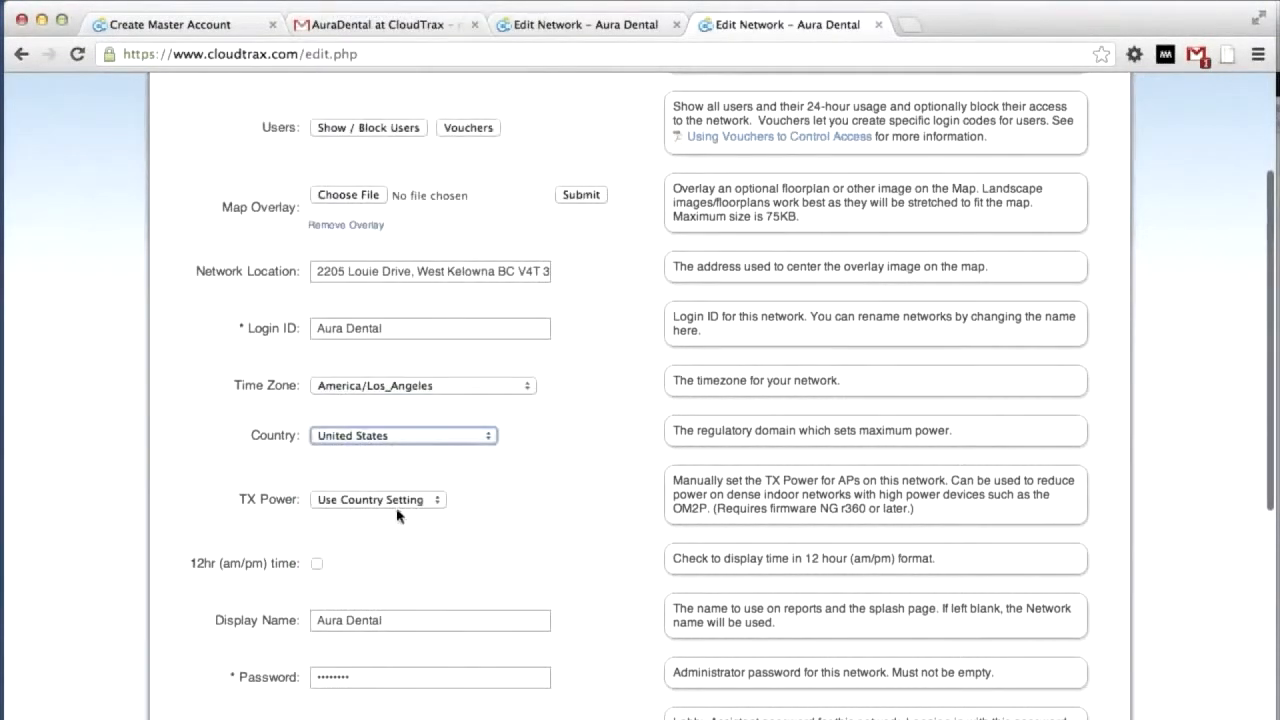
left_click(376, 500)
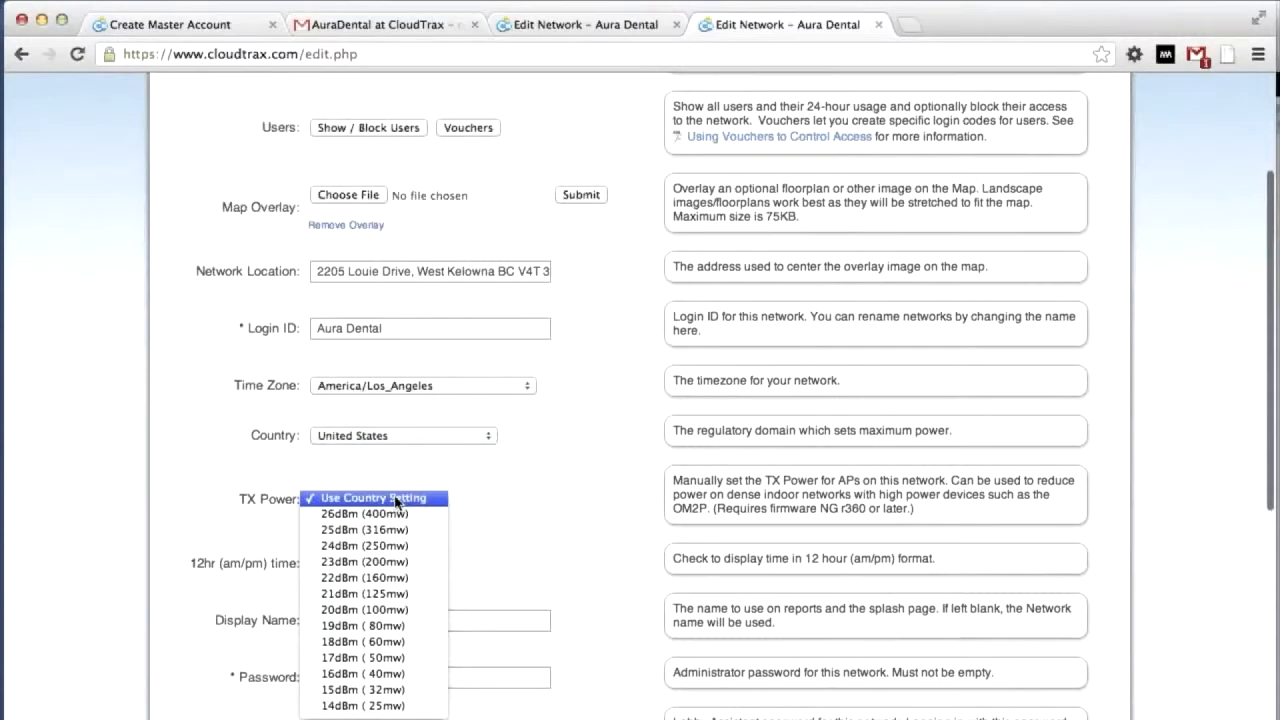
left_click(376, 498)
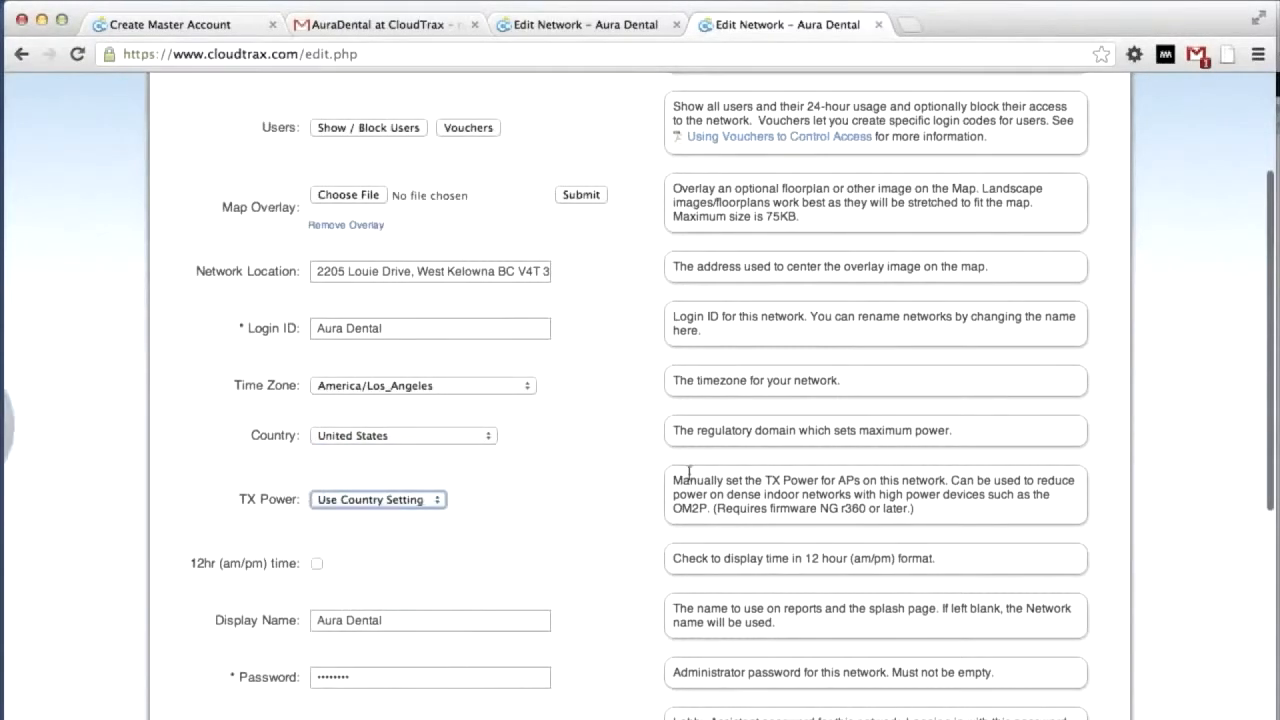
- Enable 12-hour time display and save the updated network settings
scroll("down", 3)
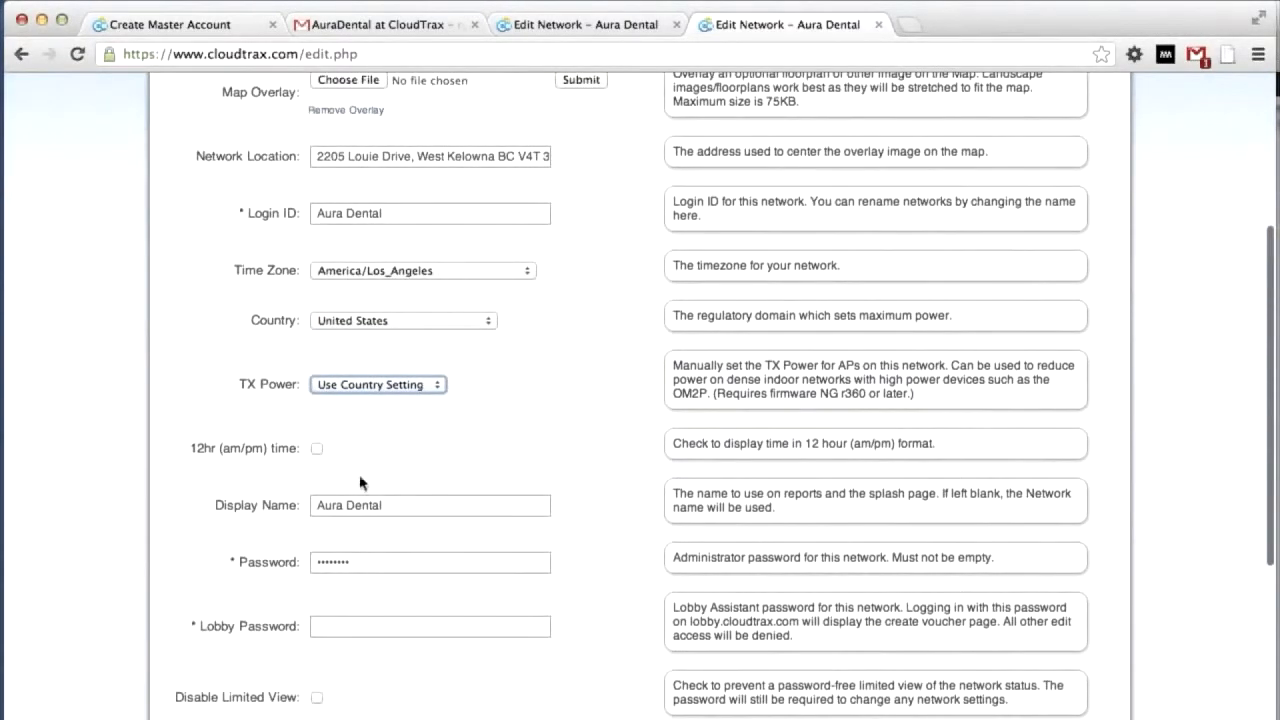
left_click(316, 448)
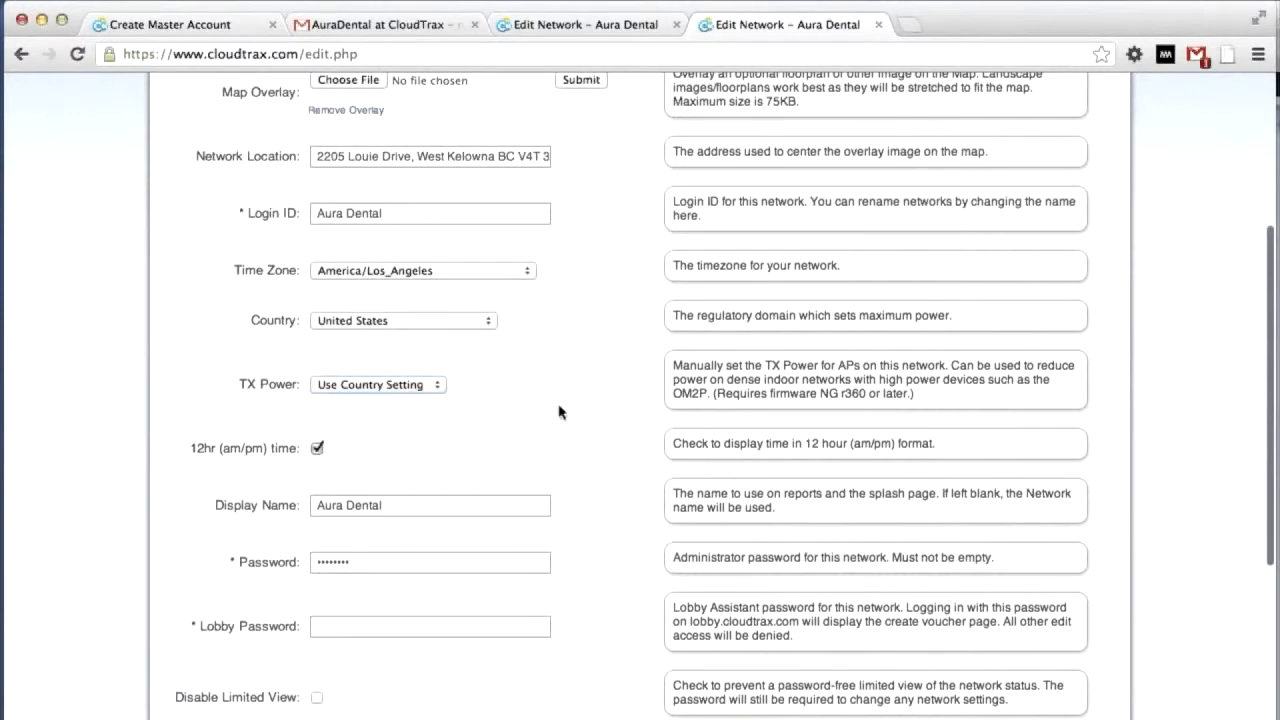
scroll("down", 3)
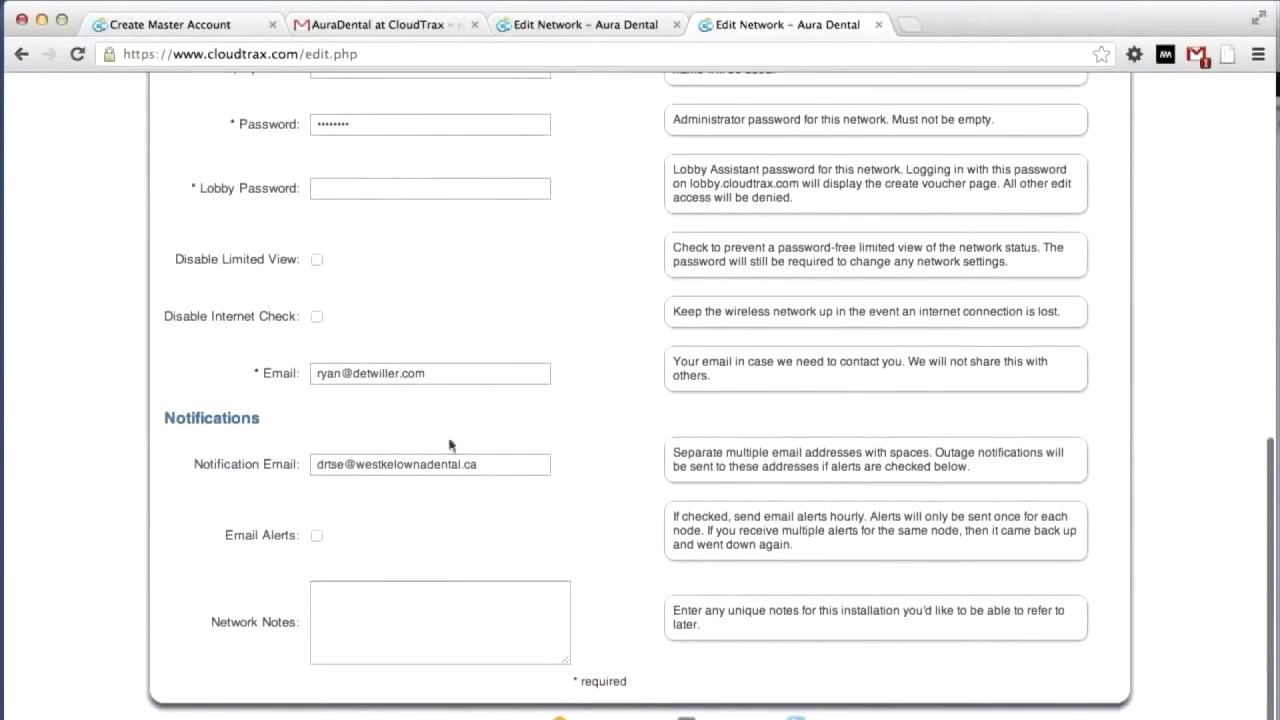
left_click(316, 536)
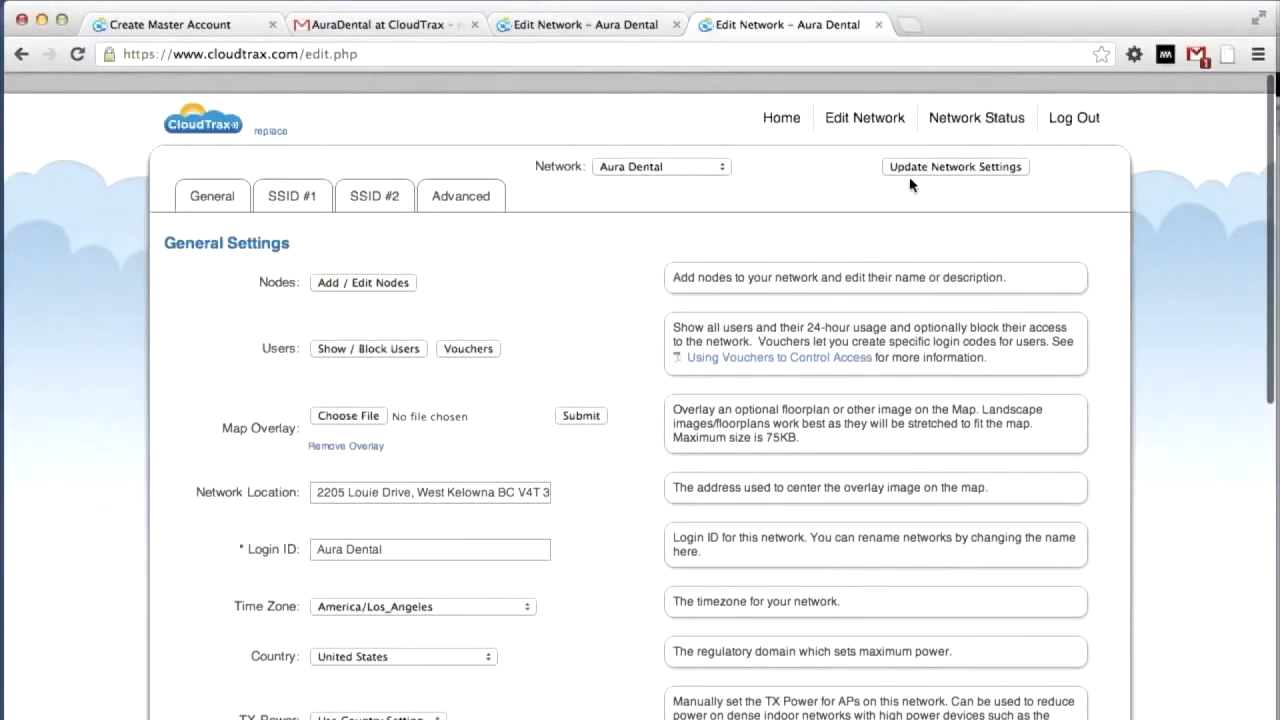
left_click(954, 166)
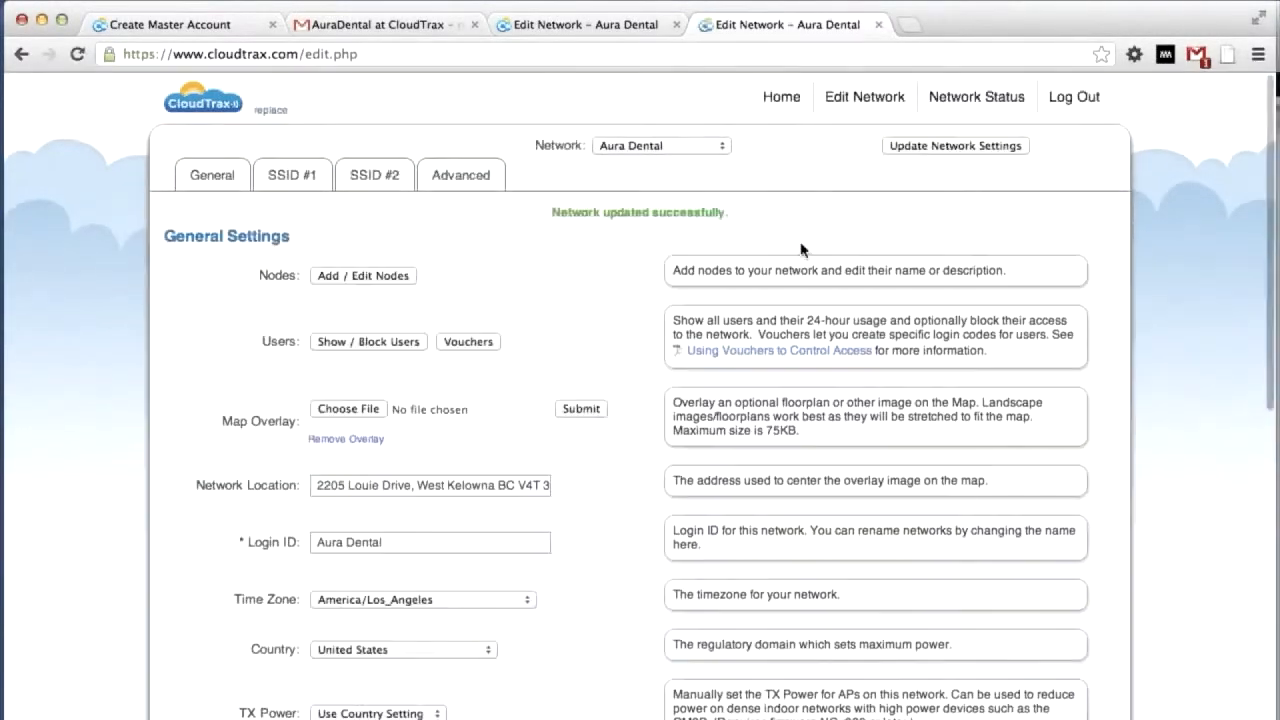
mouse_move(532, 252)
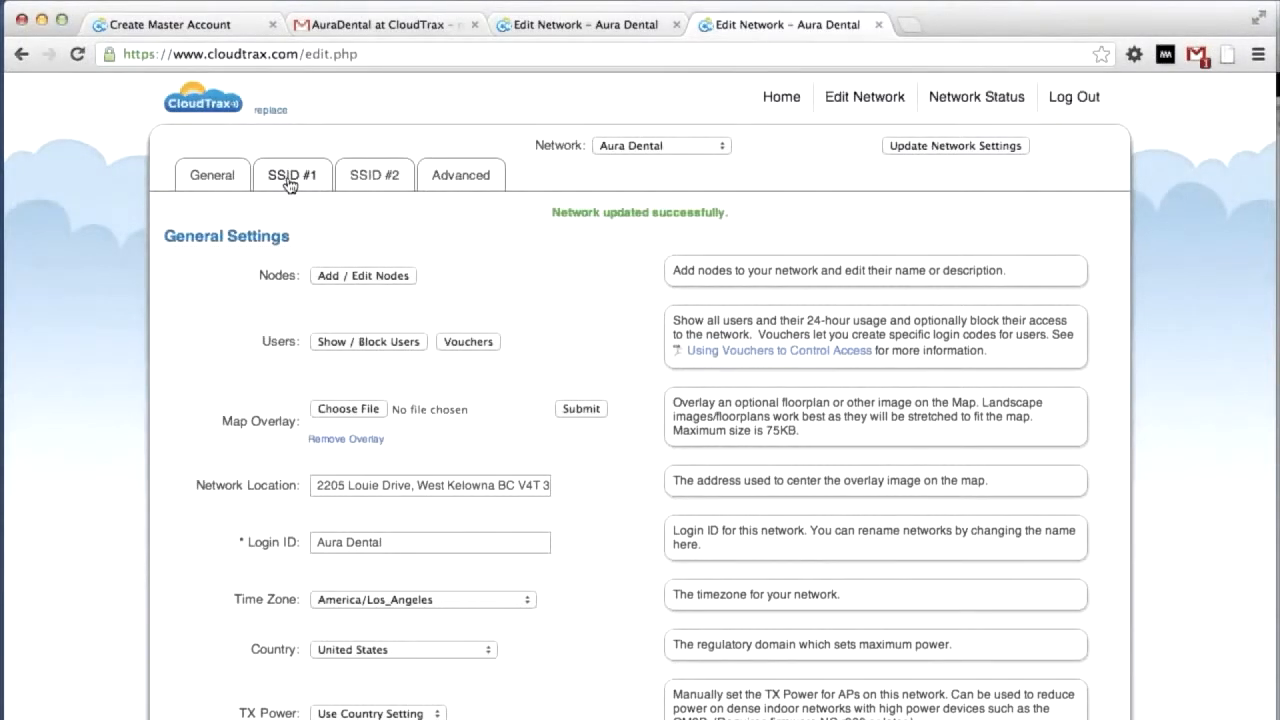
- Rename SSID #1 to Aura Dental with no WPA key and review its captive portal options
left_click(292, 176)
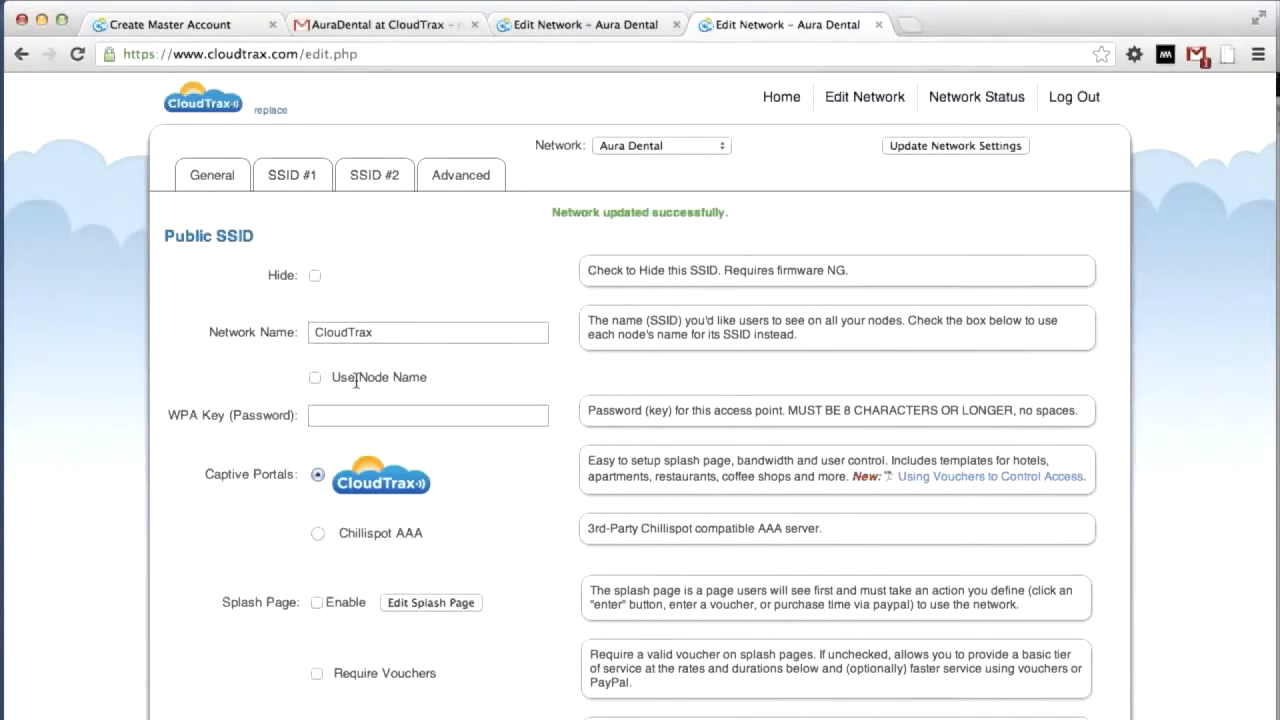
left_click(428, 332)
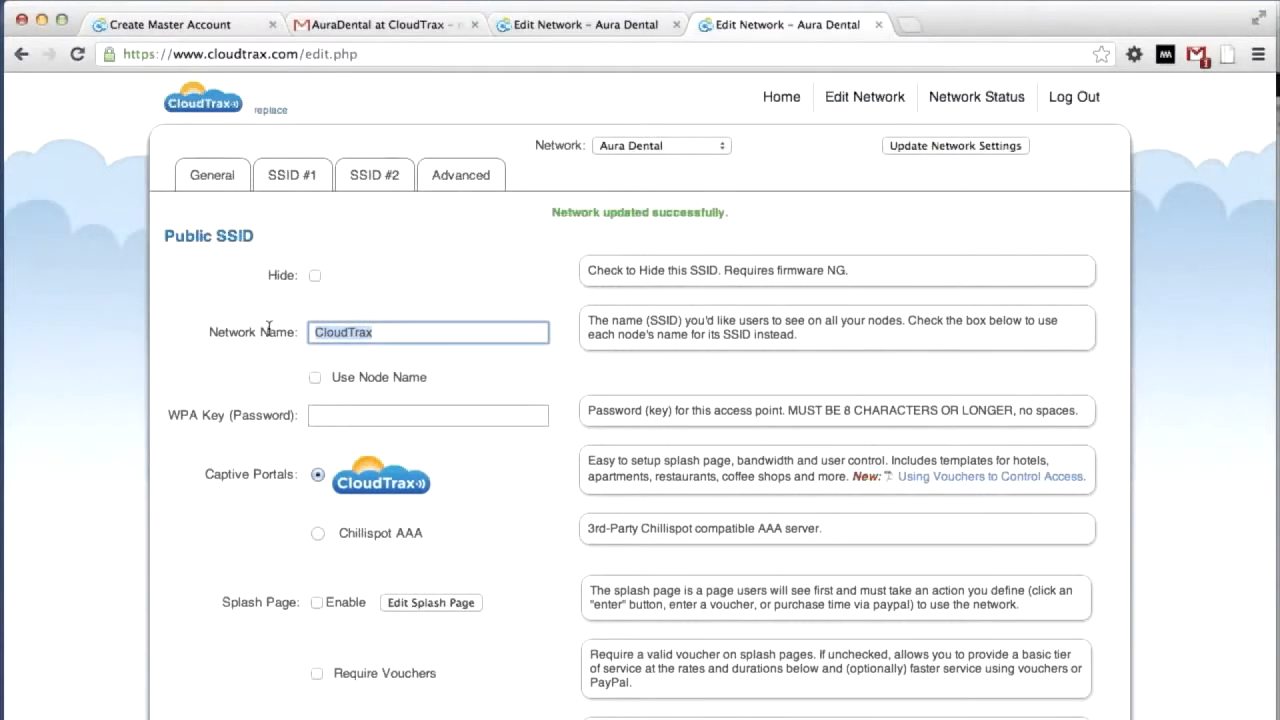
type("Aura Dental")
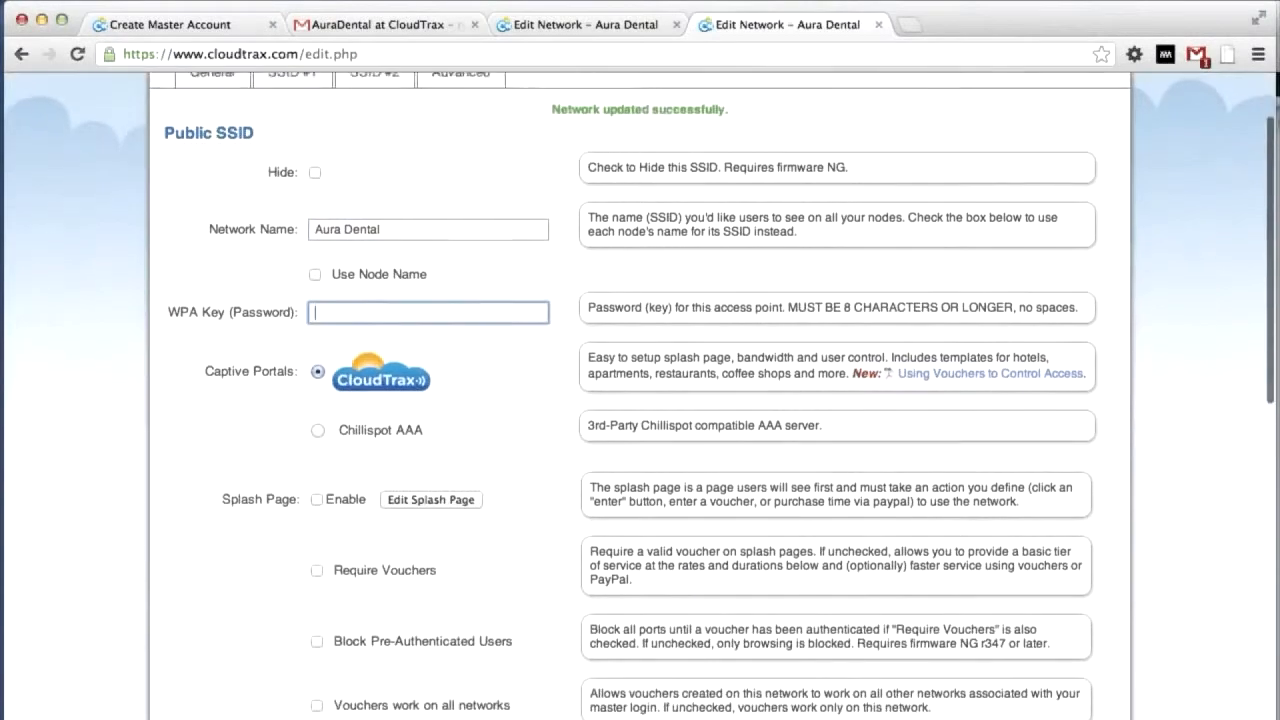
scroll("down", 3)
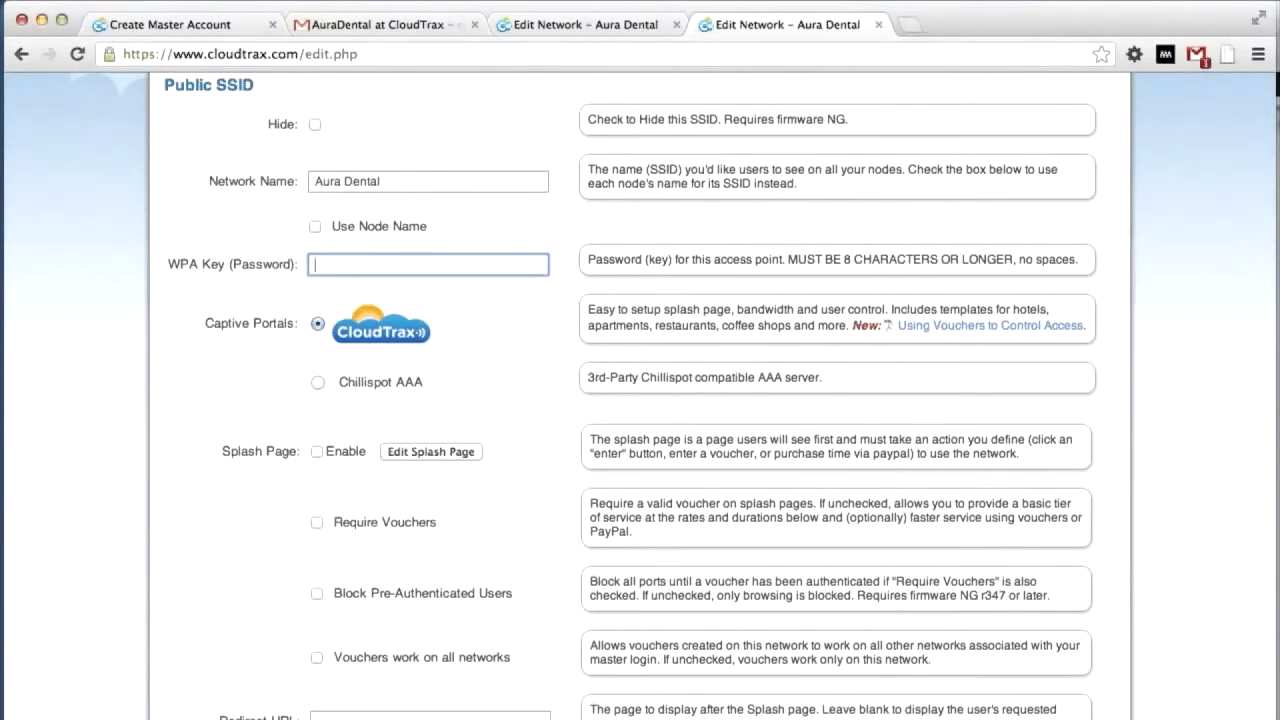
scroll("down", 3)
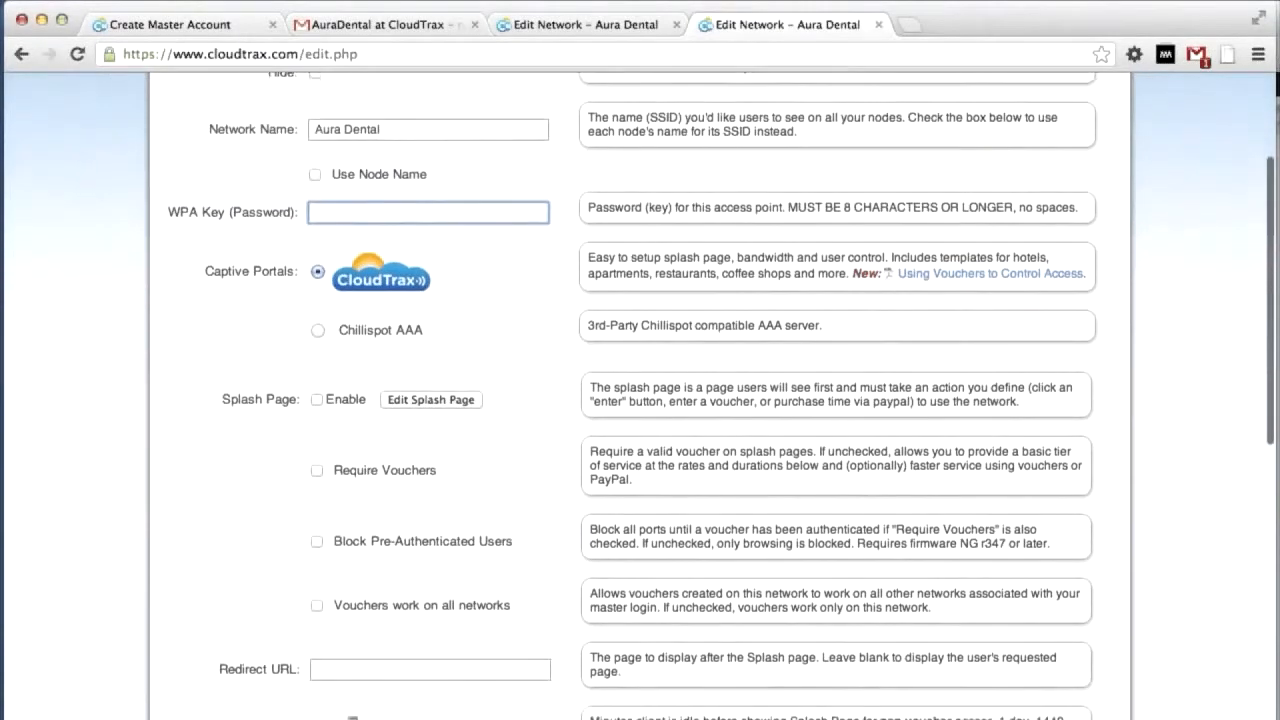
scroll("down", 3)
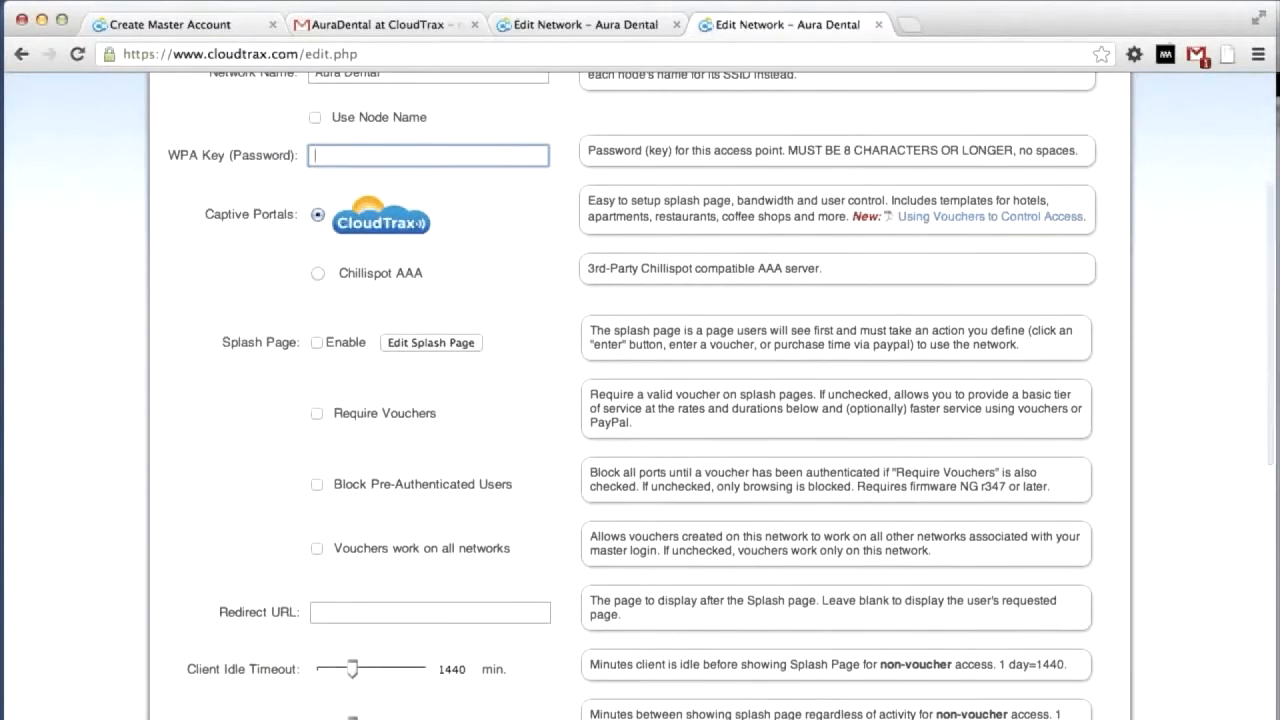
scroll("down", 3)
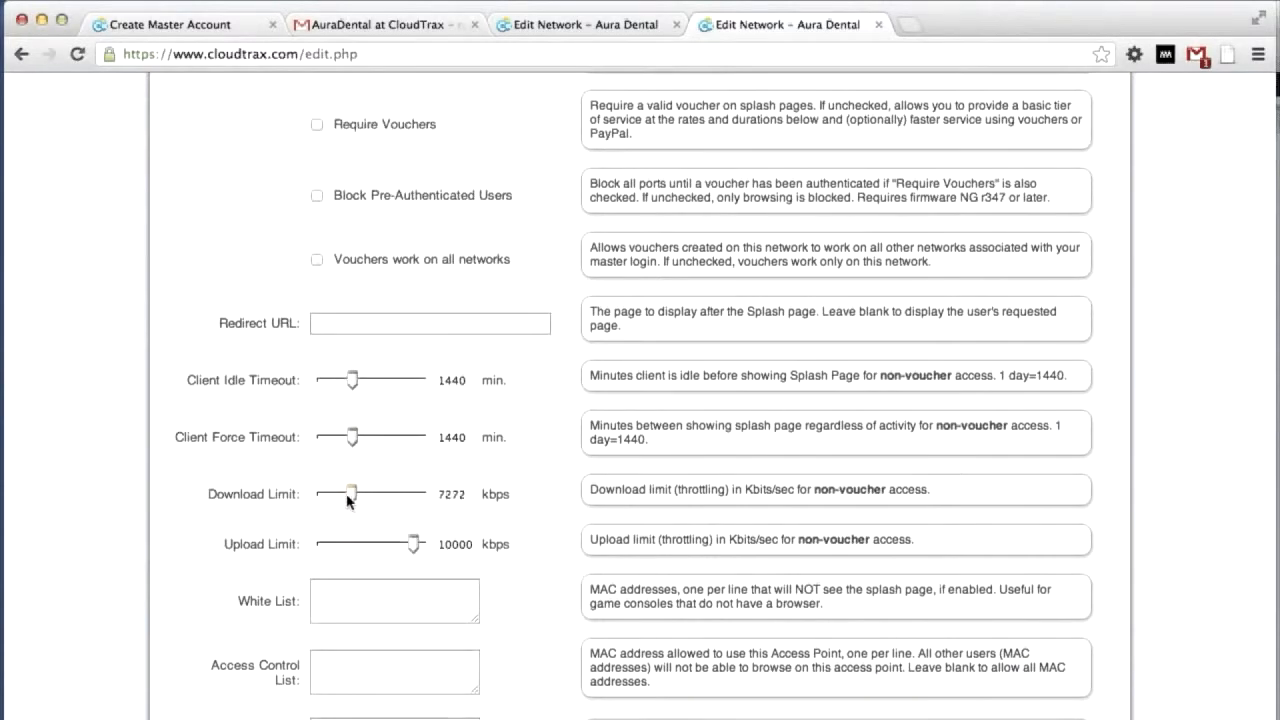
- Set the download limit to 5210 kbps and the upload limit to 2010 kbps
left_click_drag(350, 494, 336, 494)
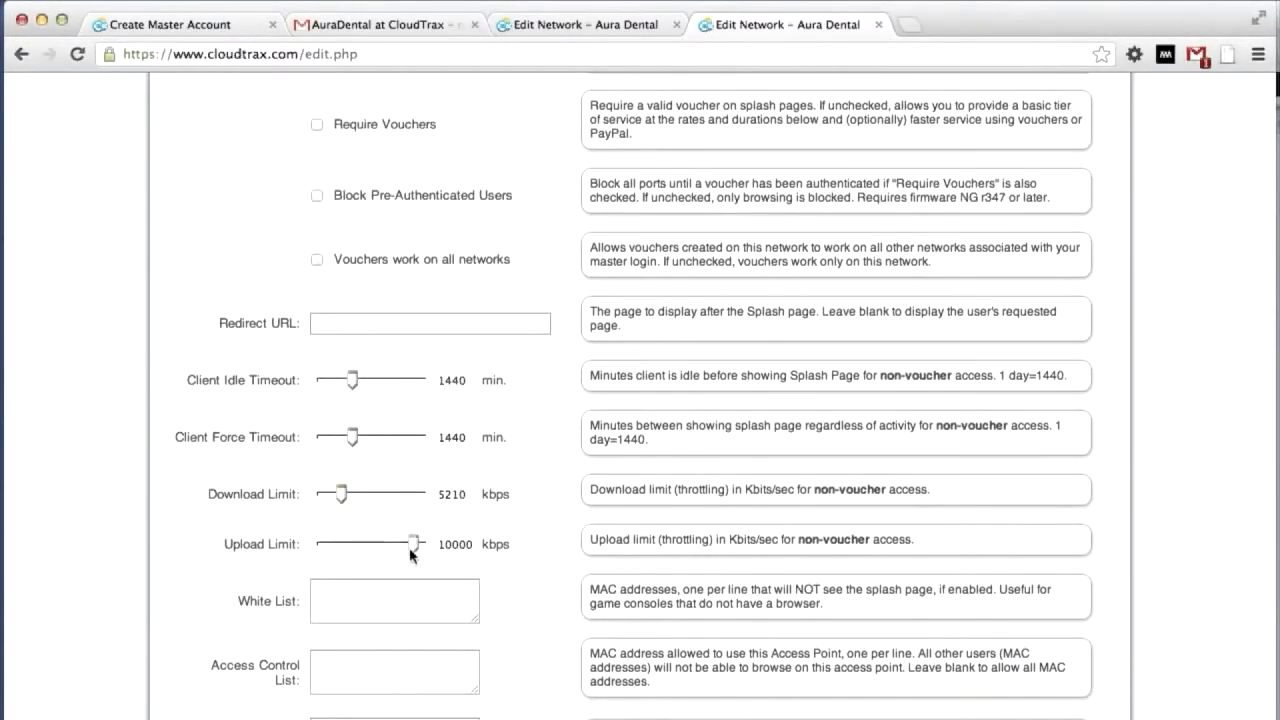
left_click_drag(418, 544, 330, 544)
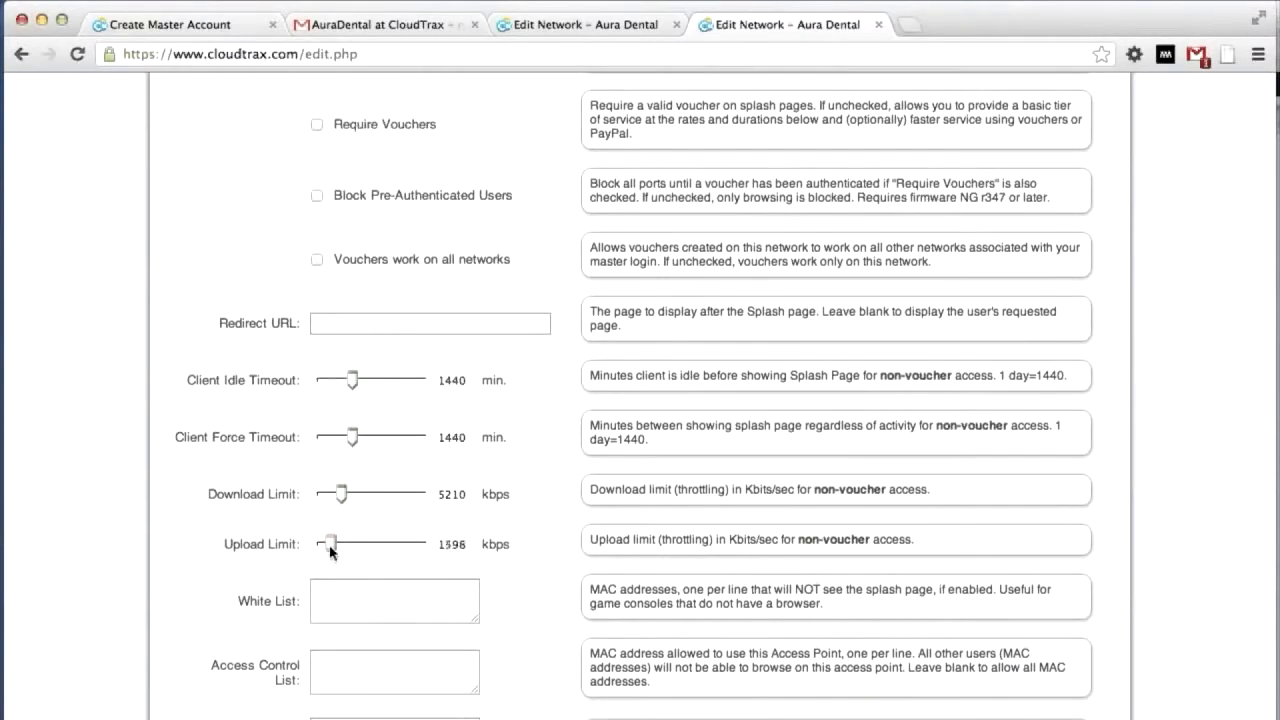
left_click_drag(330, 544, 340, 544)
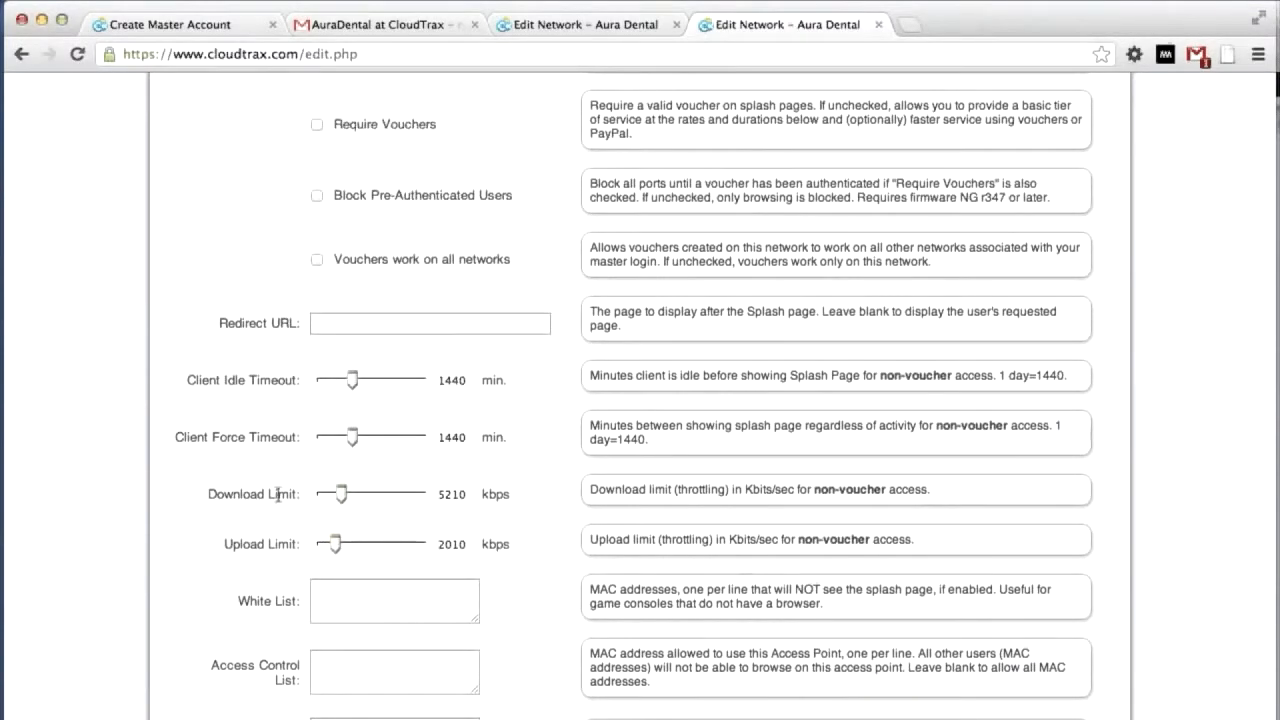
scroll("down", 3)
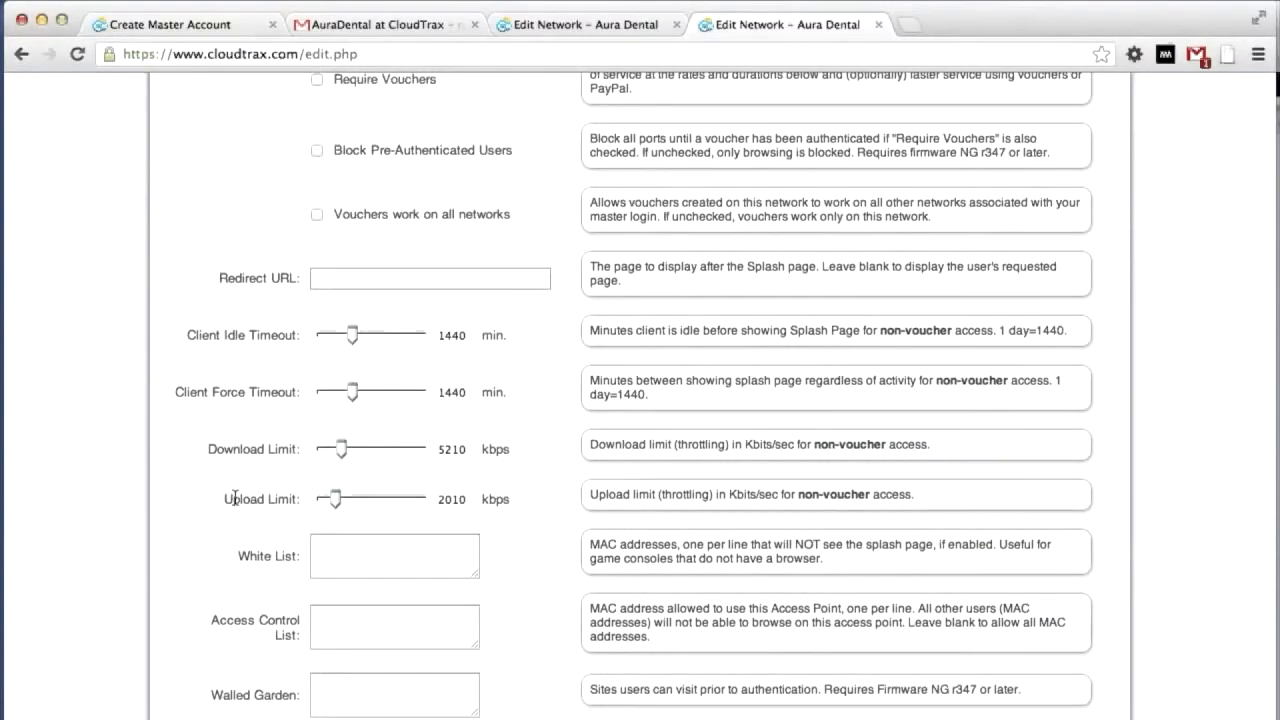
scroll("down", 3)
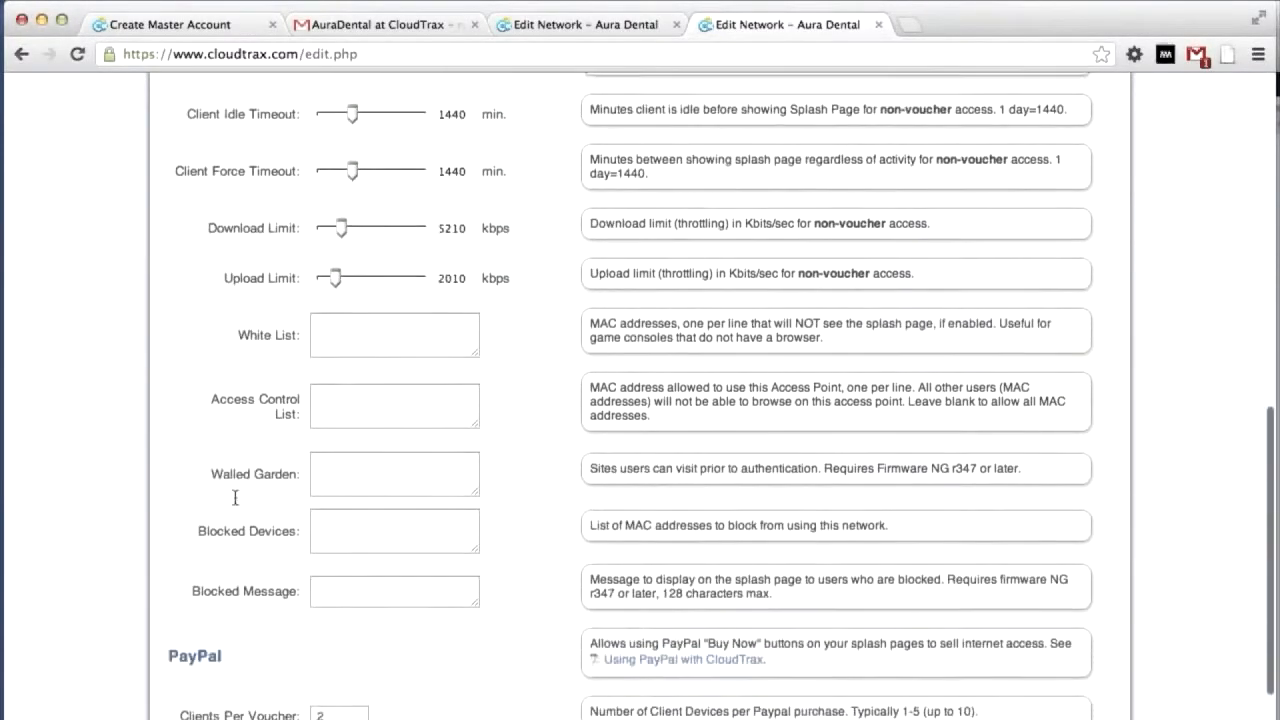
scroll("down", 3)
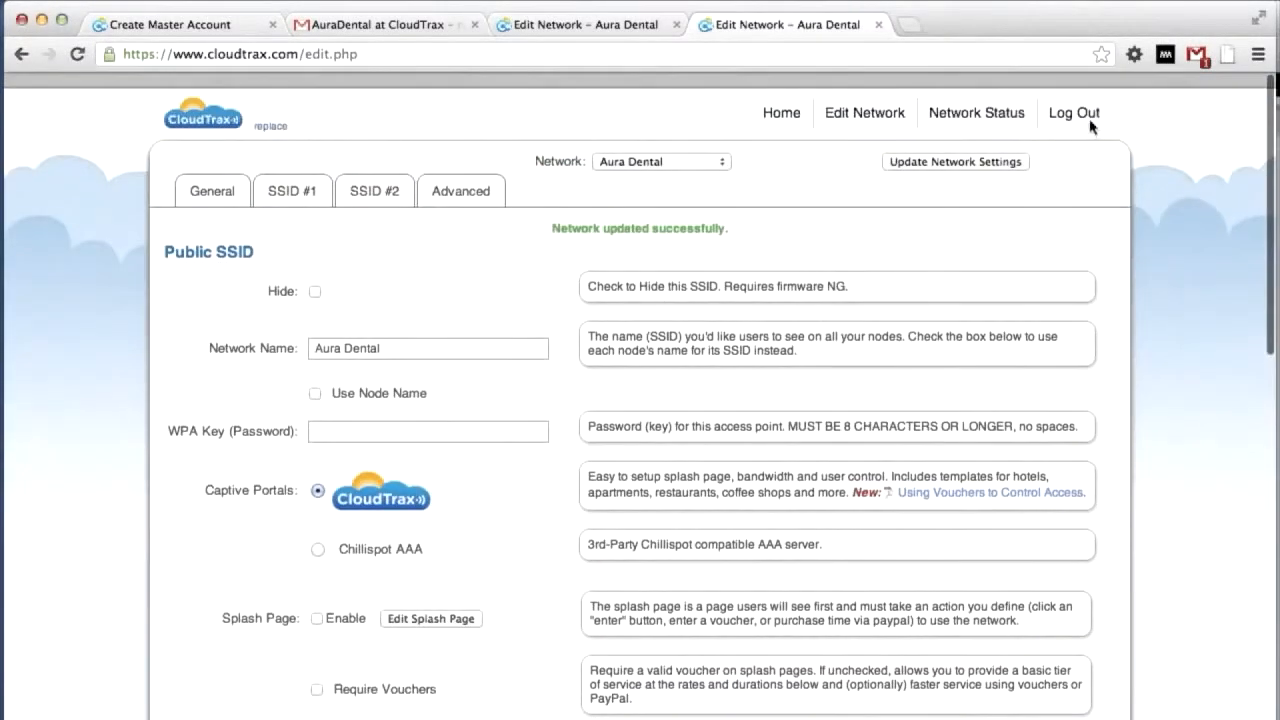
- Return to the General settings of the Edit Network page
left_click(212, 190)
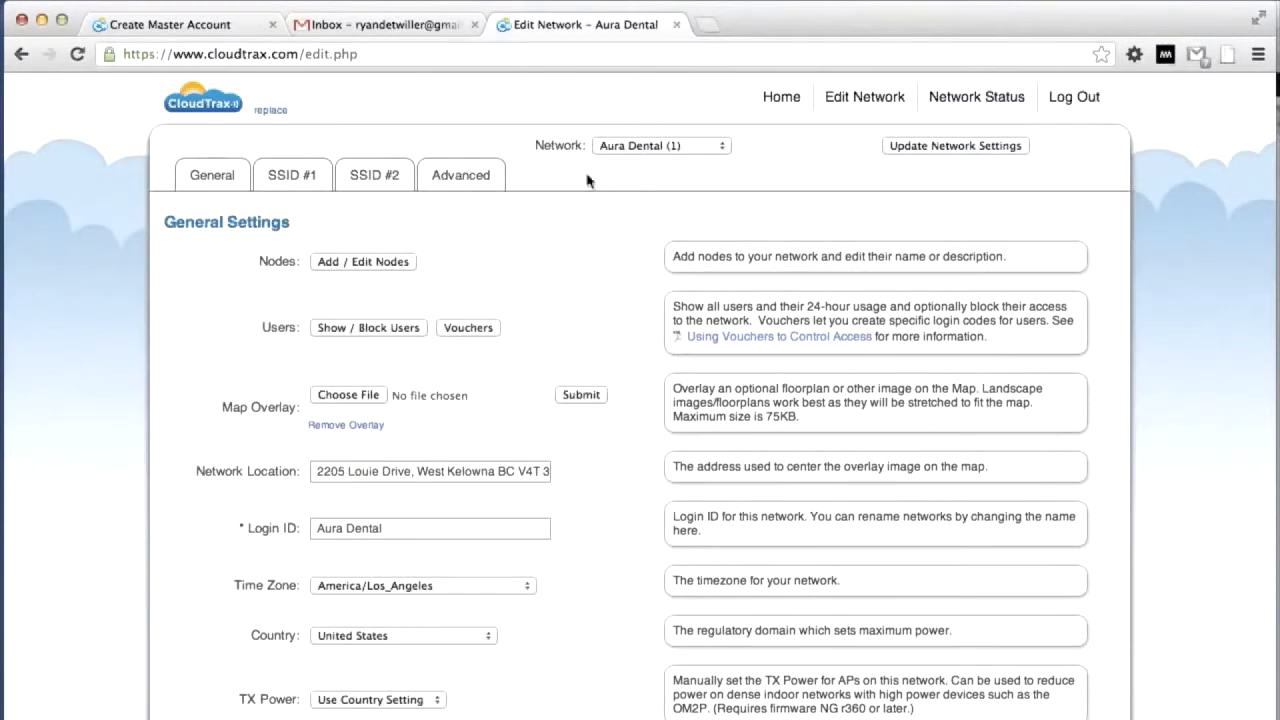
mouse_move(560, 268)
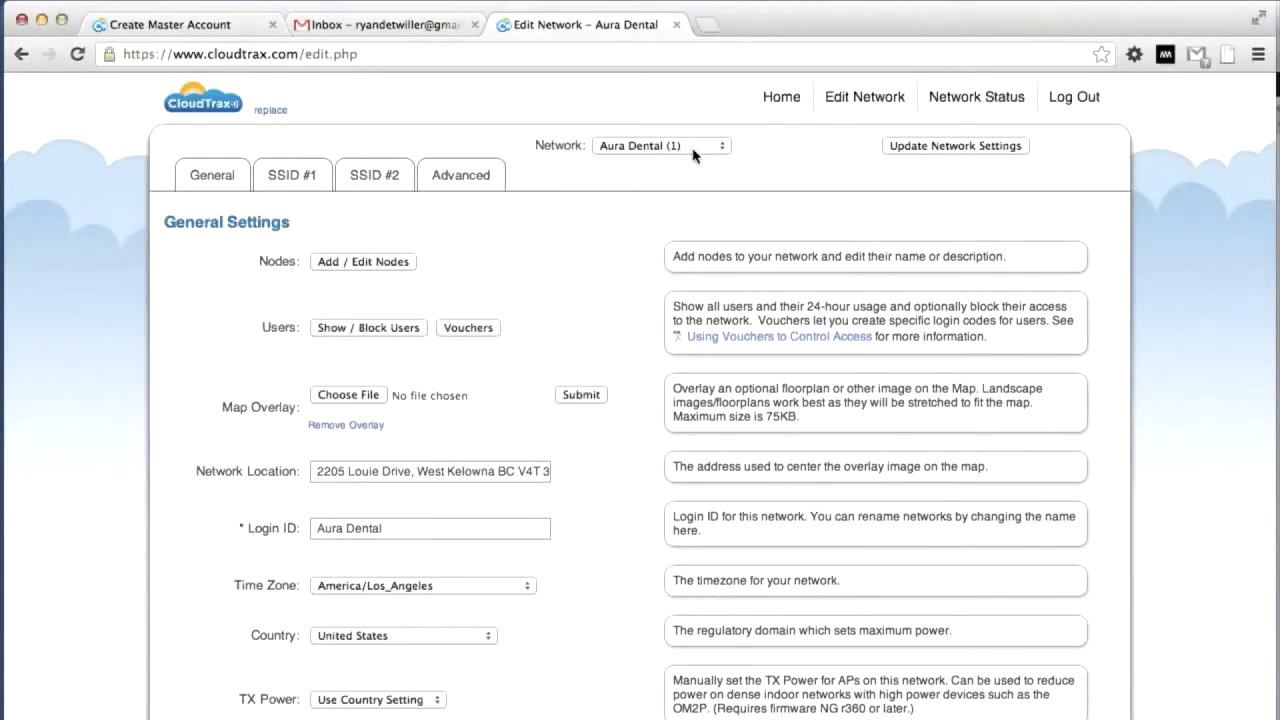
mouse_move(628, 294)
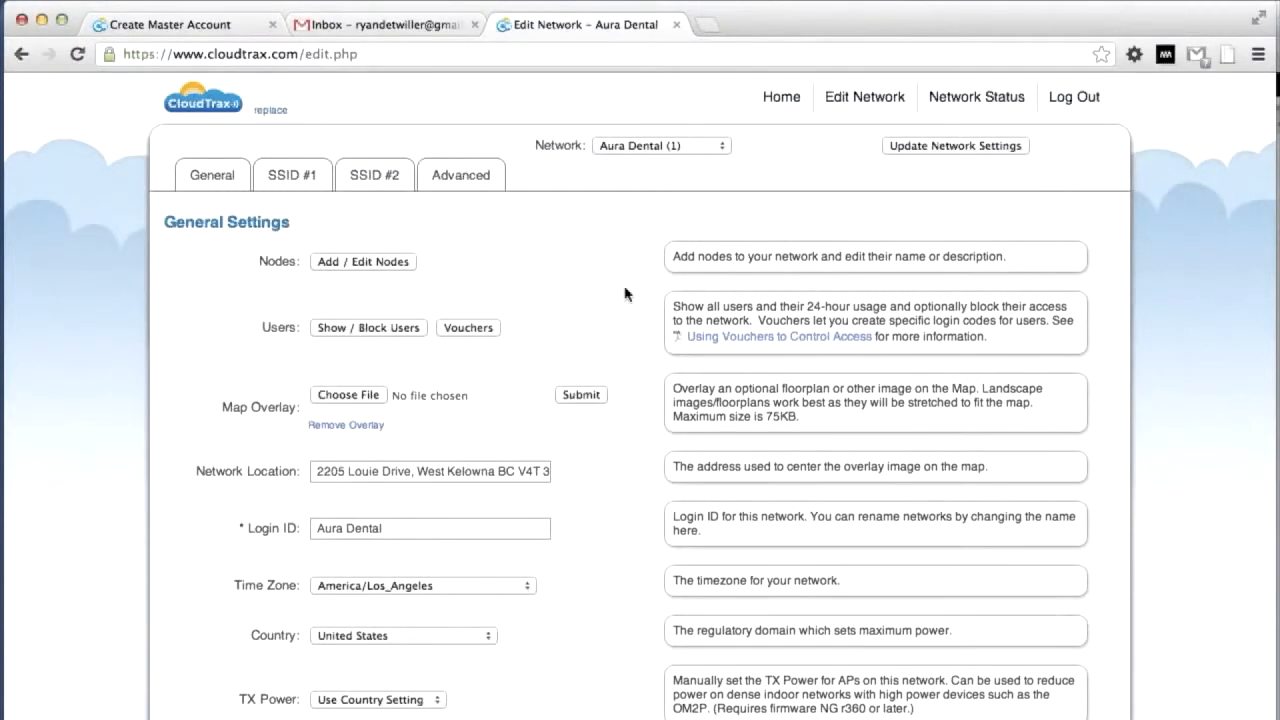
mouse_move(350, 204)
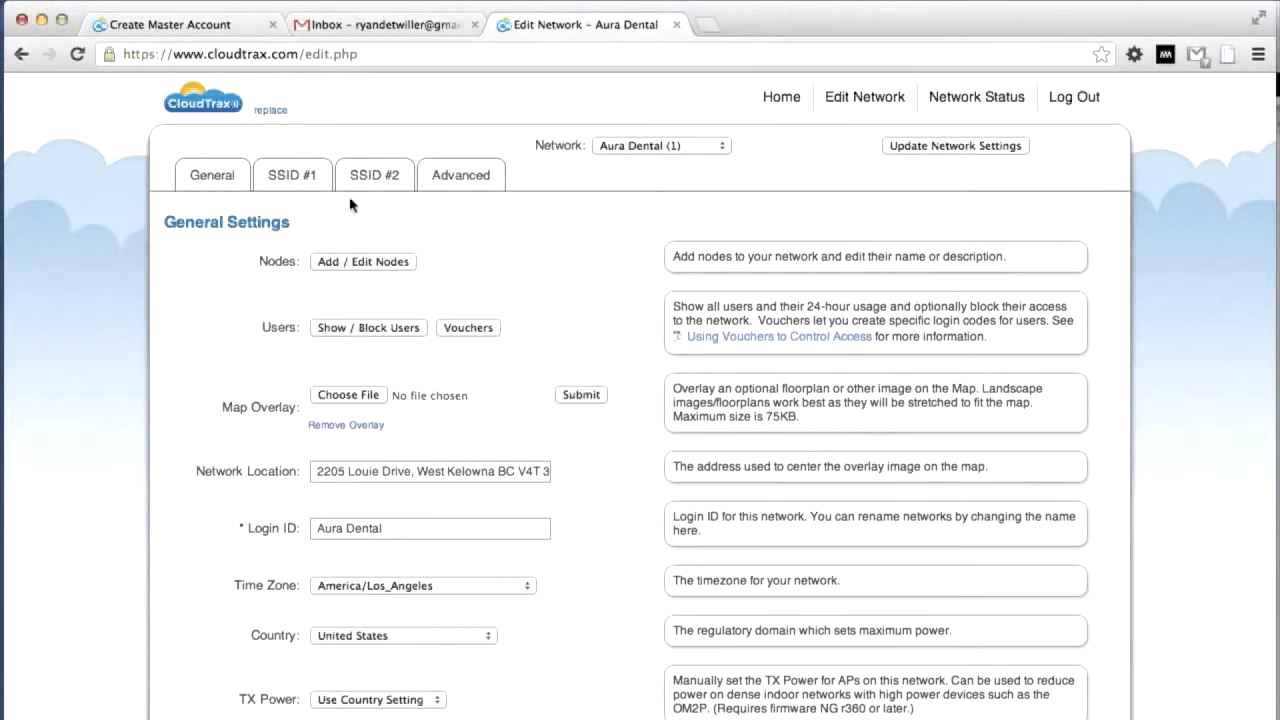
- Uncheck Enable on SSID #2, save the network settings and go back to General
left_click(374, 176)
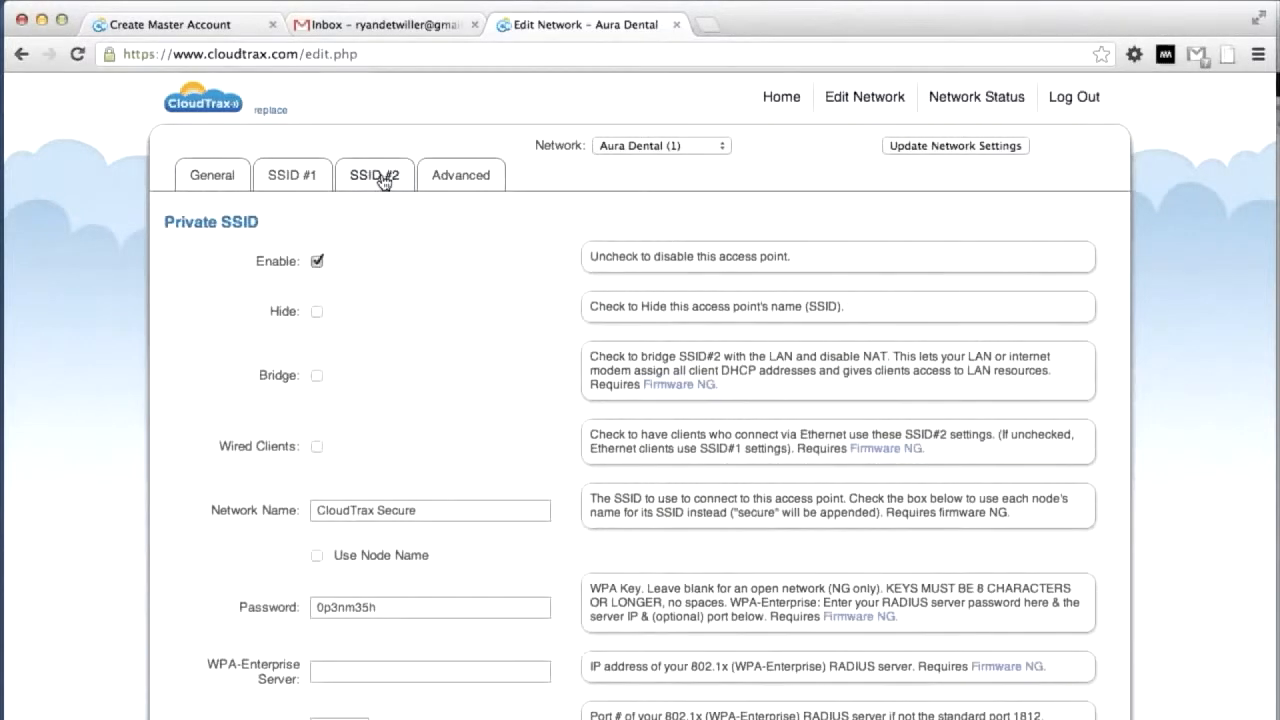
left_click(316, 260)
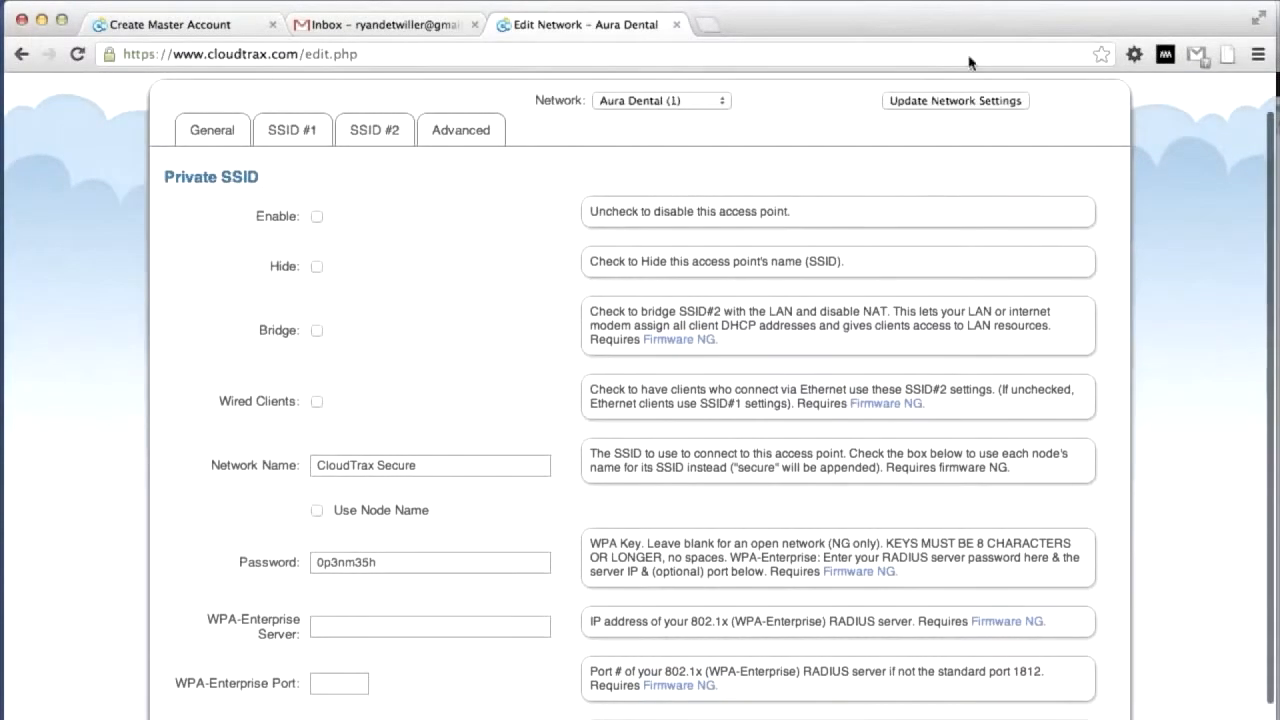
left_click(954, 100)
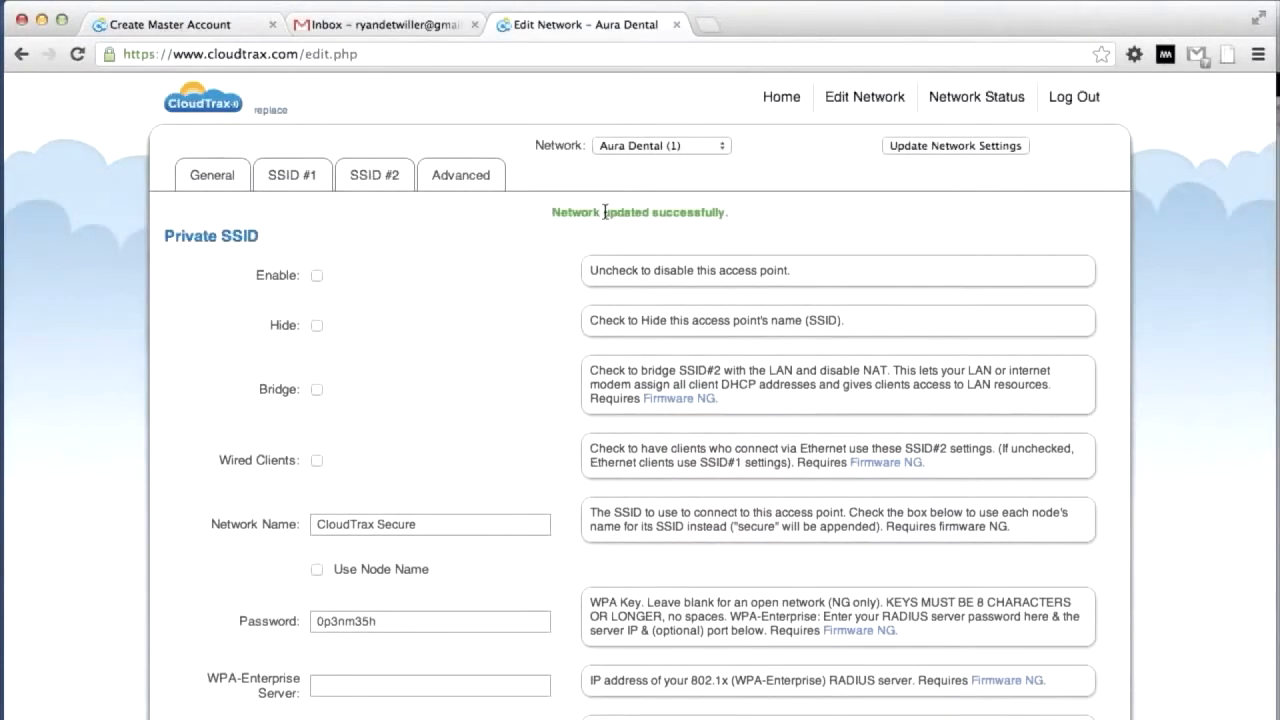
left_click(460, 174)
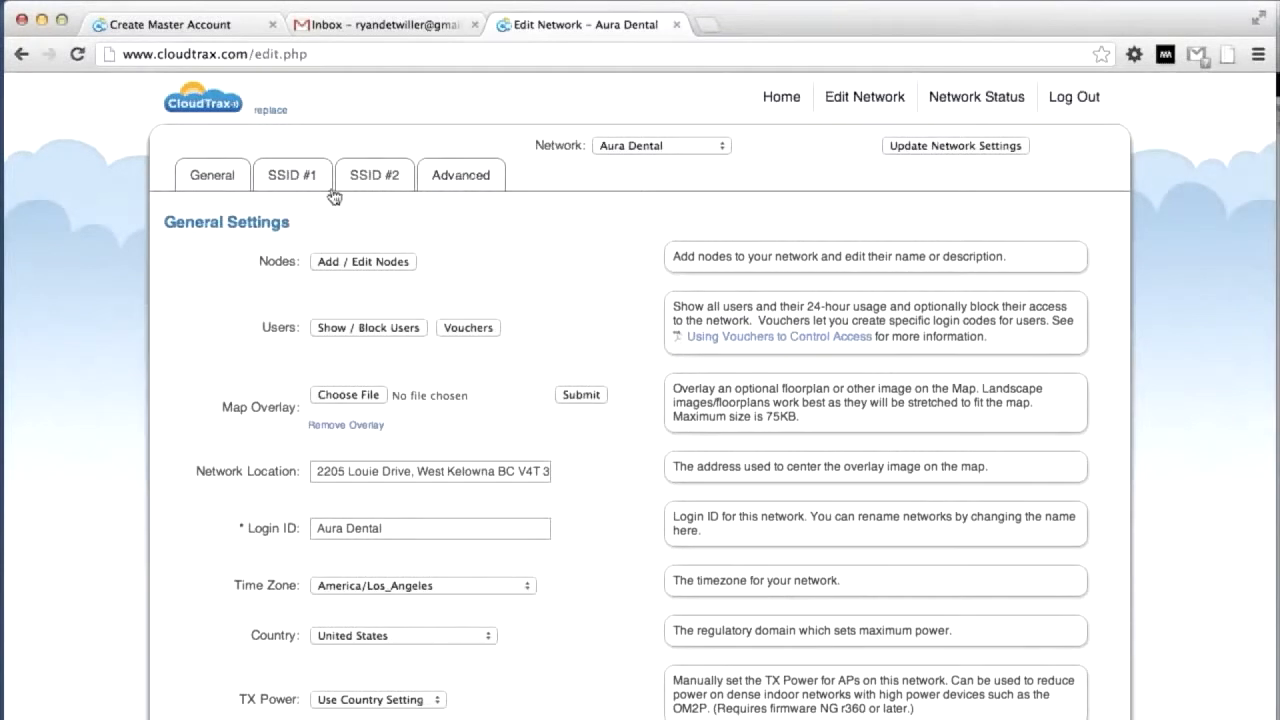
- Open the public SSID's splash page editor and preview the downhill template
left_click(292, 176)
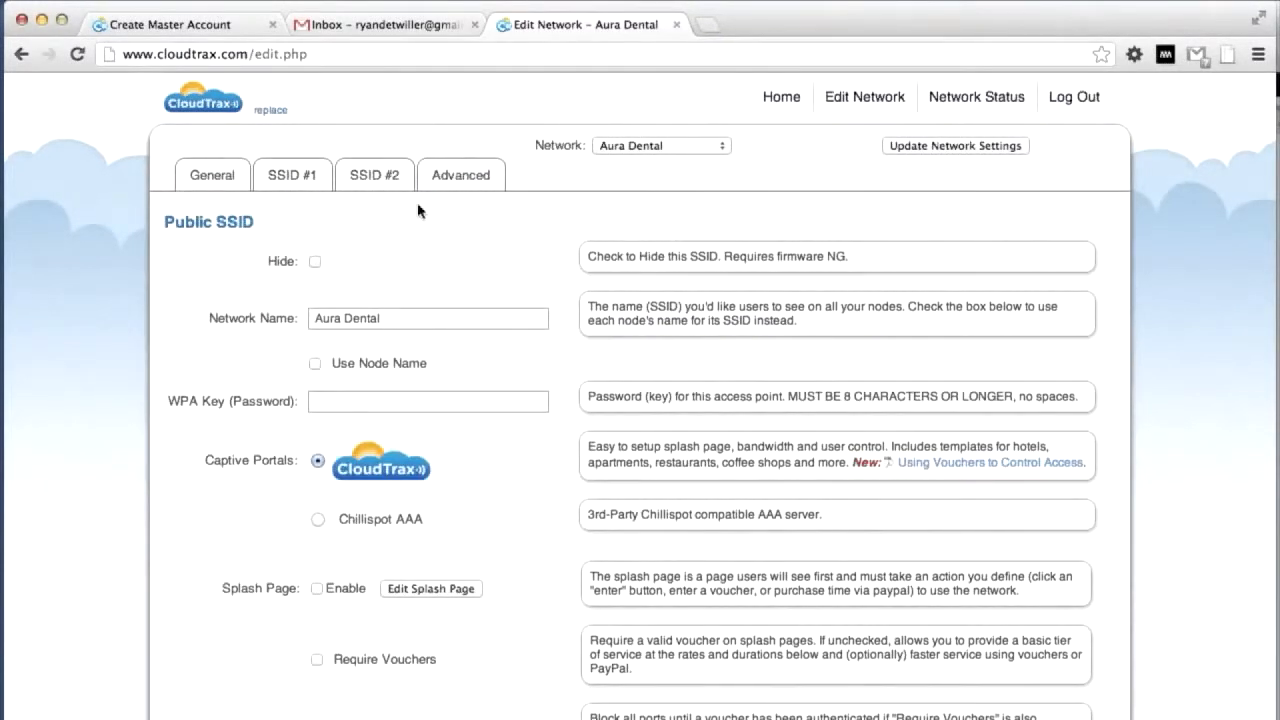
mouse_move(424, 604)
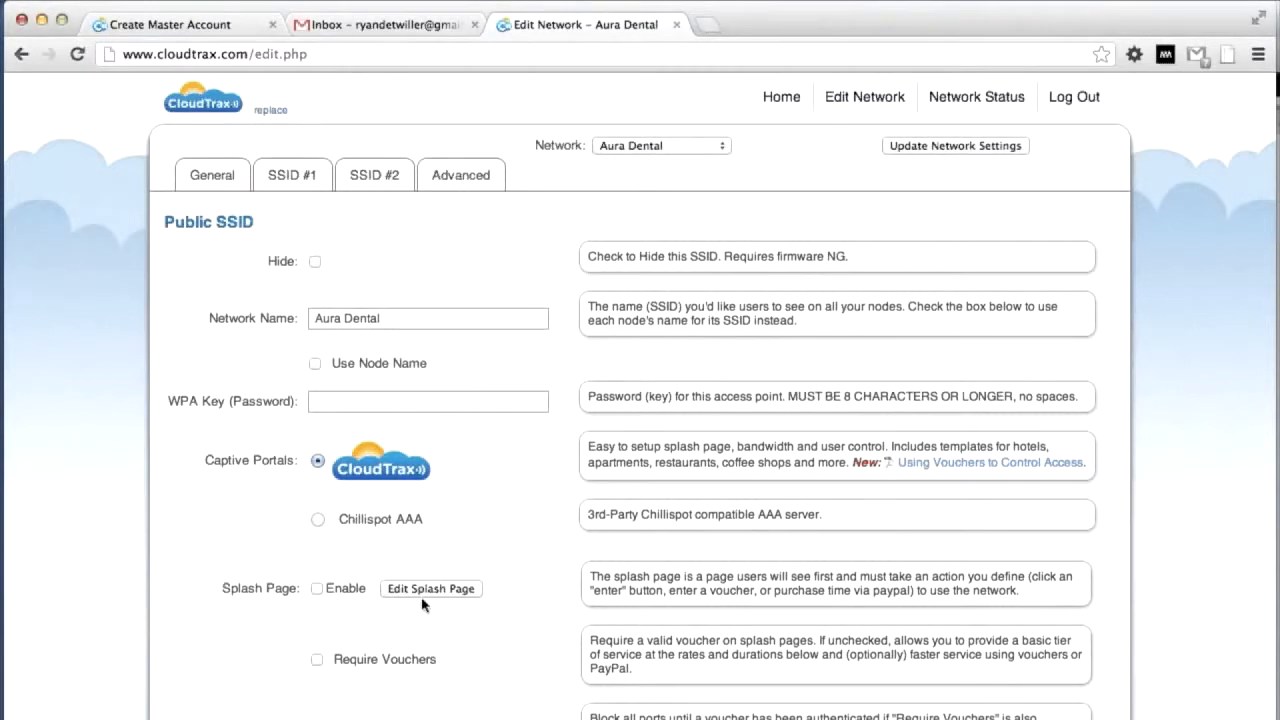
left_click(430, 588)
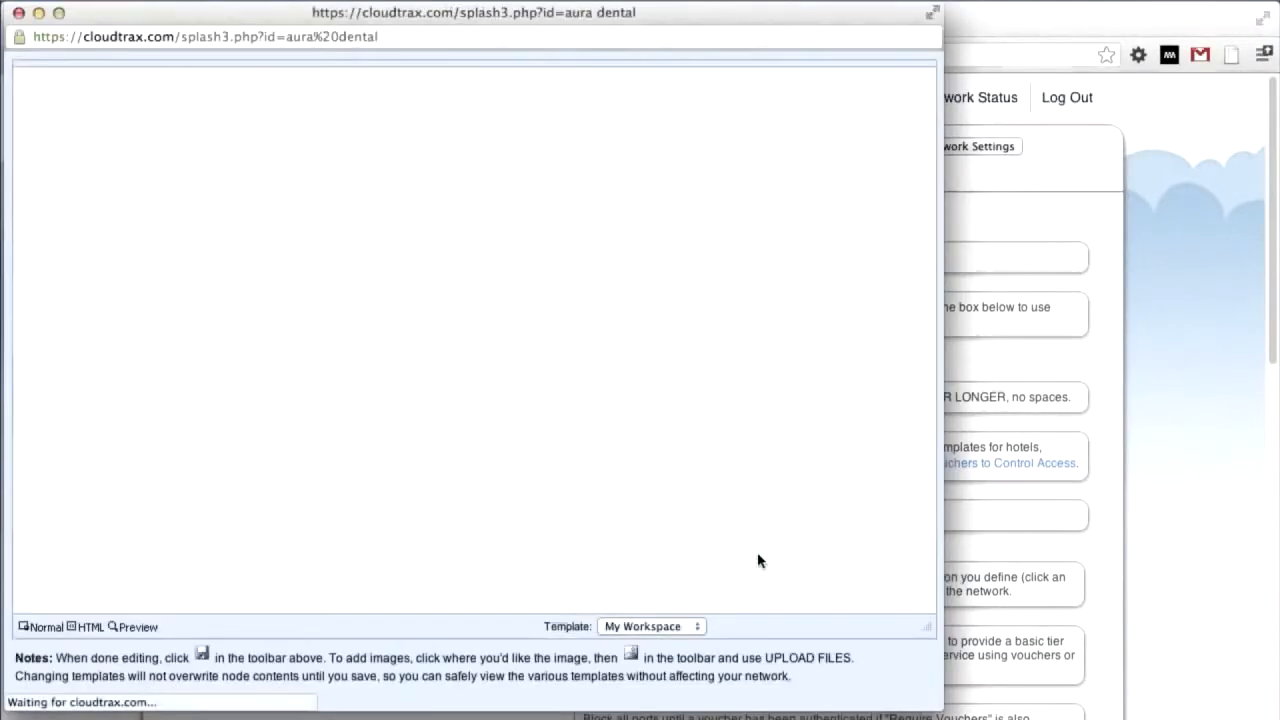
left_click(652, 626)
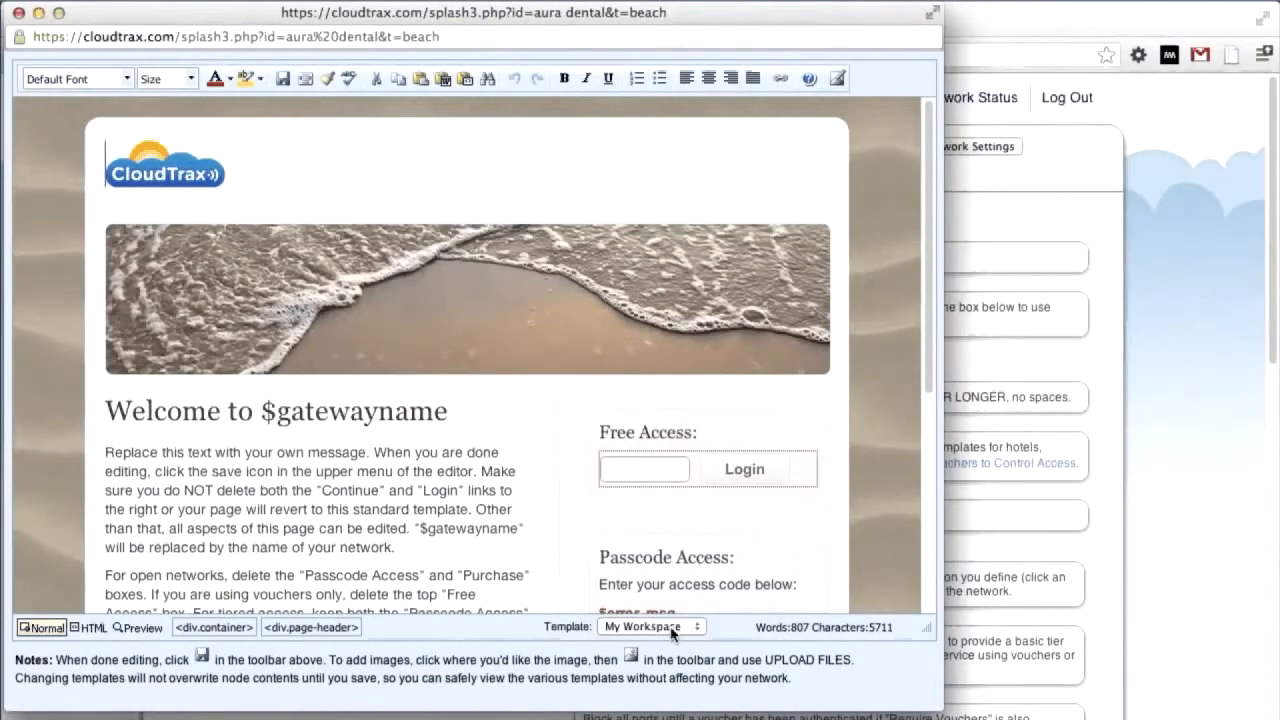
left_click(652, 626)
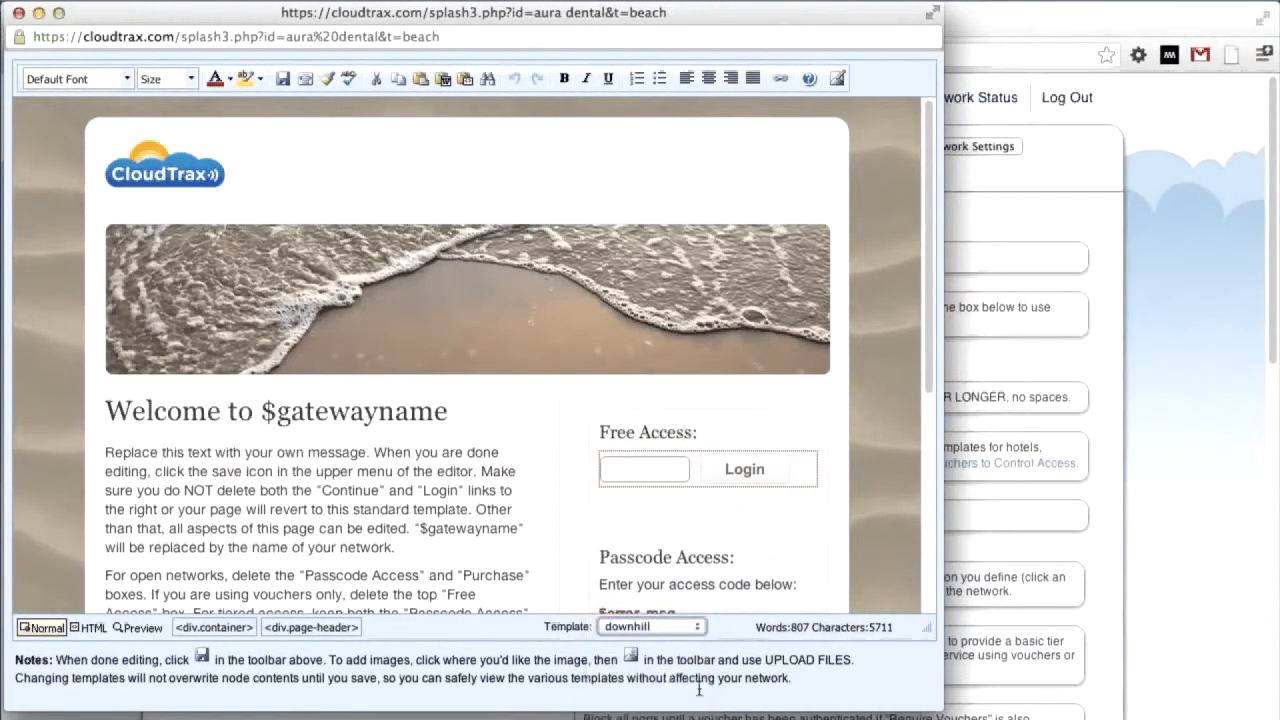
left_click(650, 628)
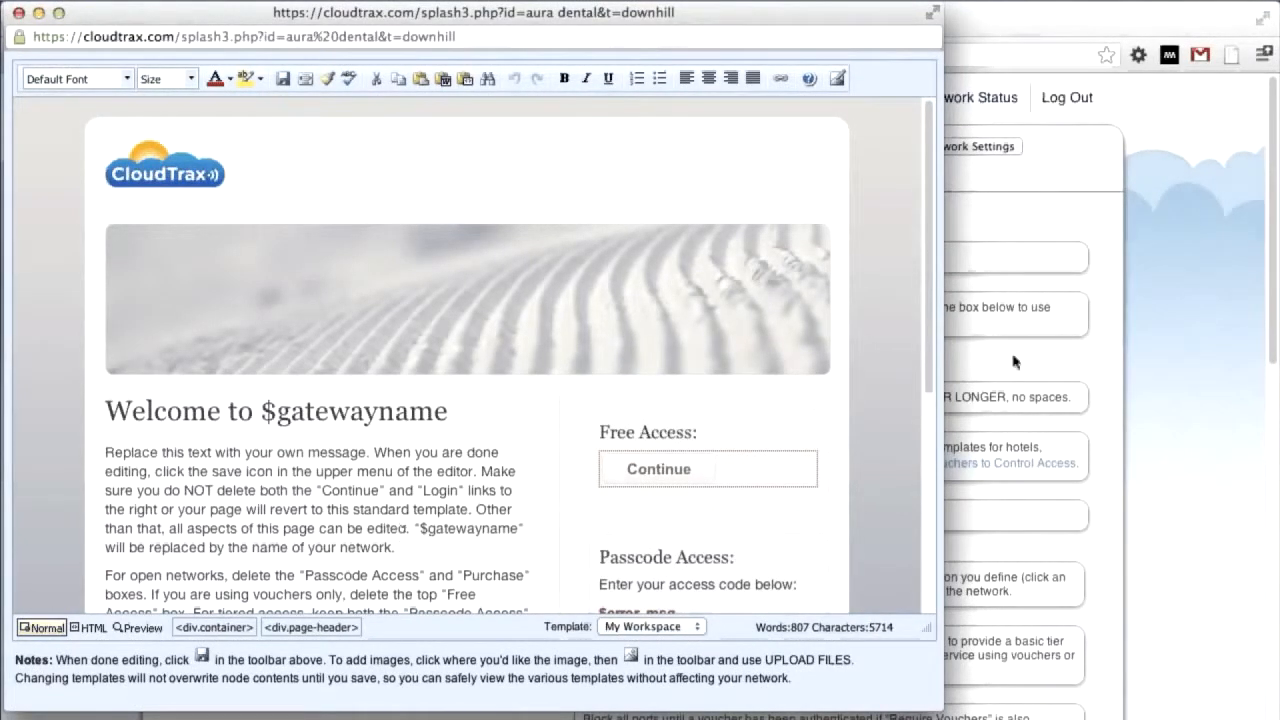
scroll("down", 3)
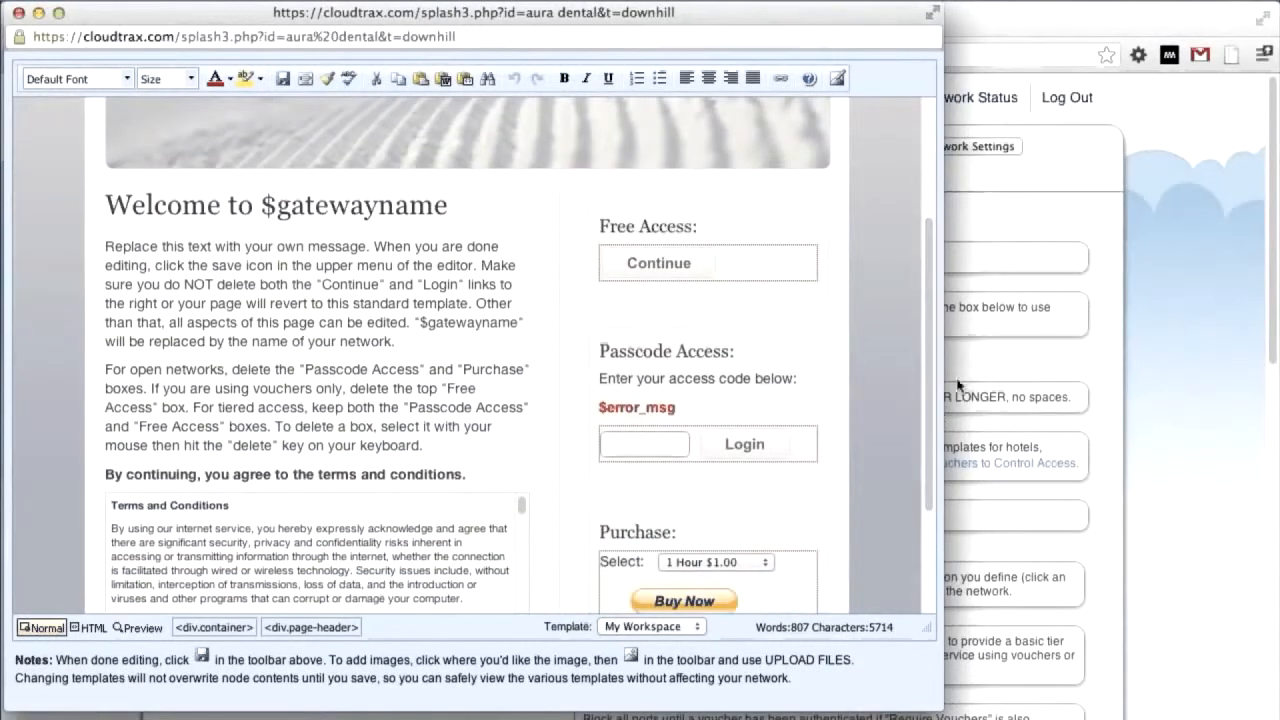
scroll("down", 3)
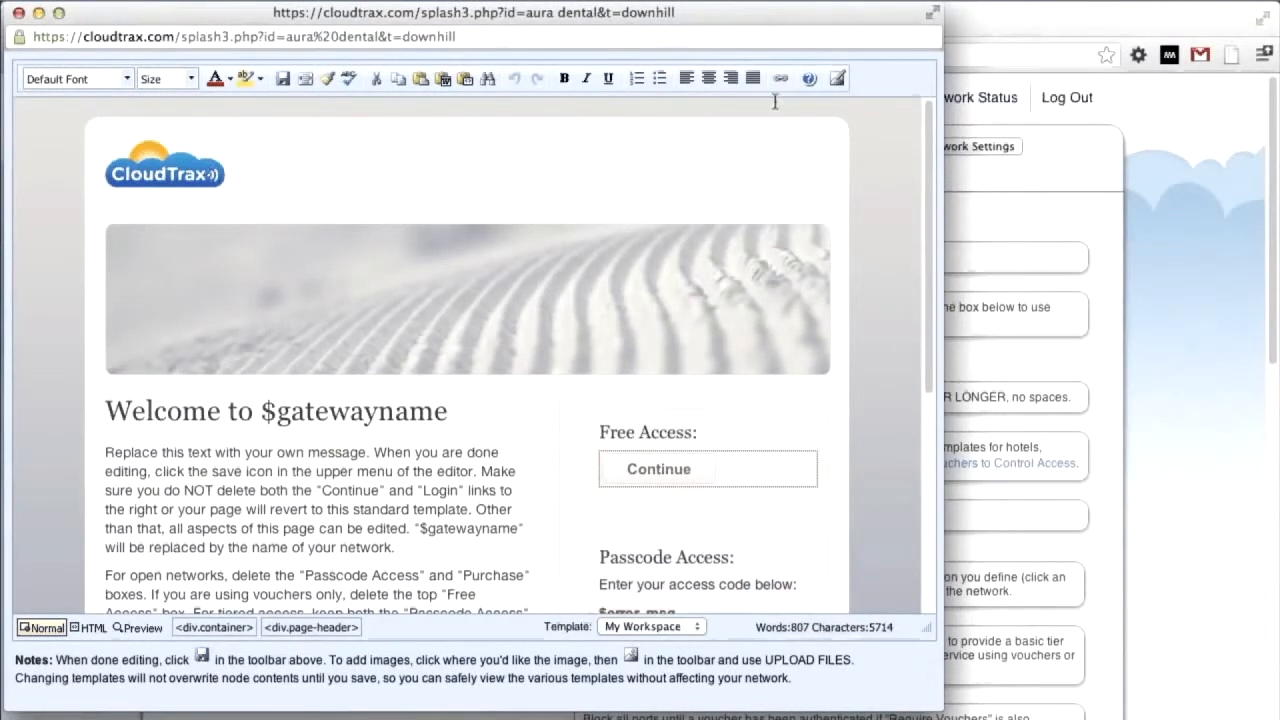
- Upload auralogo.png from the Desktop and insert it as the splash page logo
left_click(838, 78)
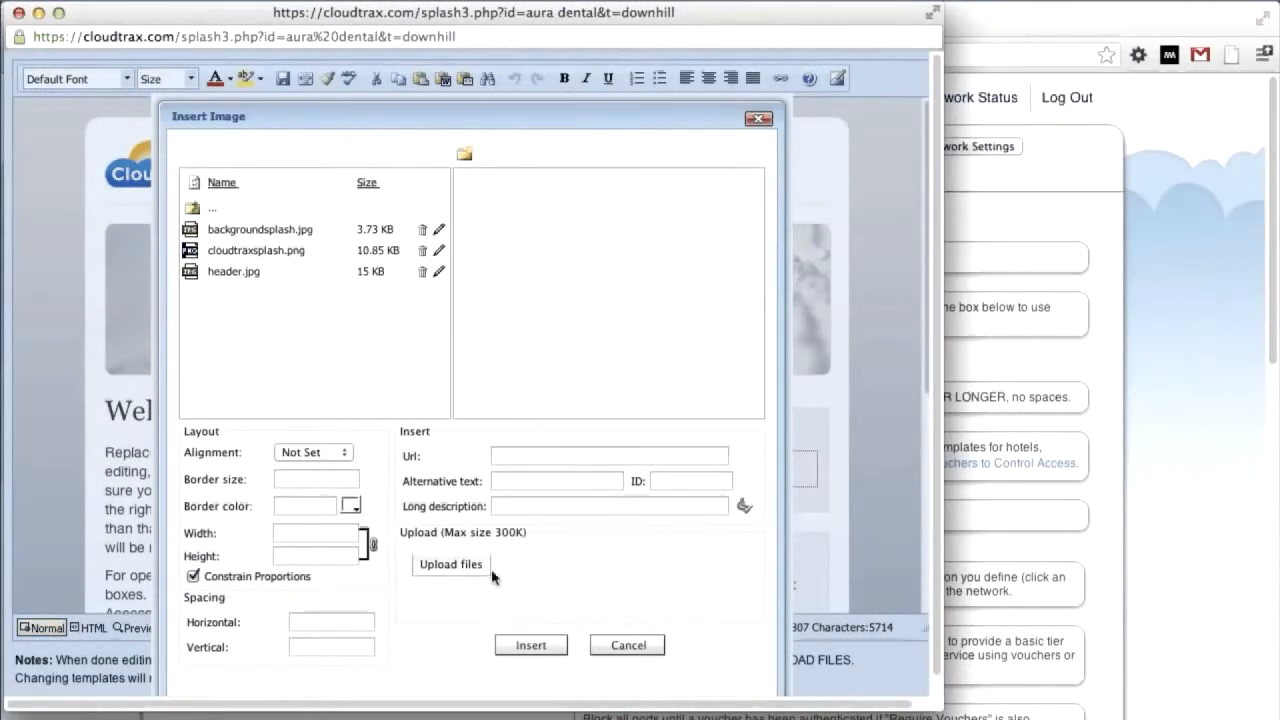
left_click(452, 564)
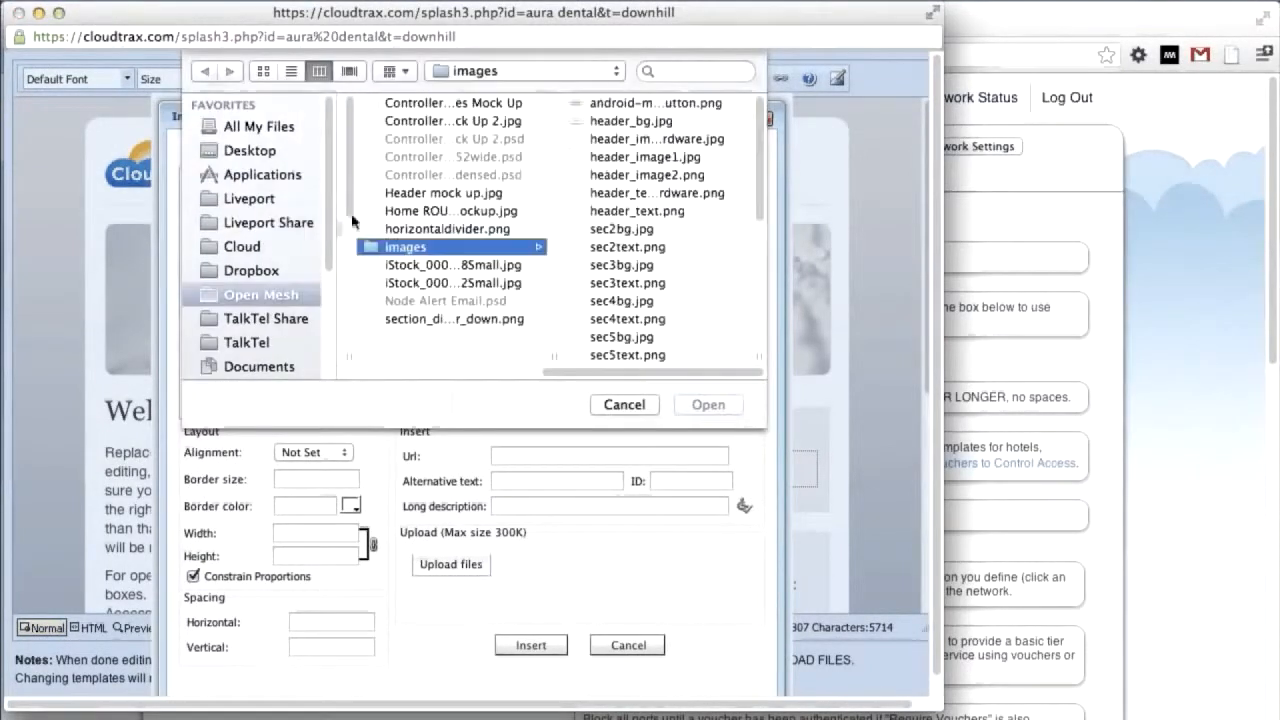
left_click(252, 150)
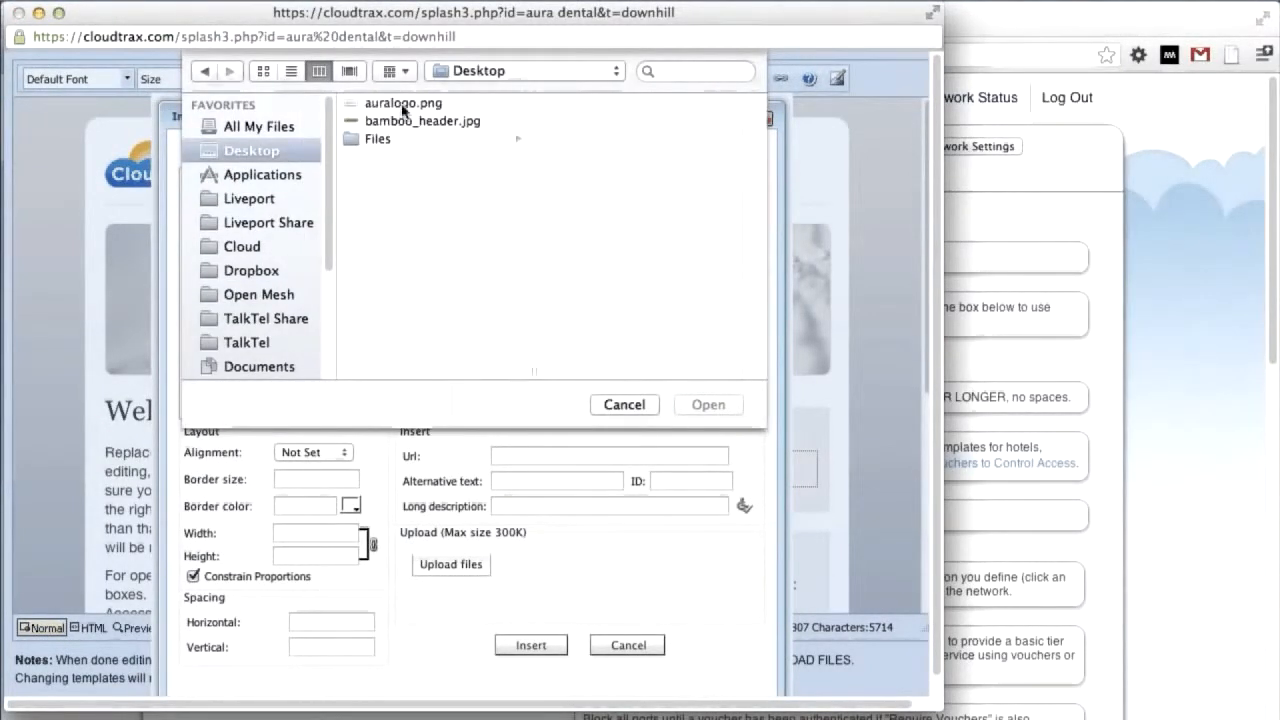
left_click(404, 104)
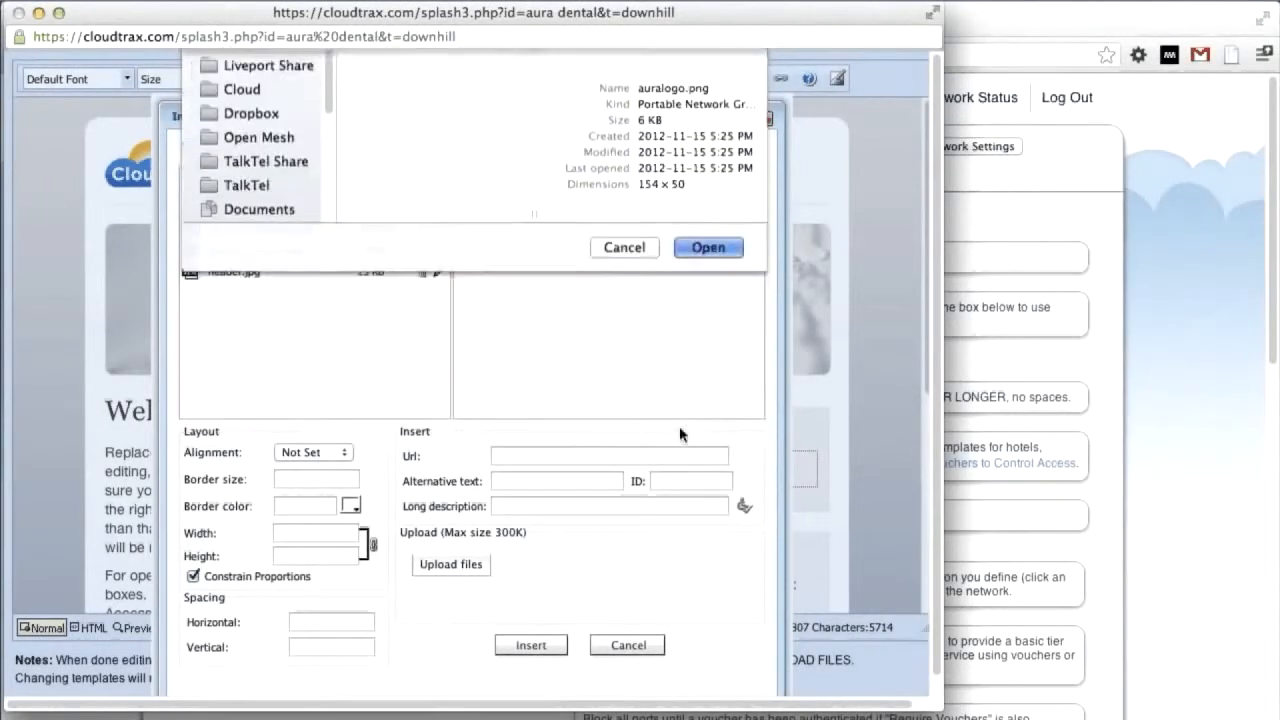
left_click(708, 248)
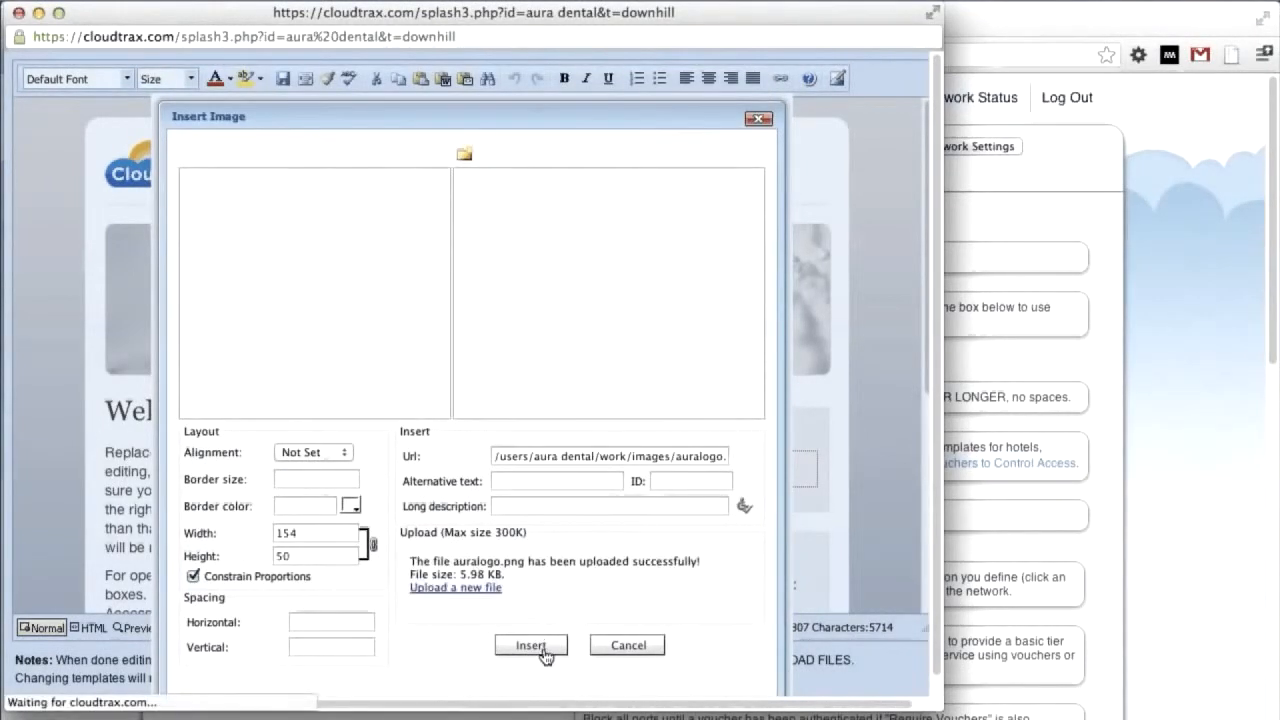
left_click(532, 644)
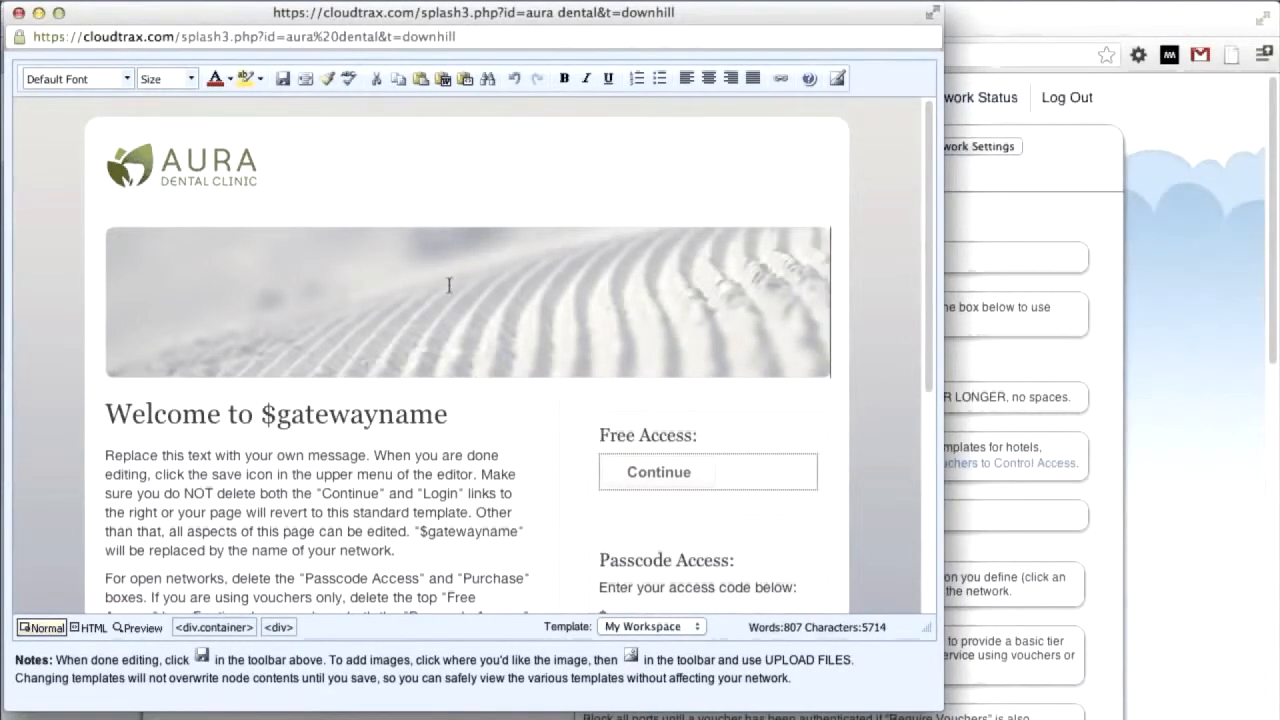
mouse_move(812, 116)
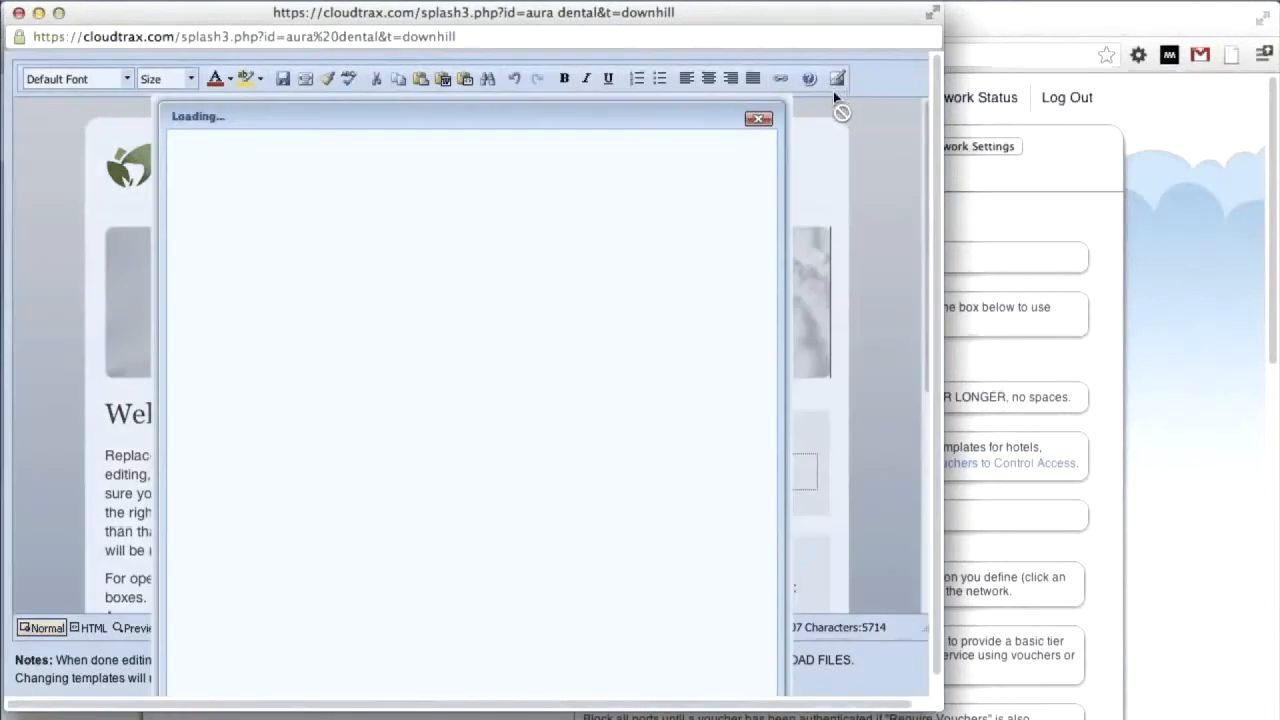
- Upload bamboo_header.jpg and insert it as the splash page header image
left_click(452, 564)
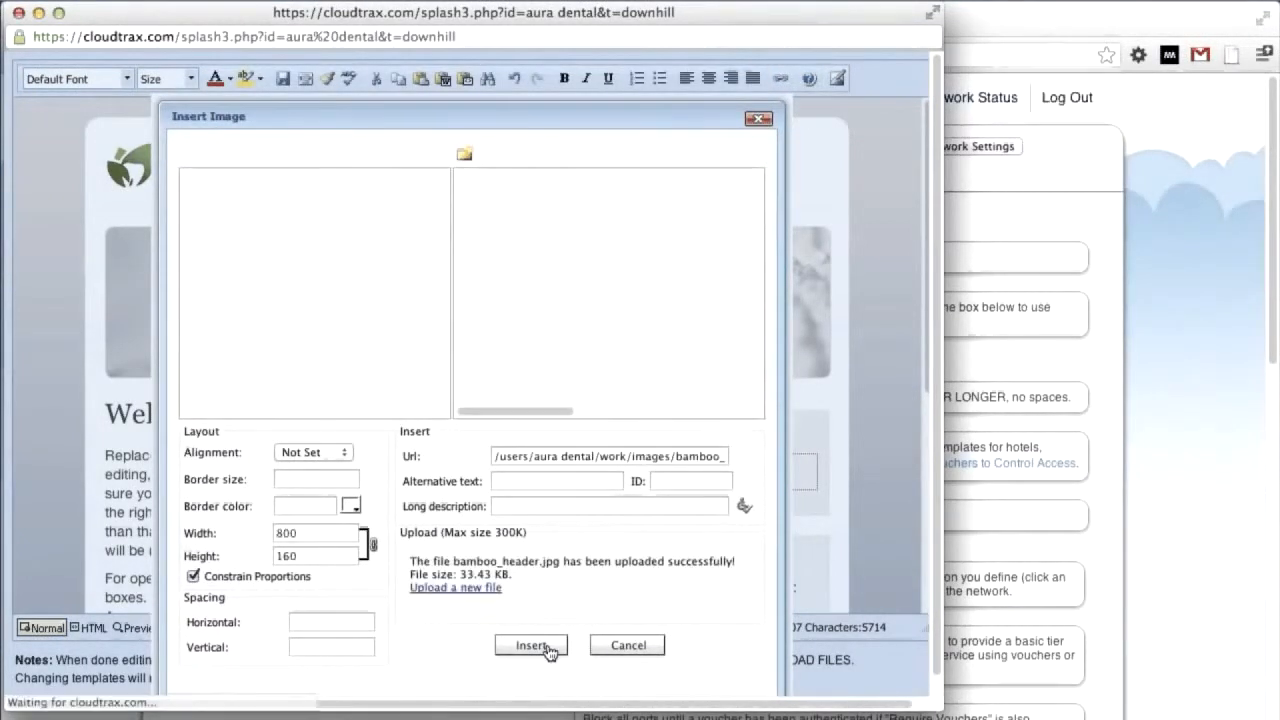
left_click(532, 644)
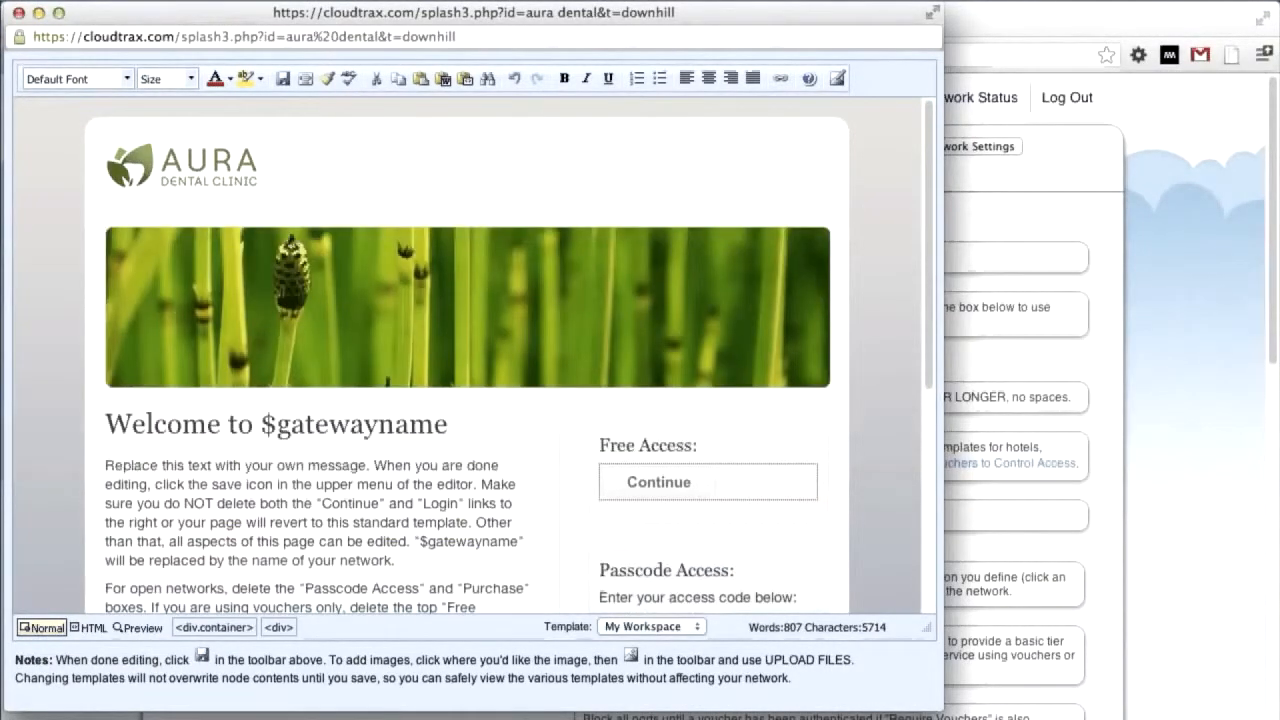
- Replace the welcome text with 'Here at Aura Dental Clinic, our goal is to provide you with great service and care.' and save
scroll("down", 3)
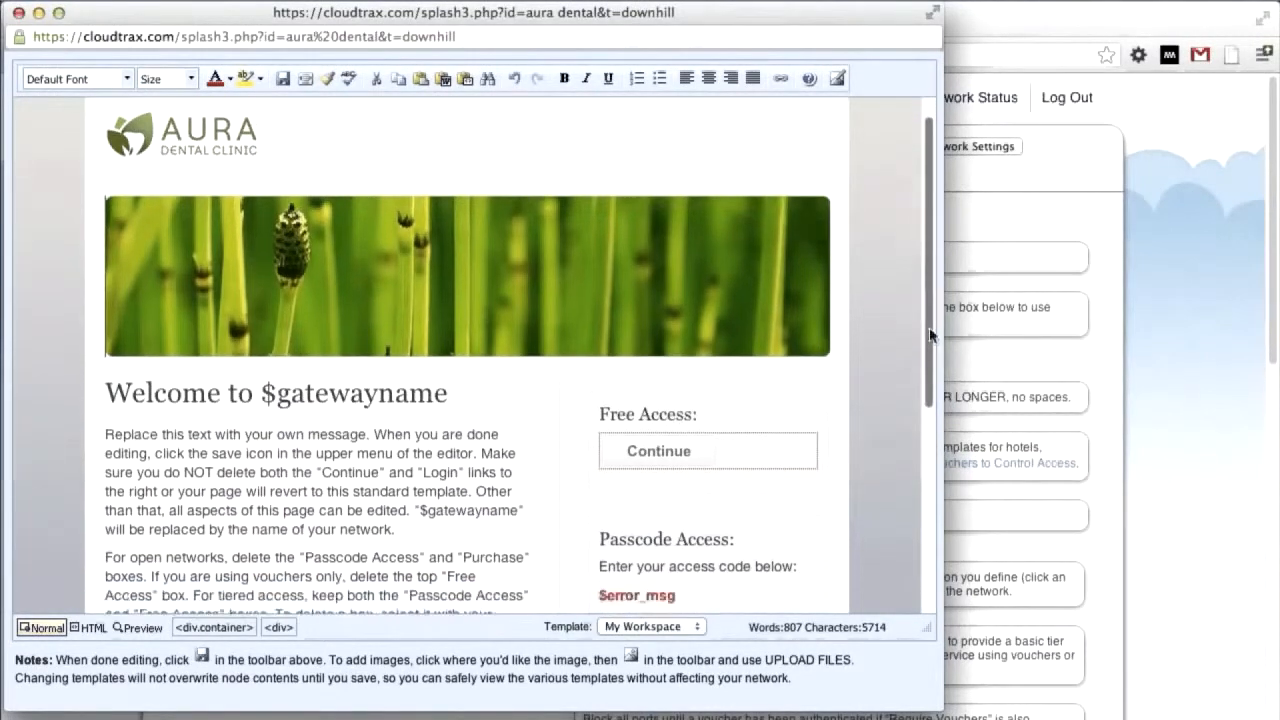
scroll("down", 3)
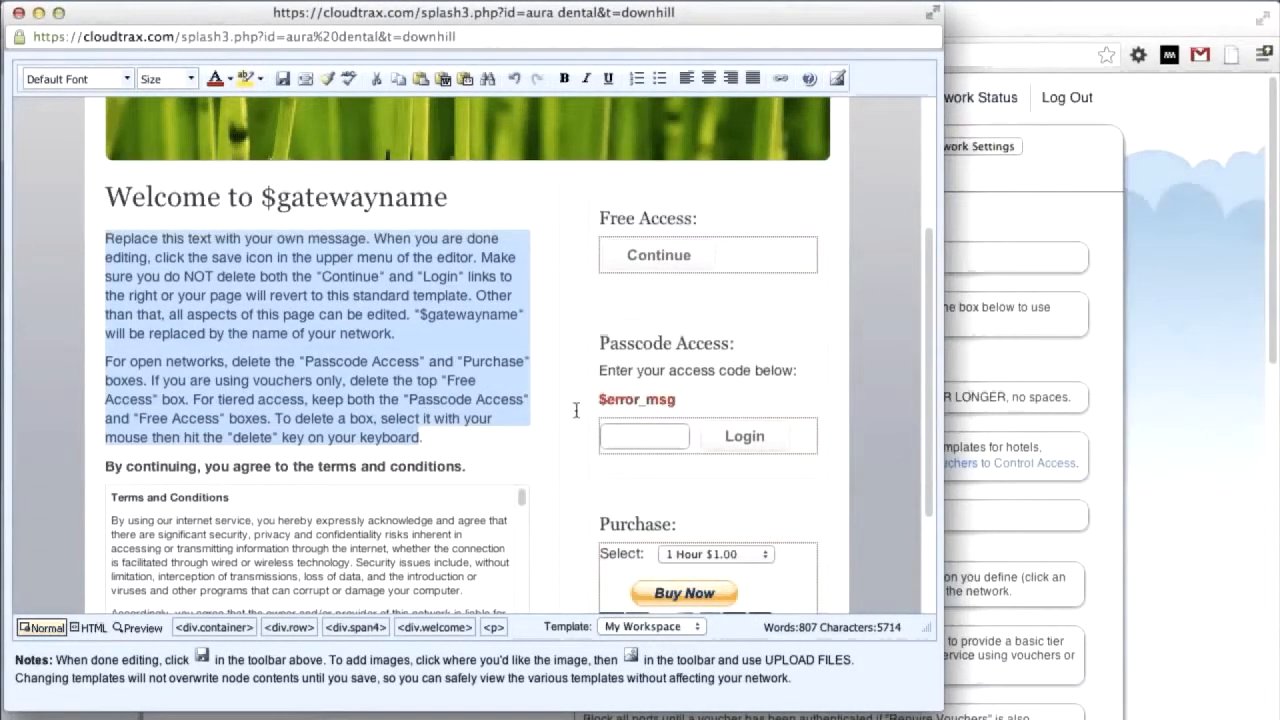
type("Here at Aura Dental Clinic, our goal is to provide you with great service and care.")
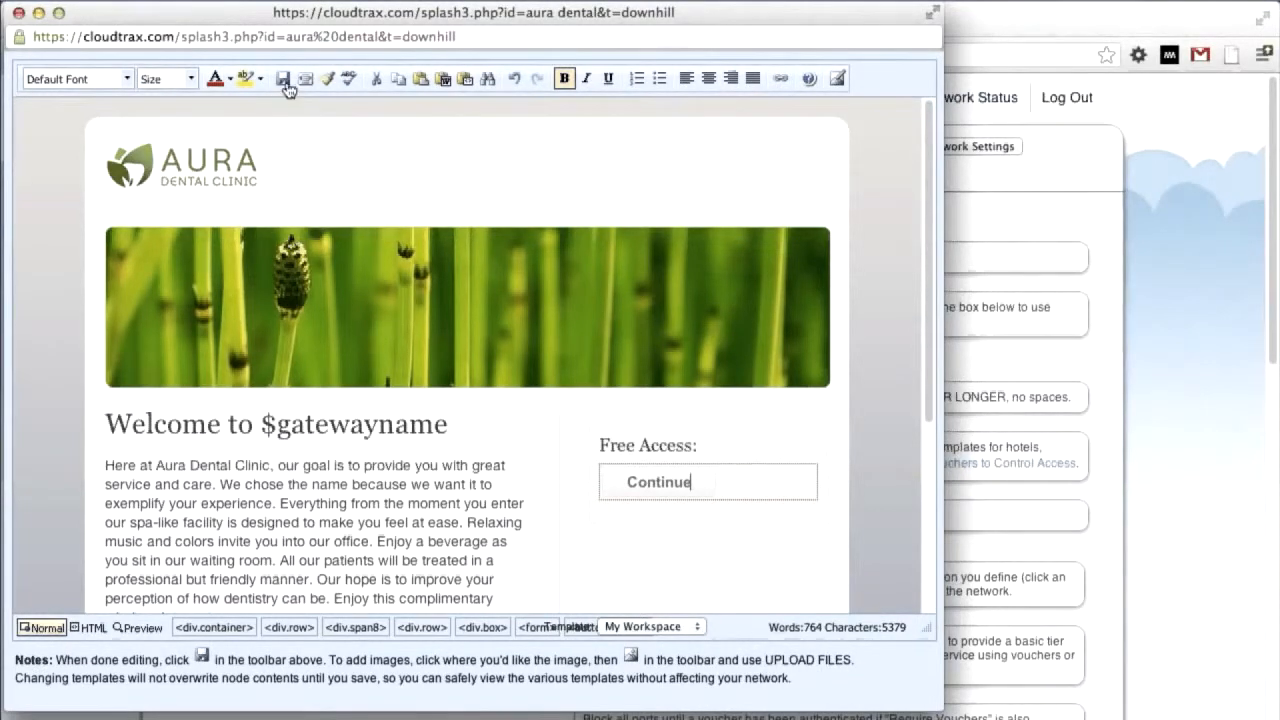
left_click(284, 78)
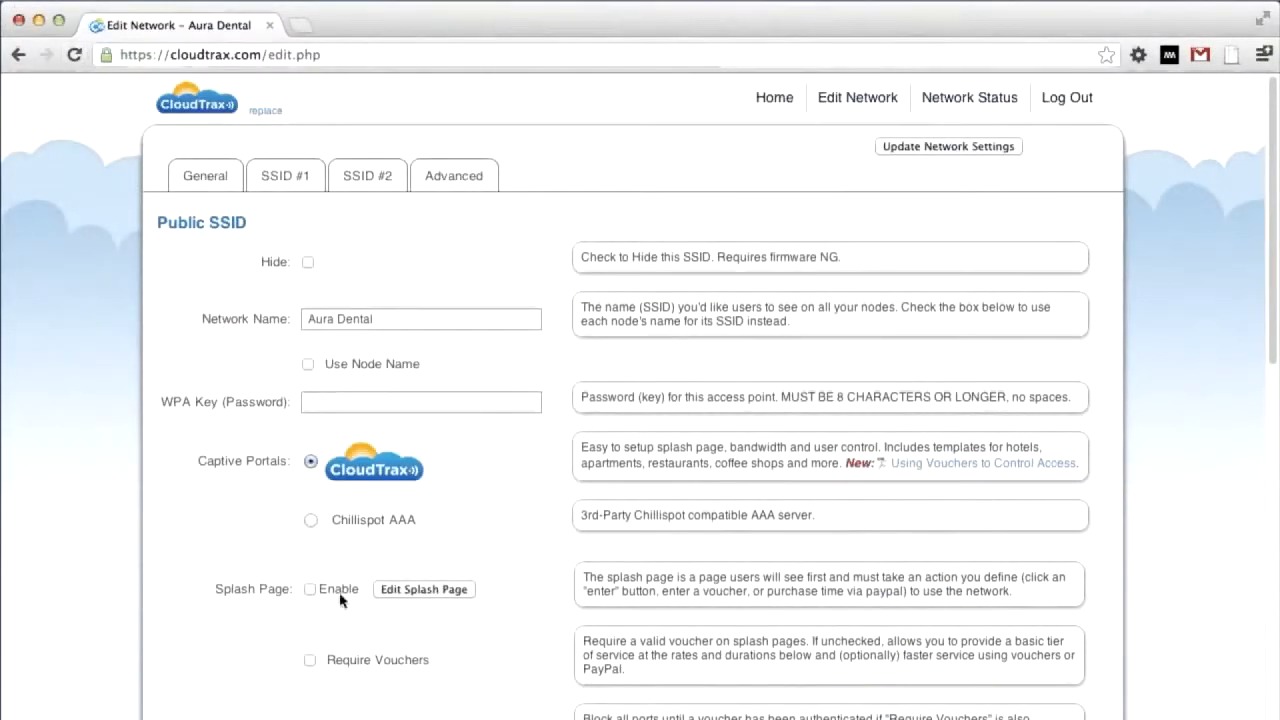
- Enable the splash page for the public SSID and update the network settings
left_click(310, 588)
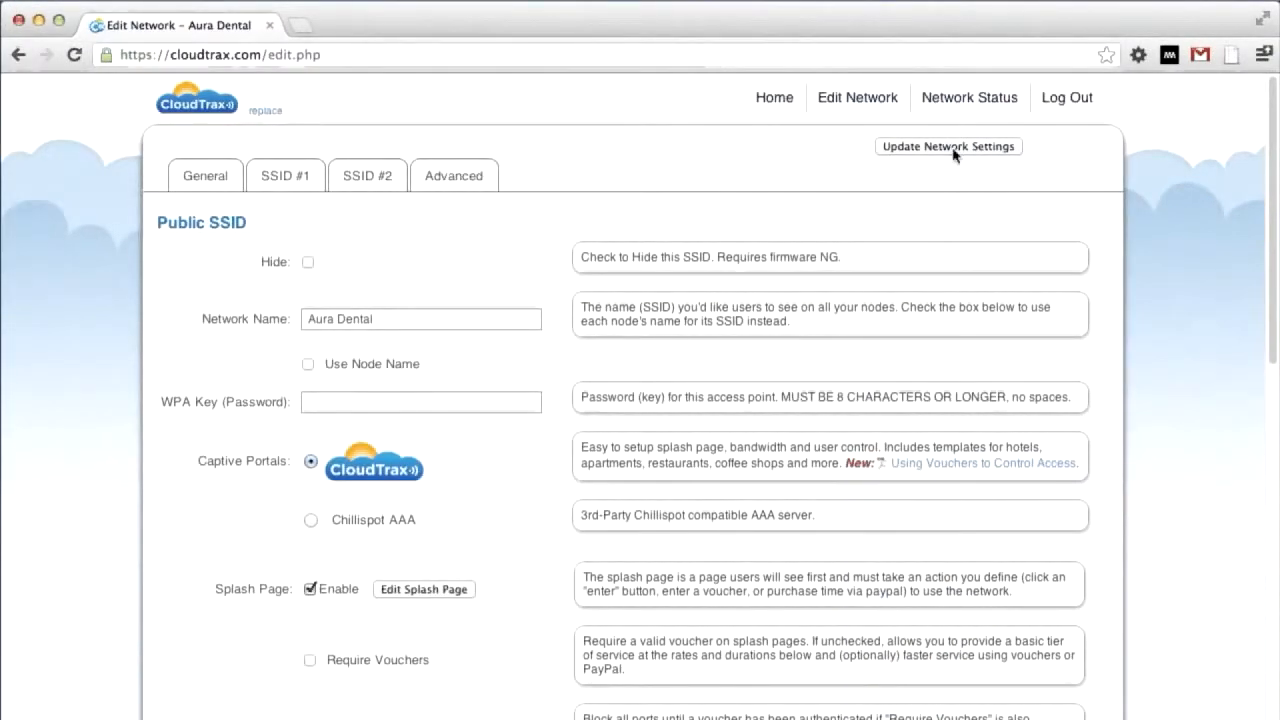
left_click(948, 146)
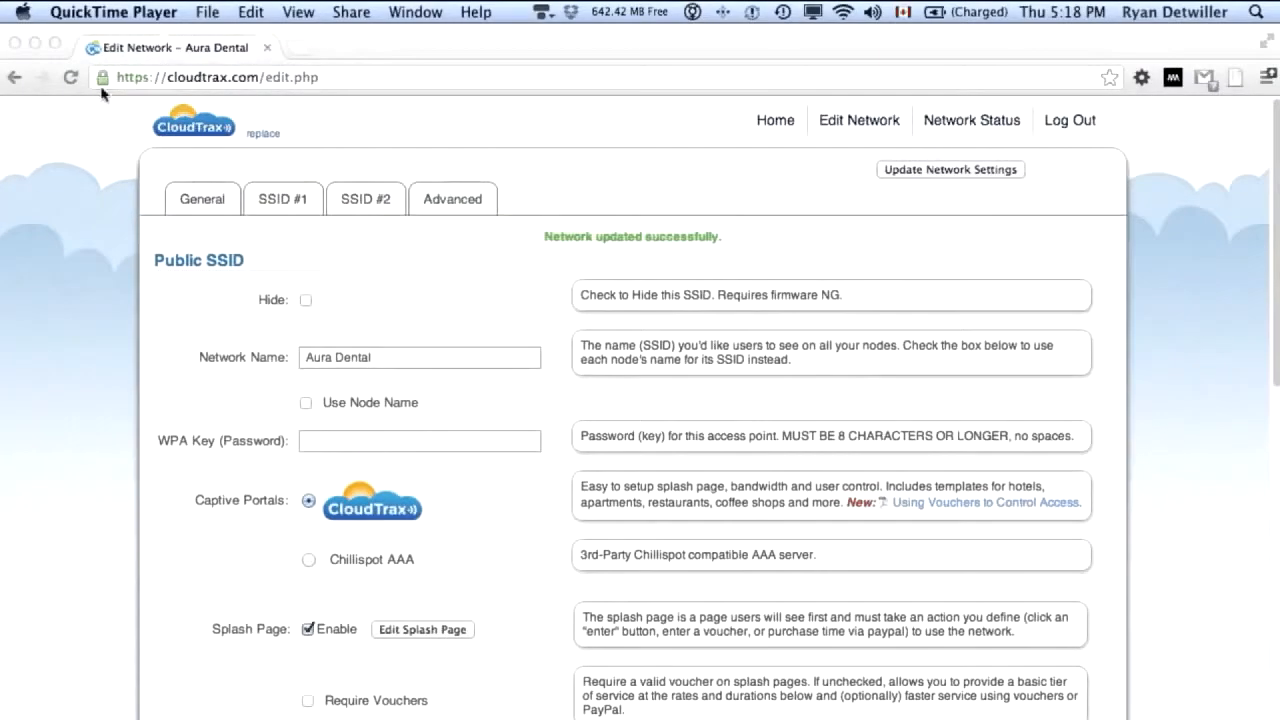
mouse_move(742, 186)
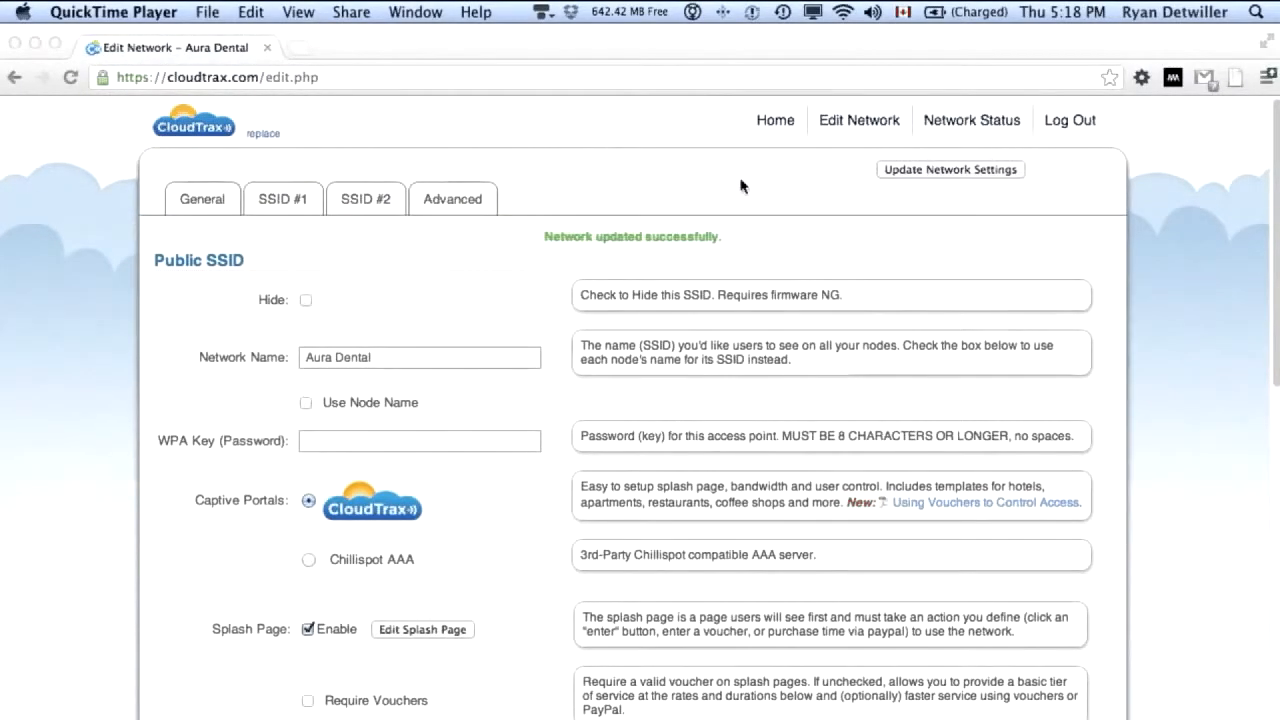
mouse_move(664, 180)
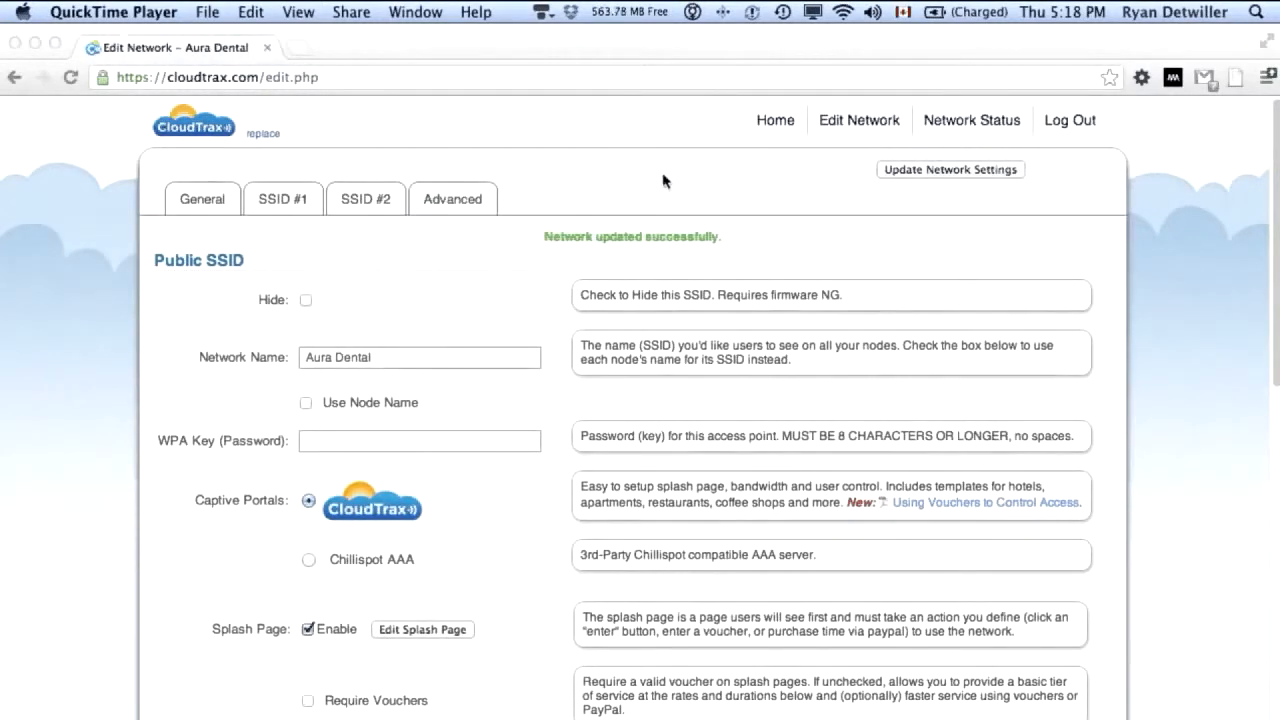
mouse_move(824, 62)
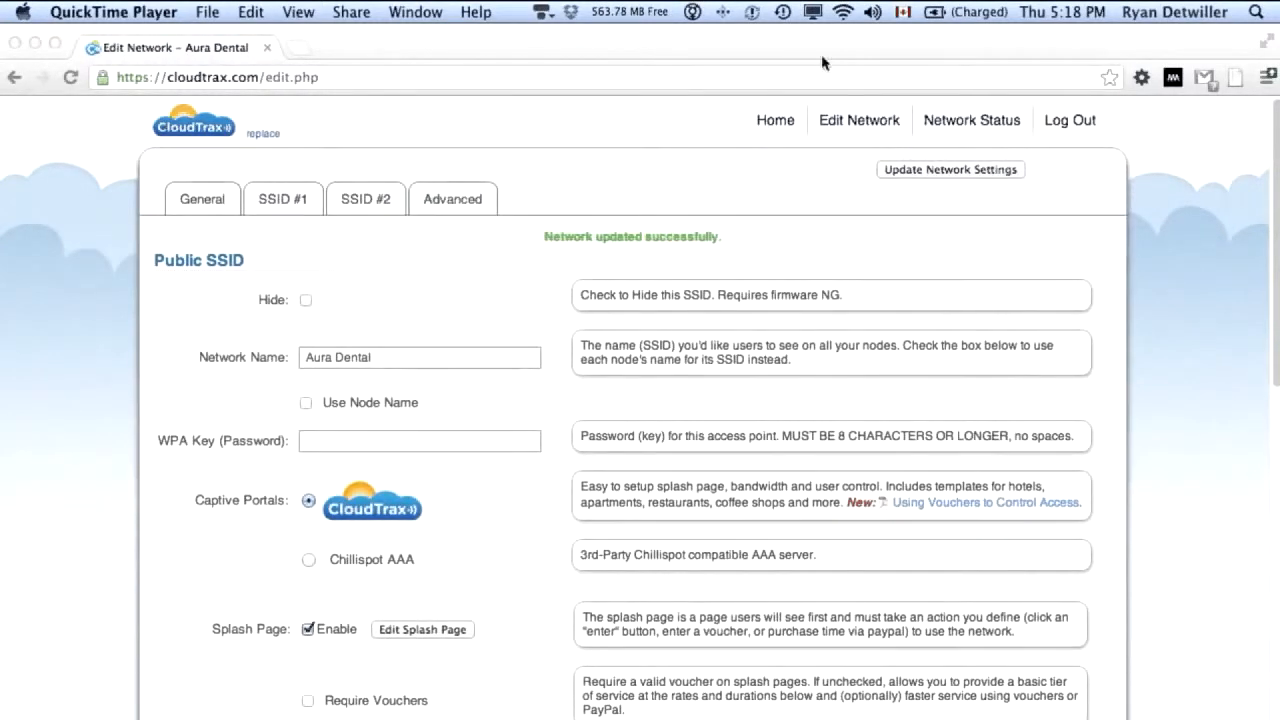
- Join the Aura Dental Wi-Fi from the menu bar and continue past its splash page
left_click(844, 12)
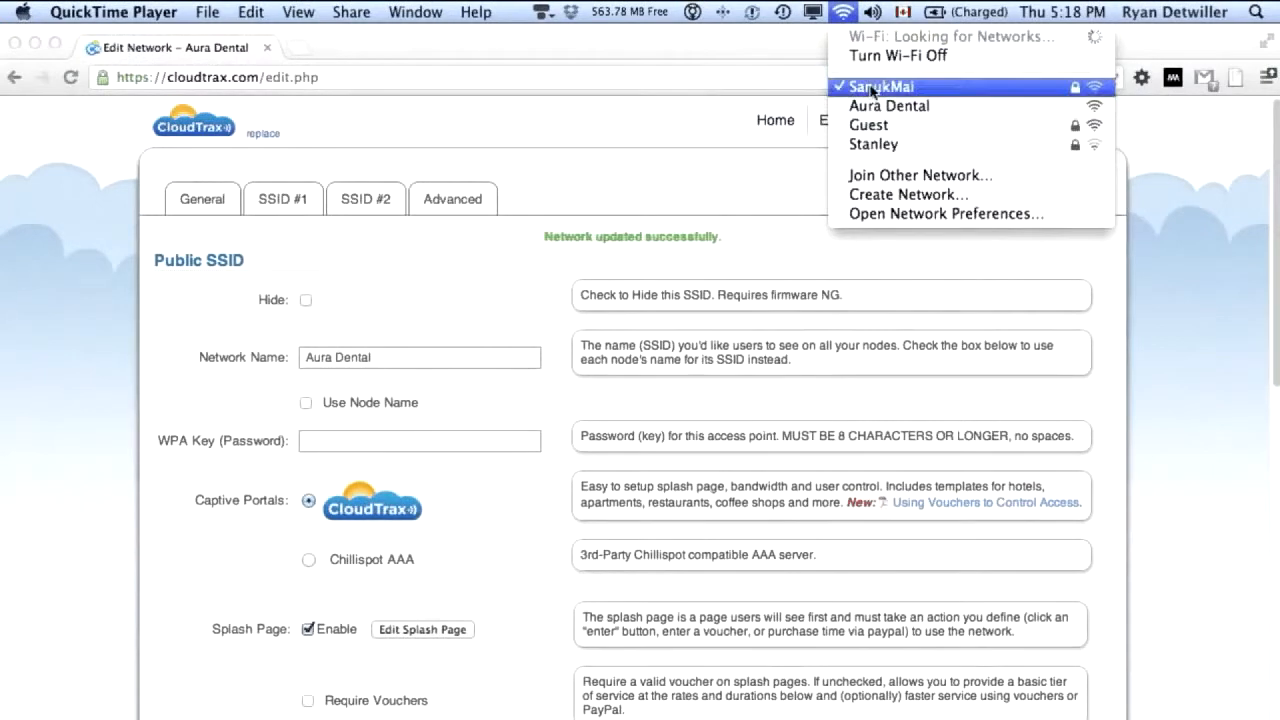
left_click(630, 116)
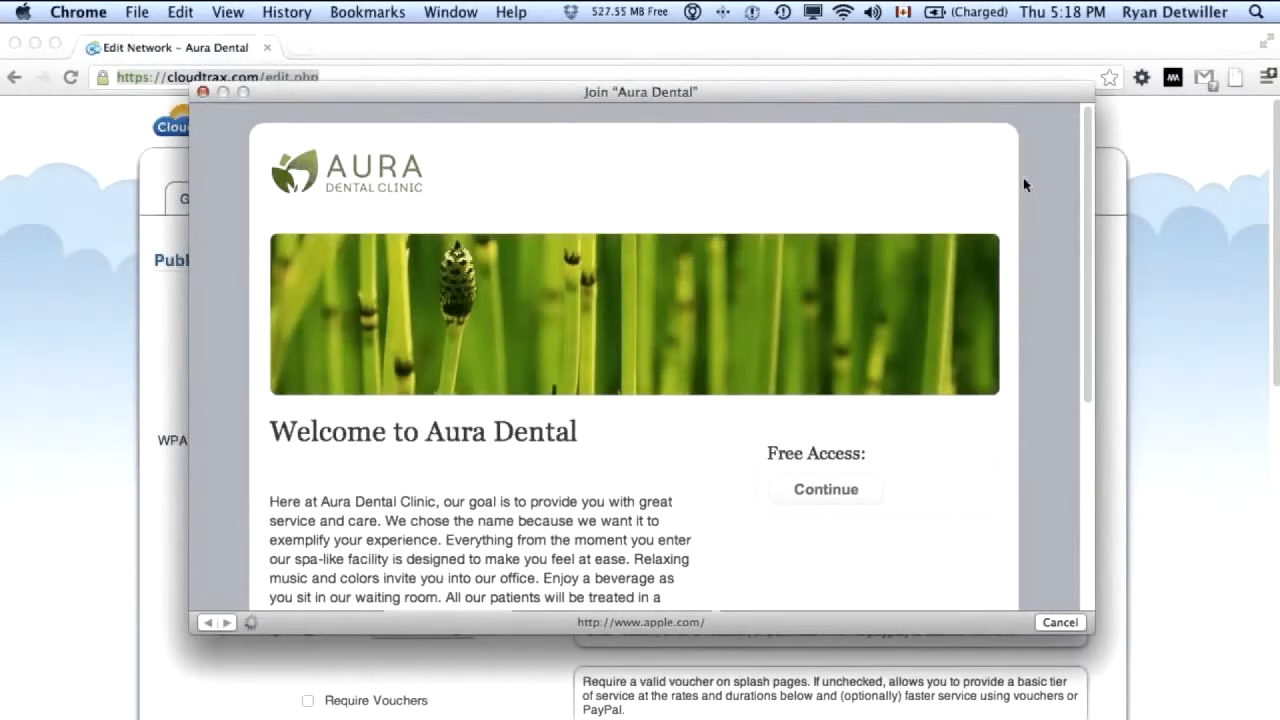
scroll("down", 3)
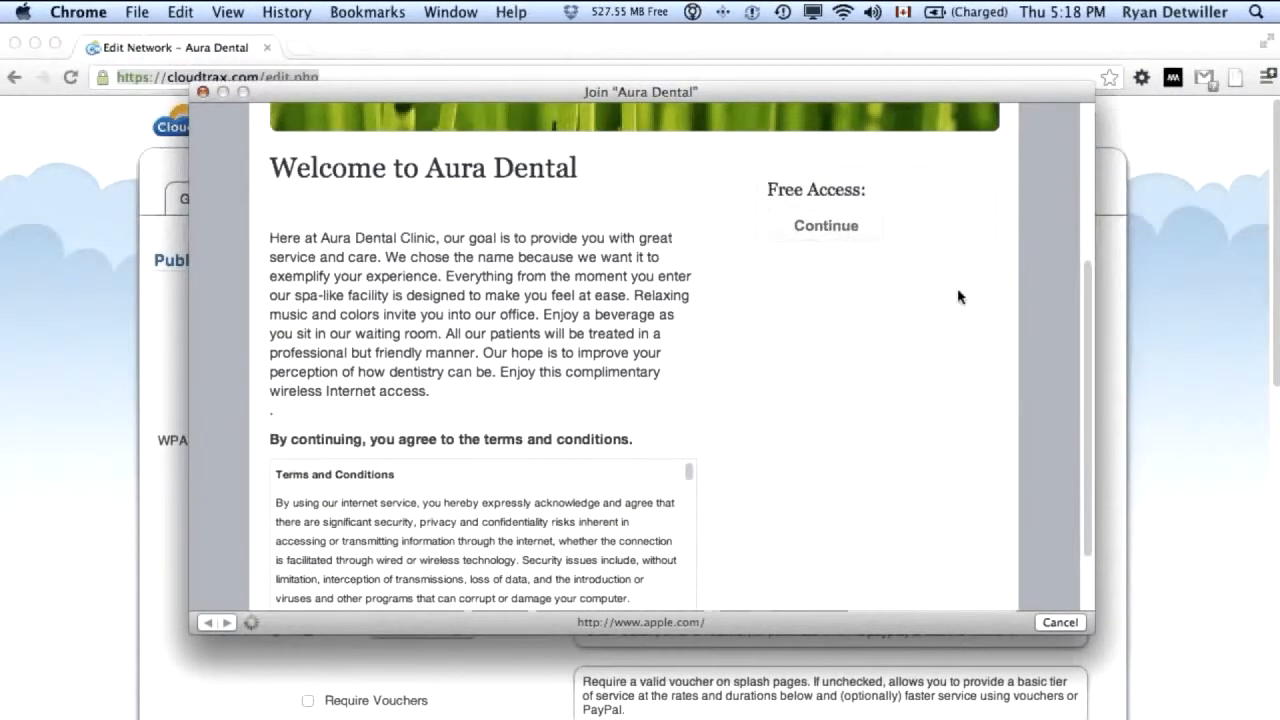
left_click(1060, 622)
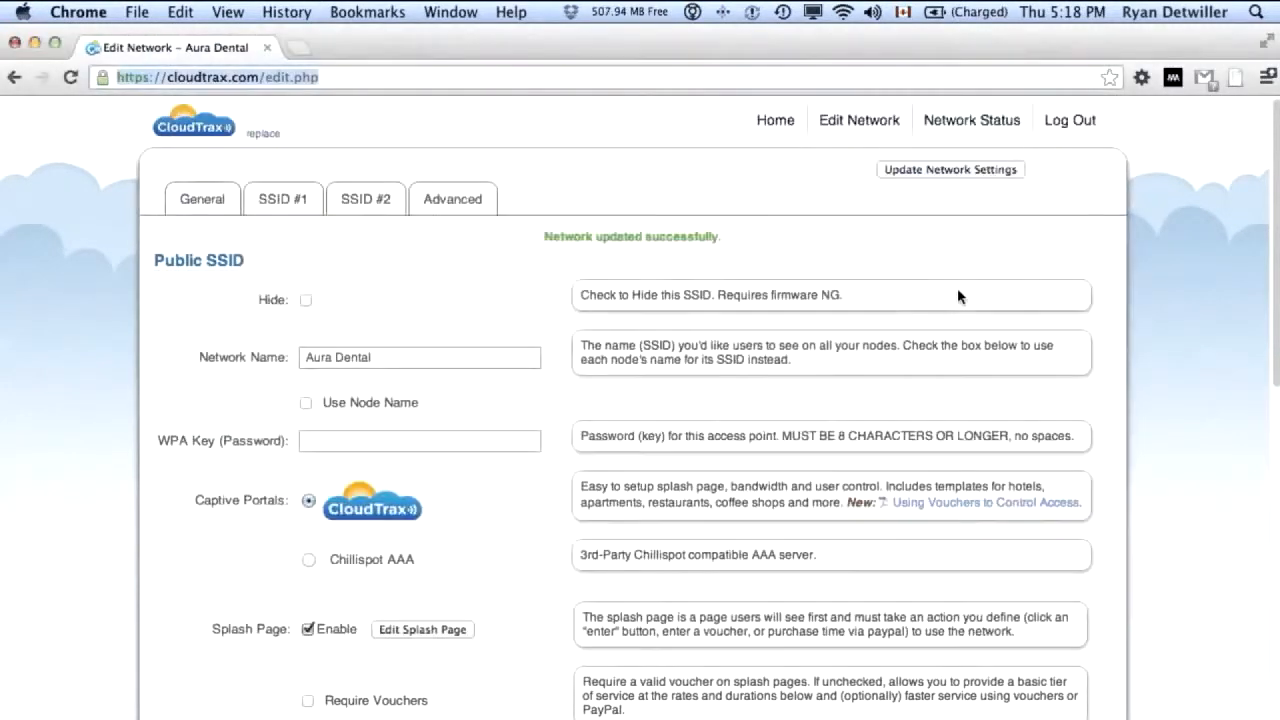